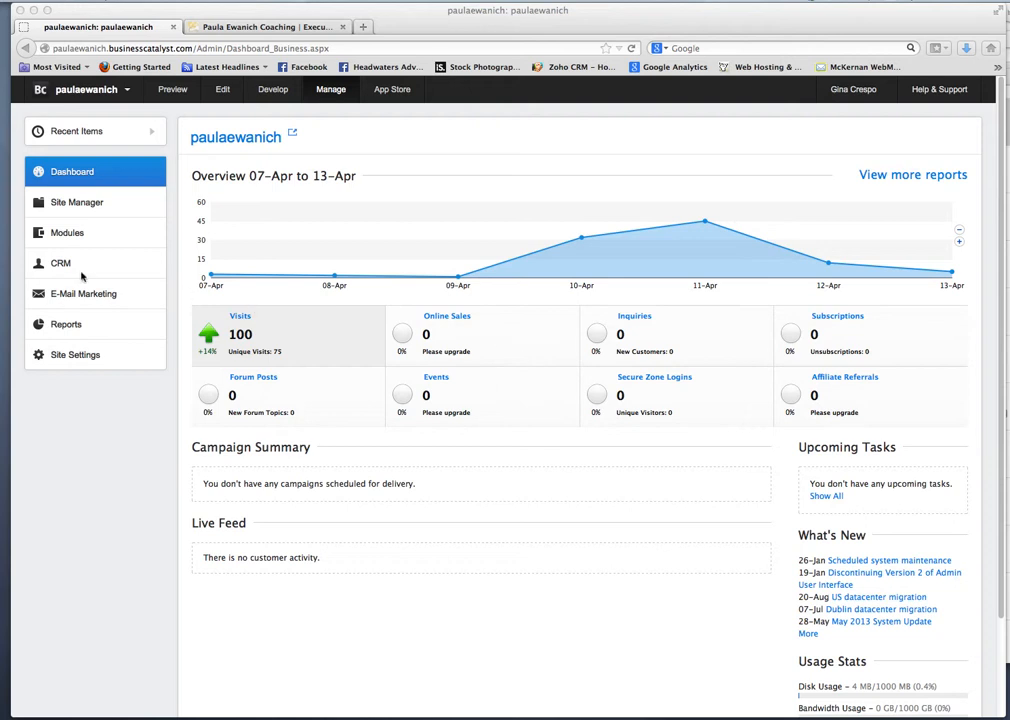
{"action": "mouse_move", "coordinate": [458, 156]}
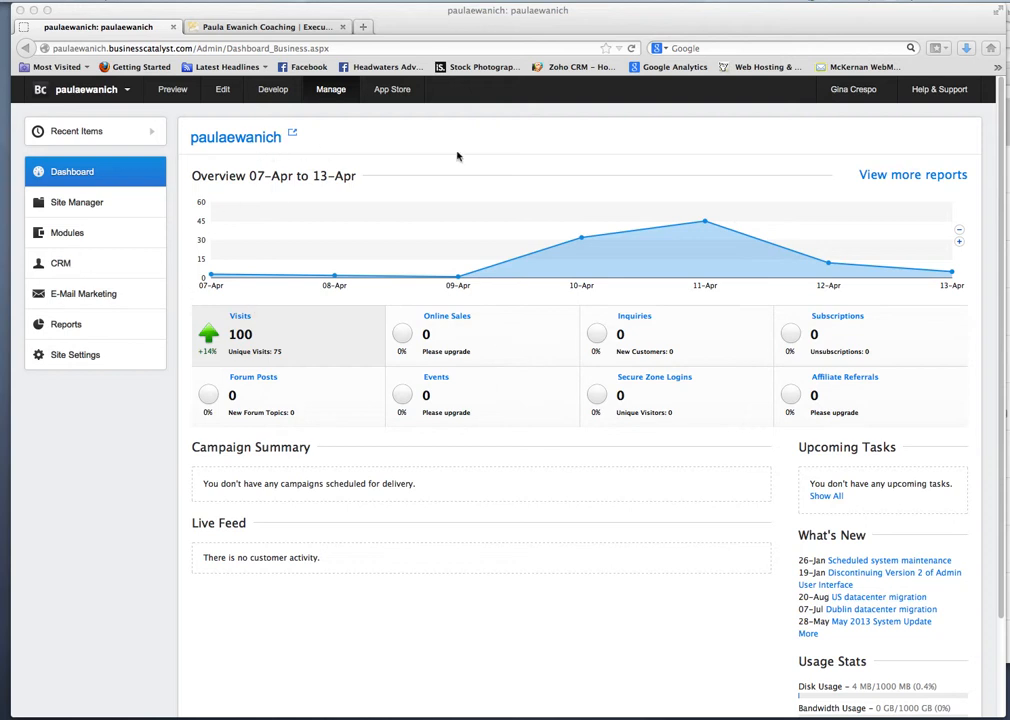
{"action": "mouse_move", "coordinate": [70, 278]}
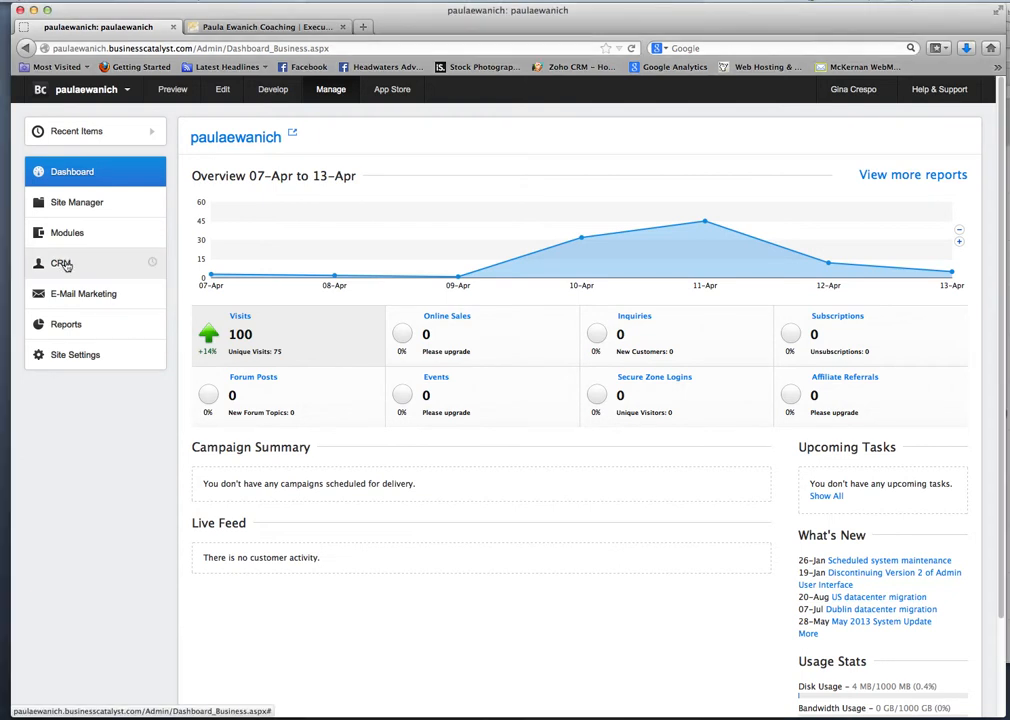
- Expand the CRM section to list Search, Customers, Cases and Extend CRM Database
{"action": "left_click", "coordinate": [60, 264]}
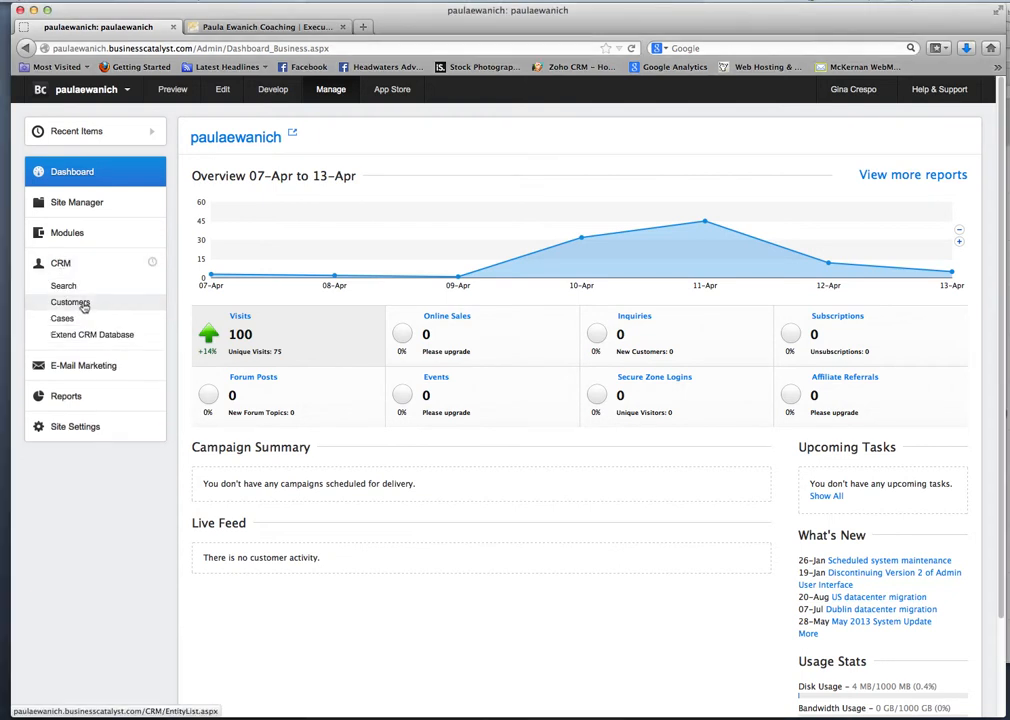
- Open the CRM Customers page, which lists no customer records
{"action": "left_click", "coordinate": [70, 302]}
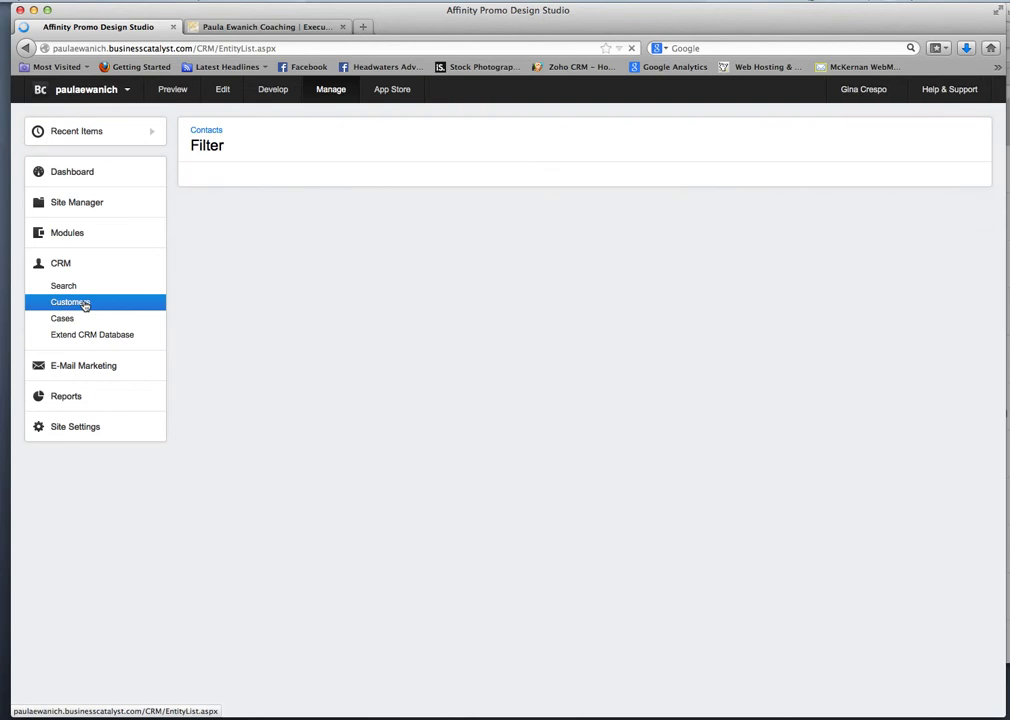
{"action": "left_click", "coordinate": [70, 302]}
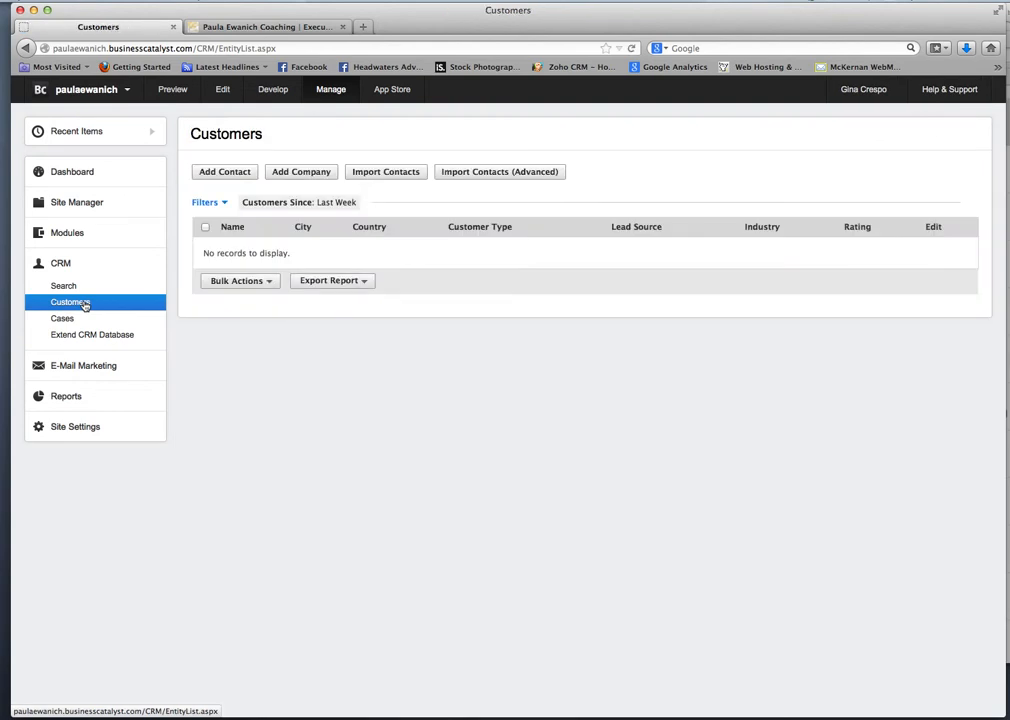
{"action": "mouse_move", "coordinate": [508, 208]}
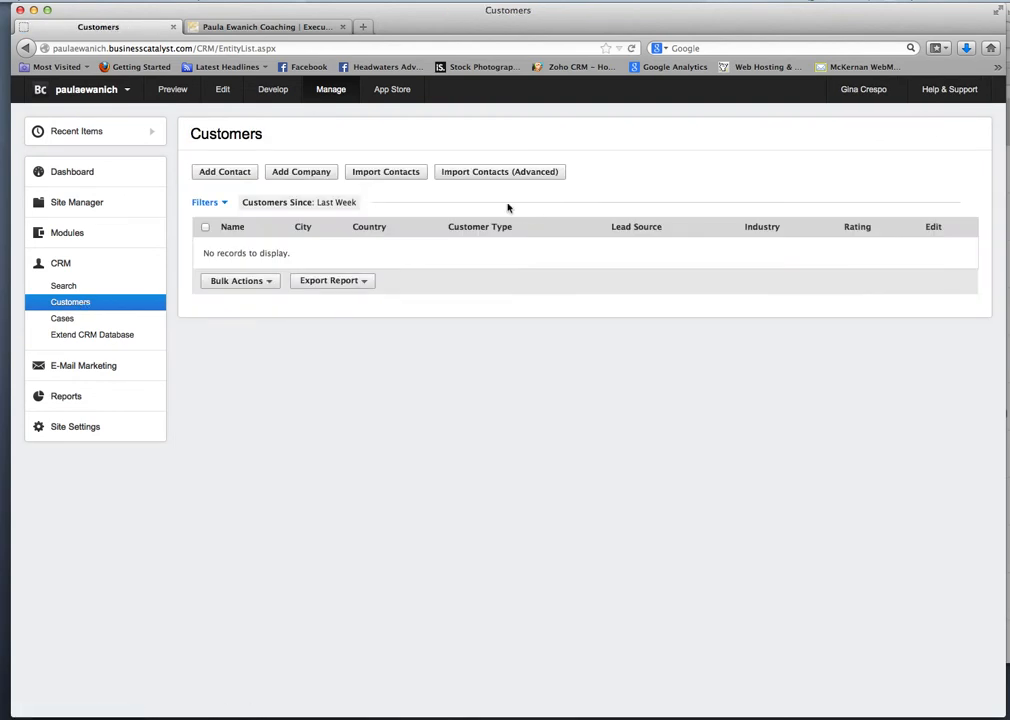
{"action": "mouse_move", "coordinate": [446, 168]}
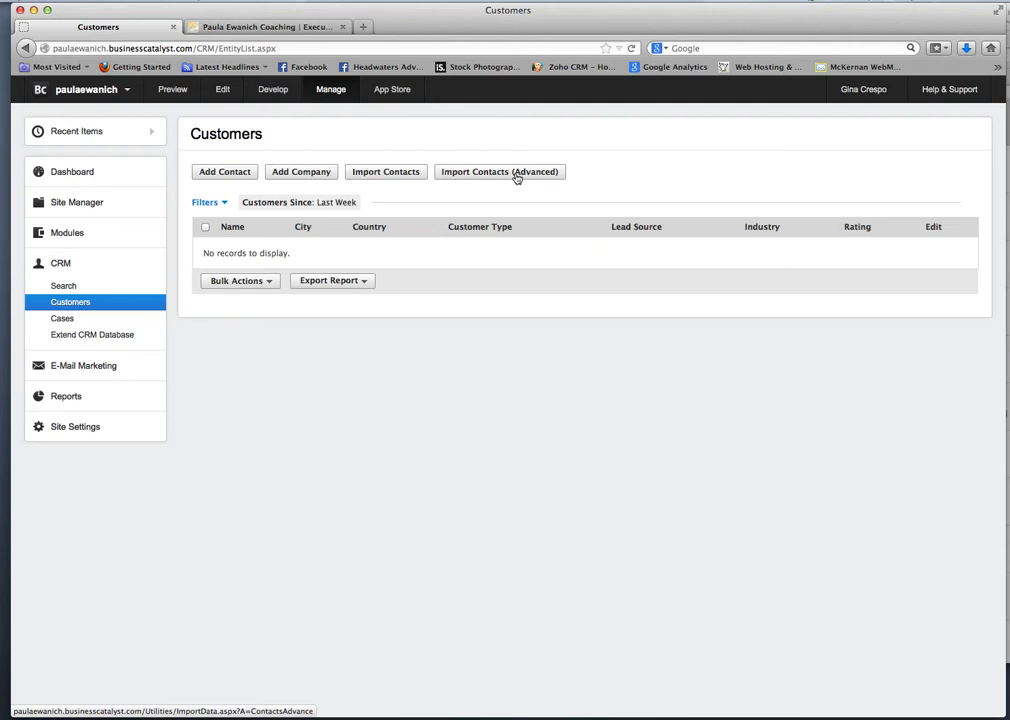
- Go to the Contacts Advance Import page and review its file options and field order
{"action": "left_click", "coordinate": [500, 172]}
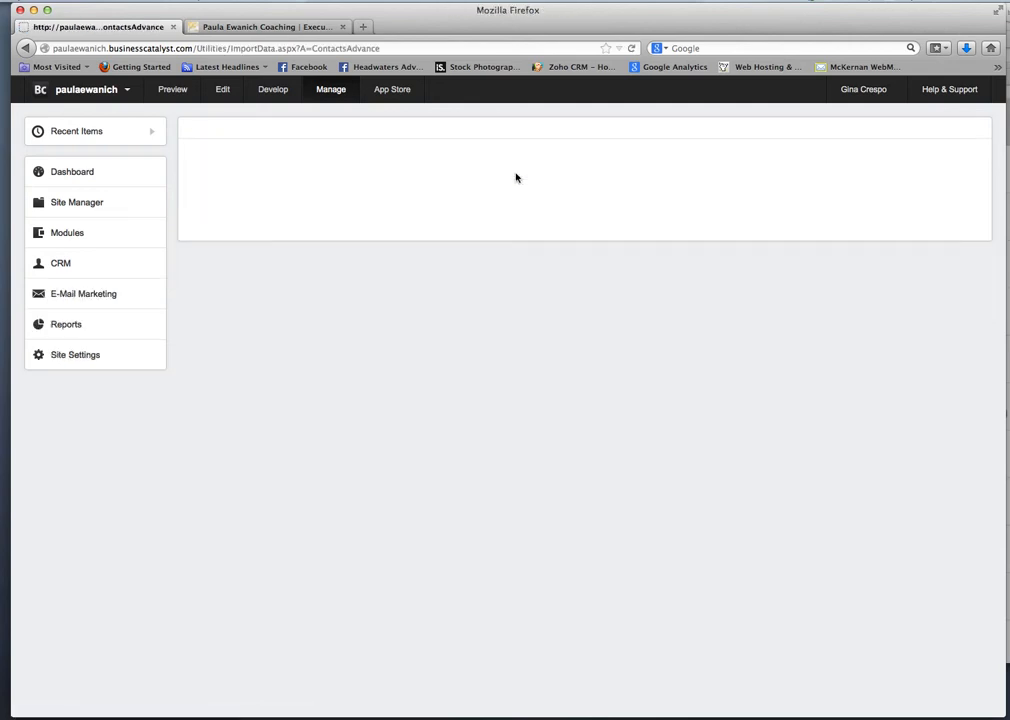
{"action": "left_click", "coordinate": [60, 264]}
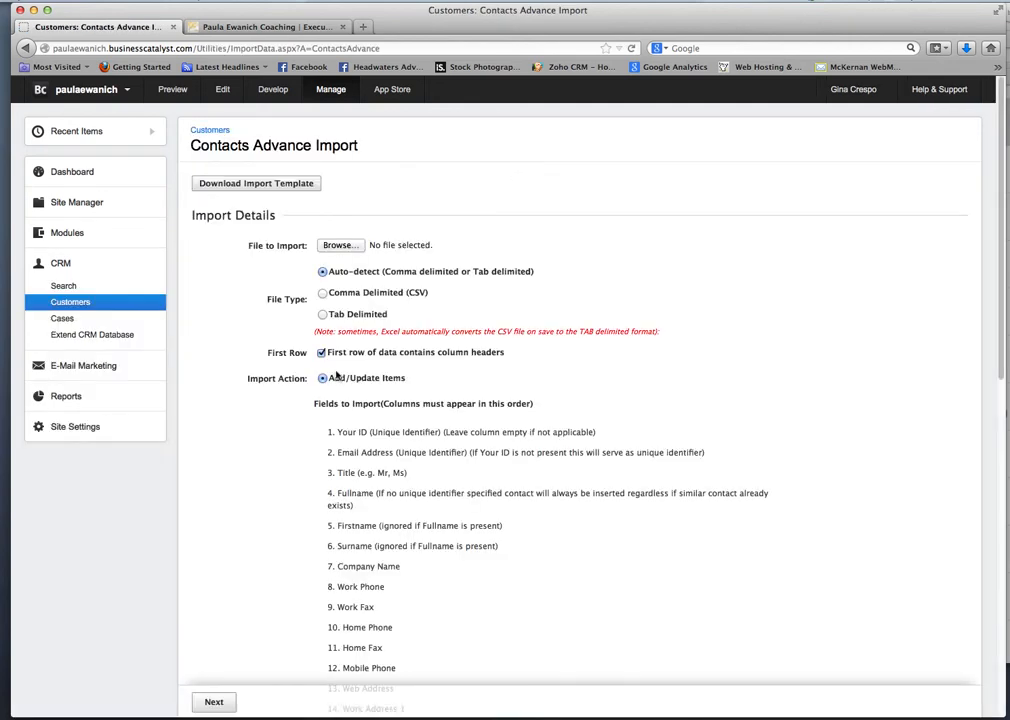
{"action": "scroll", "scroll_direction": "down", "scroll_amount": 3}
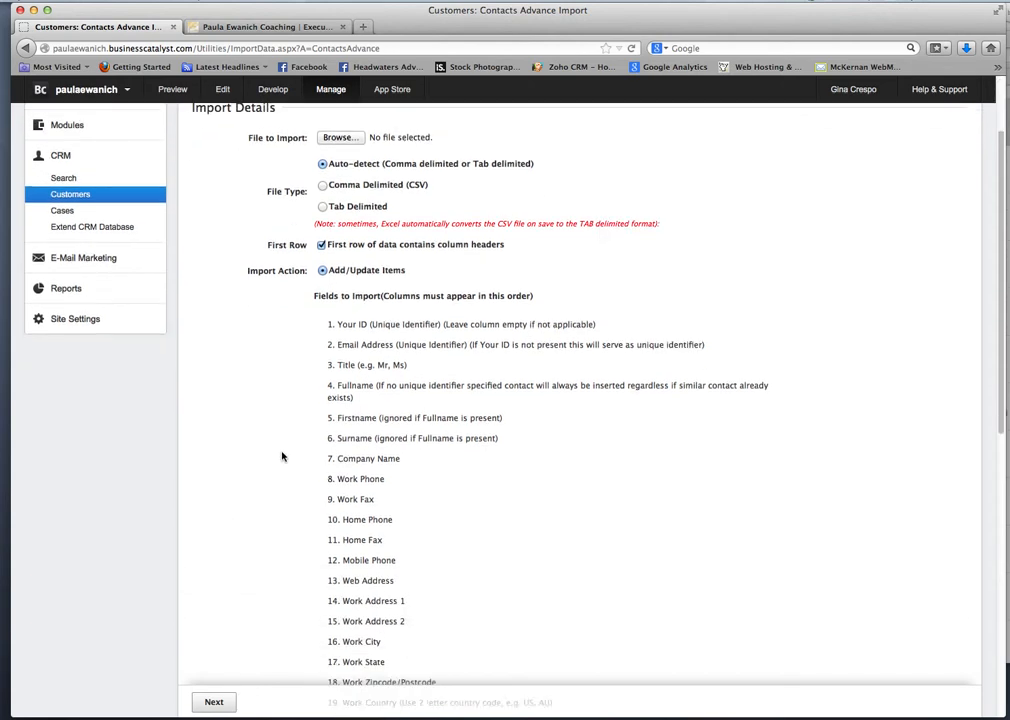
{"action": "scroll", "scroll_direction": "down", "scroll_amount": 3}
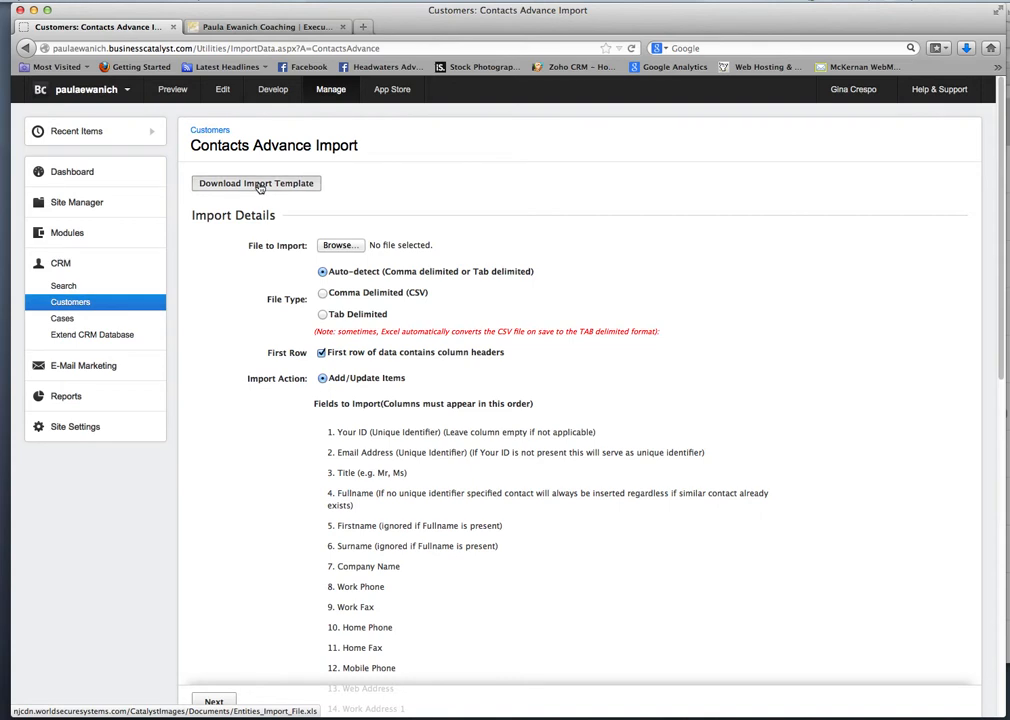
- Download the contacts import template and open it from the Firefox downloads panel
{"action": "left_click", "coordinate": [256, 184]}
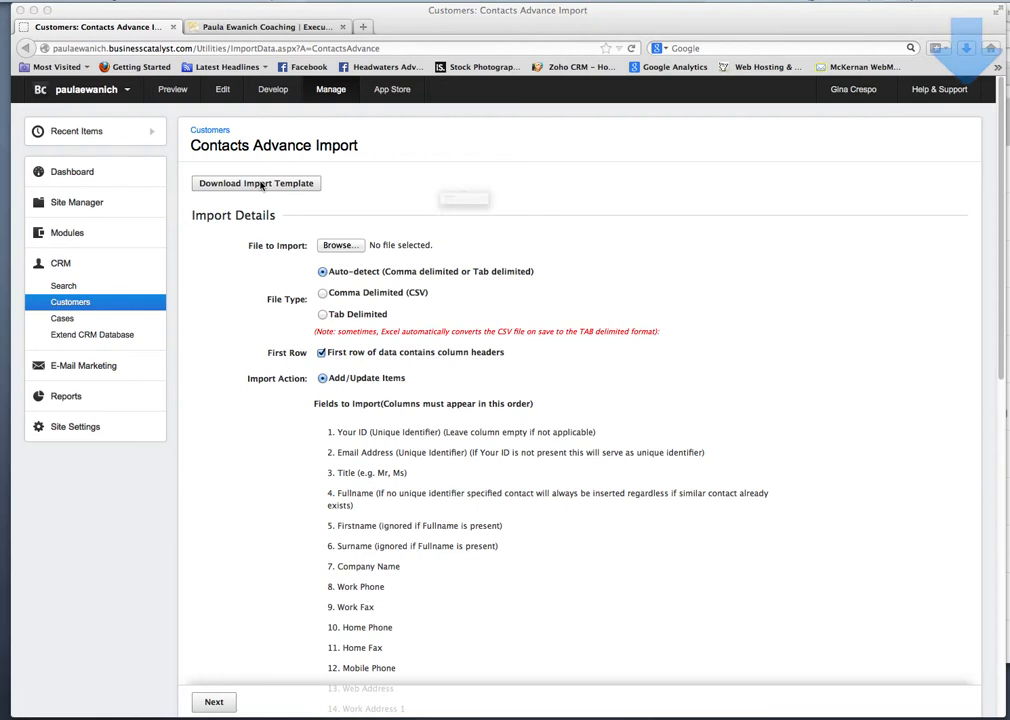
{"action": "left_click", "coordinate": [256, 184]}
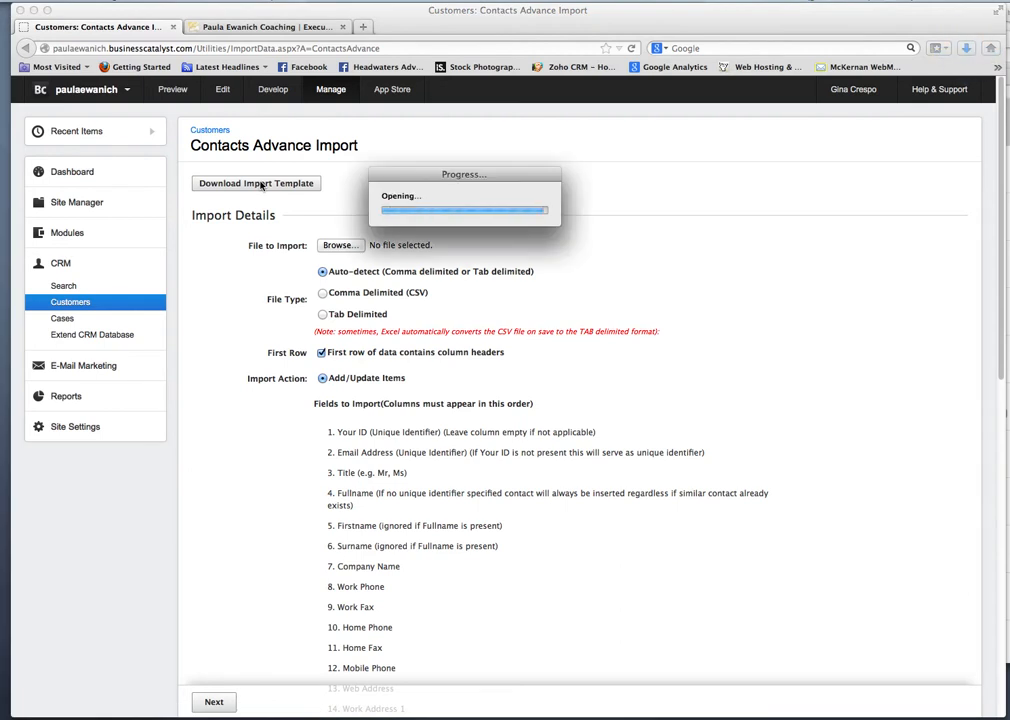
{"action": "left_click", "coordinate": [256, 184]}
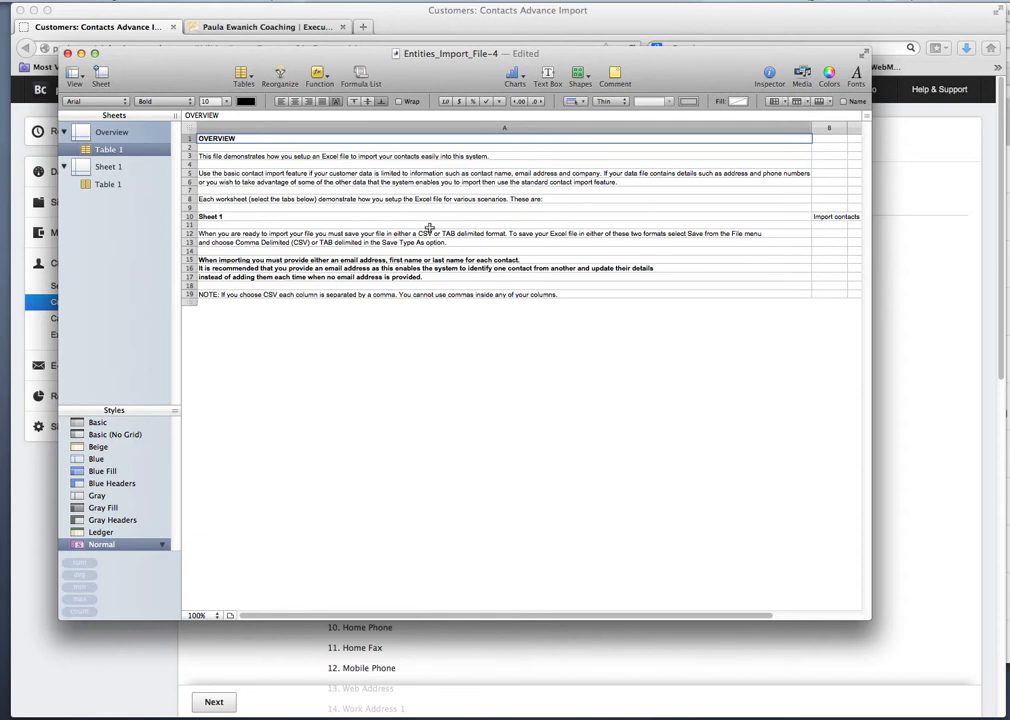
{"action": "mouse_move", "coordinate": [90, 172]}
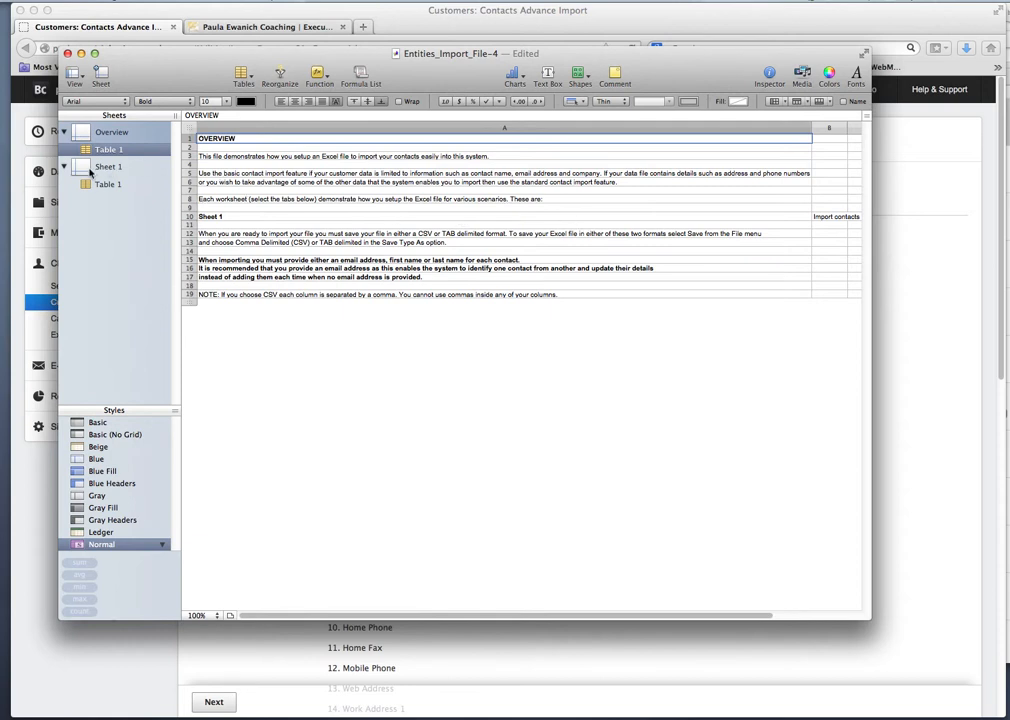
- Switch to Sheet 1 and review its contact columns such as Username, Customer Type and Lead Source
{"action": "left_click", "coordinate": [108, 166]}
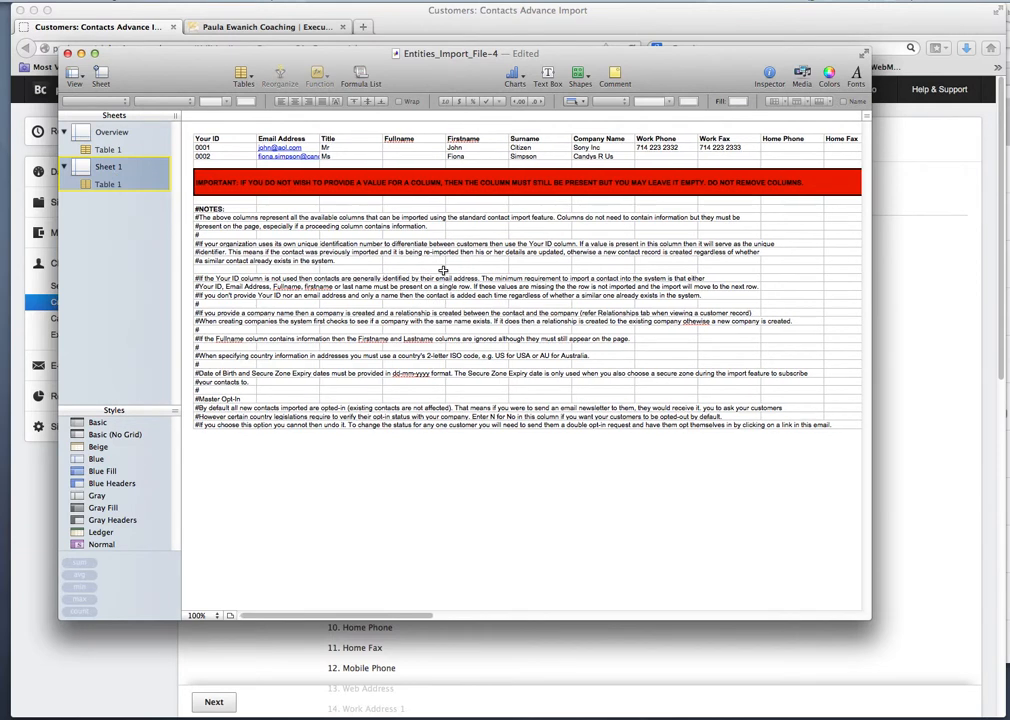
{"action": "scroll", "scroll_direction": "right", "scroll_amount": 3}
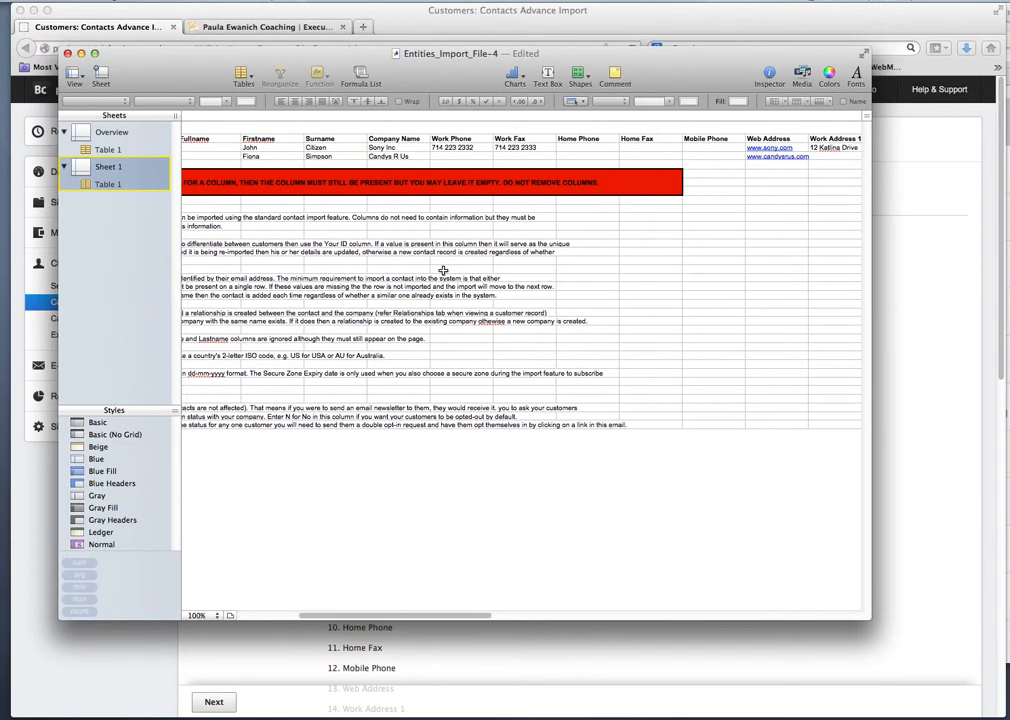
{"action": "scroll", "scroll_direction": "right", "scroll_amount": 3}
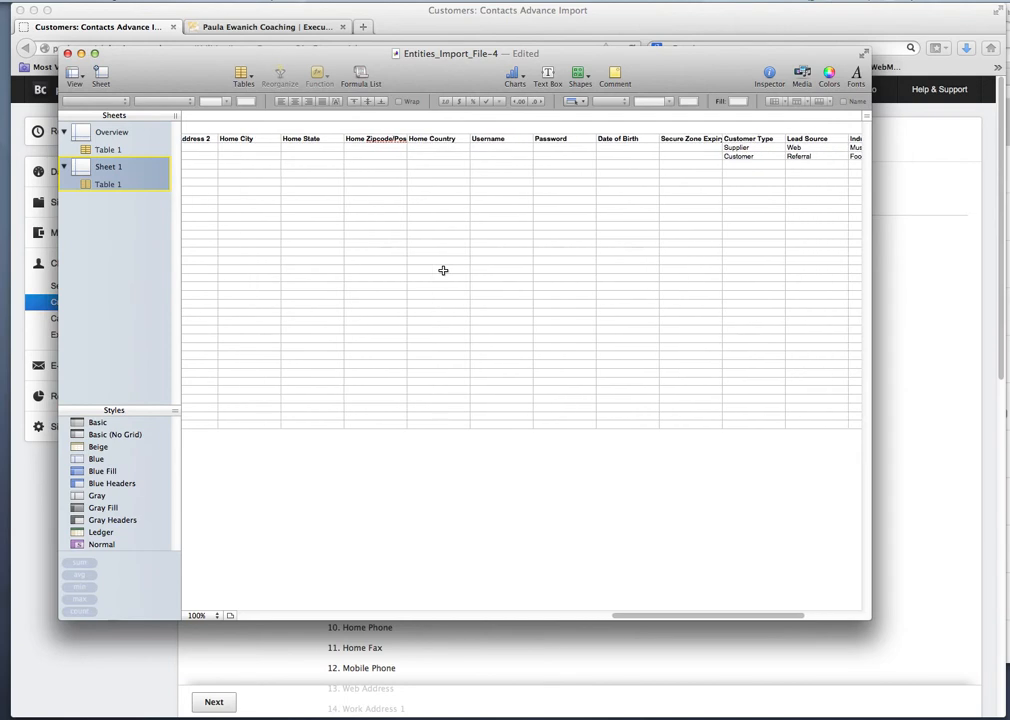
{"action": "mouse_move", "coordinate": [520, 144]}
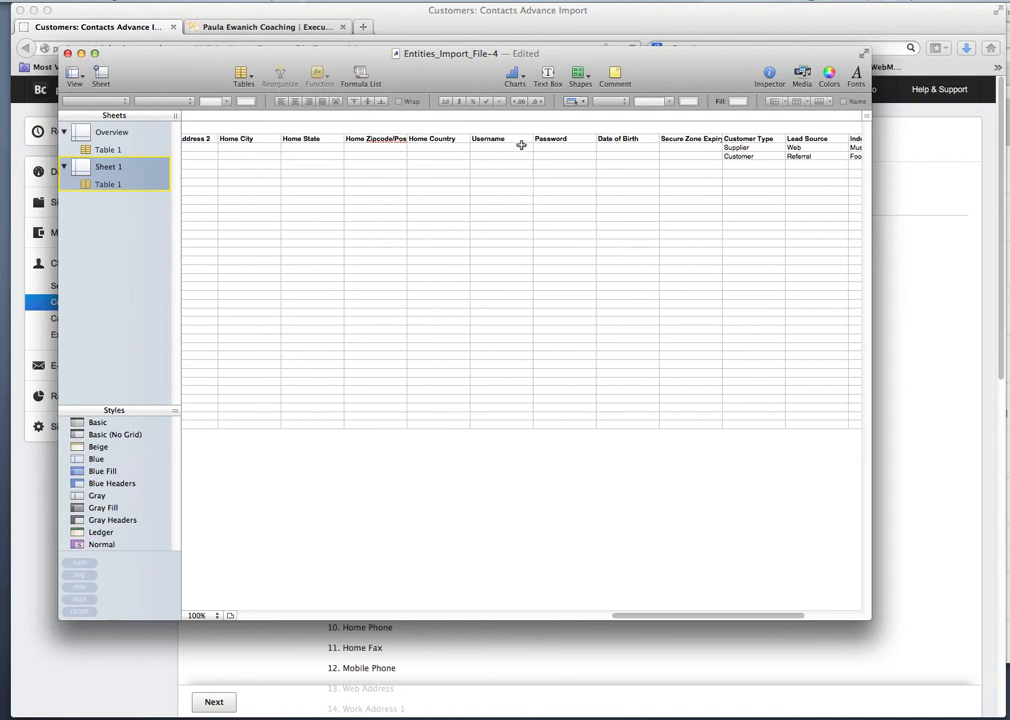
{"action": "mouse_move", "coordinate": [576, 144]}
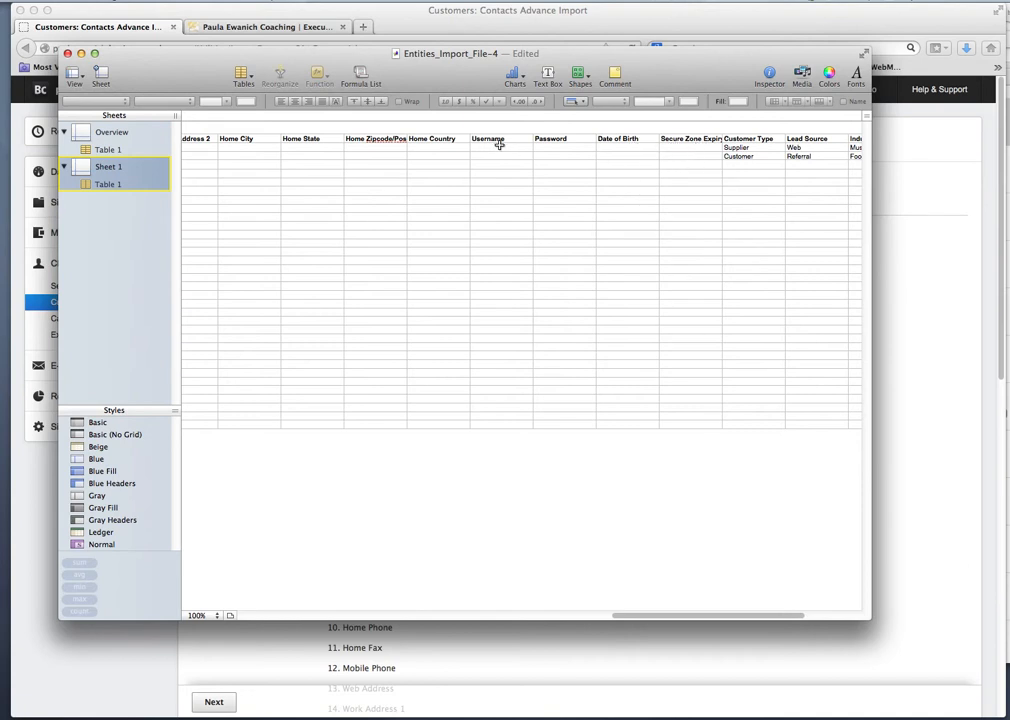
{"action": "mouse_move", "coordinate": [674, 224]}
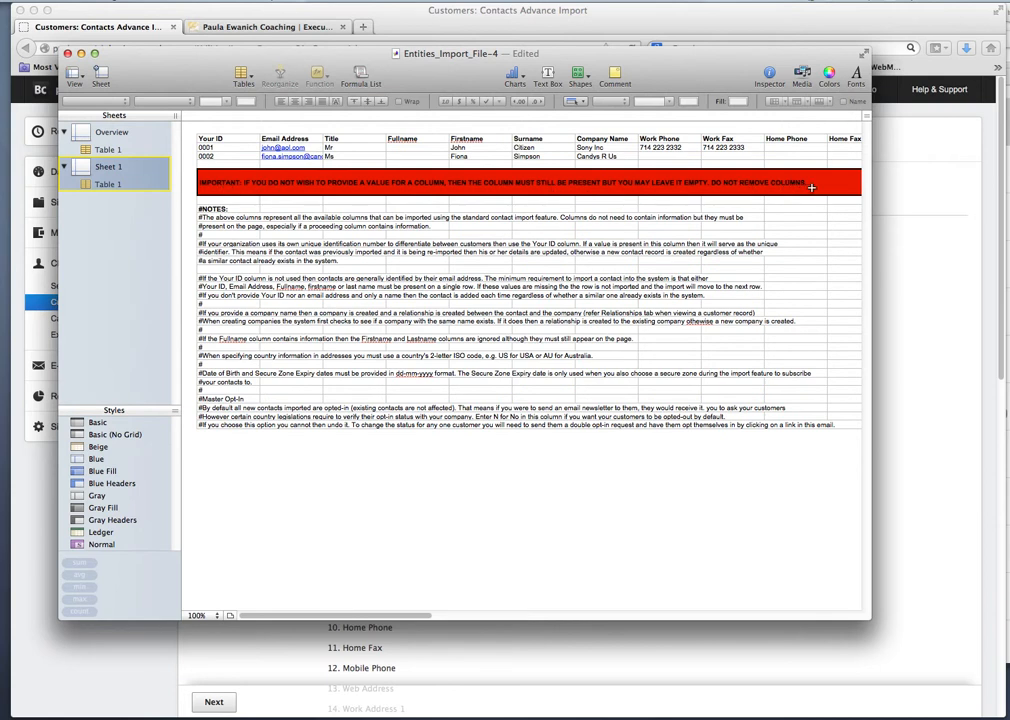
{"action": "mouse_move", "coordinate": [208, 278]}
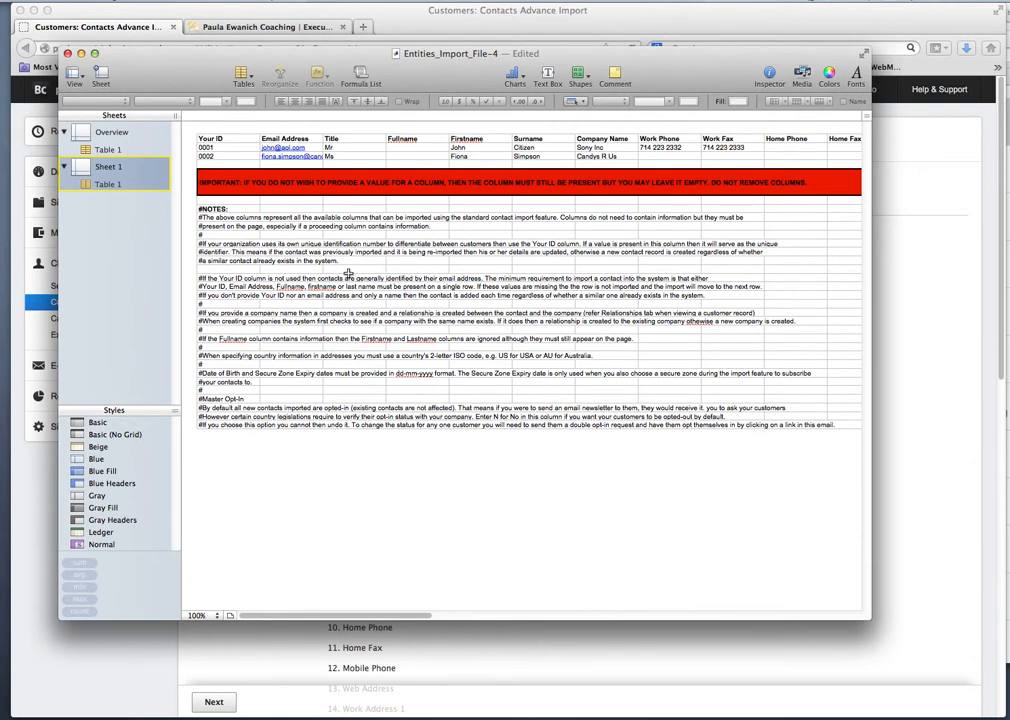
{"action": "mouse_move", "coordinate": [512, 300]}
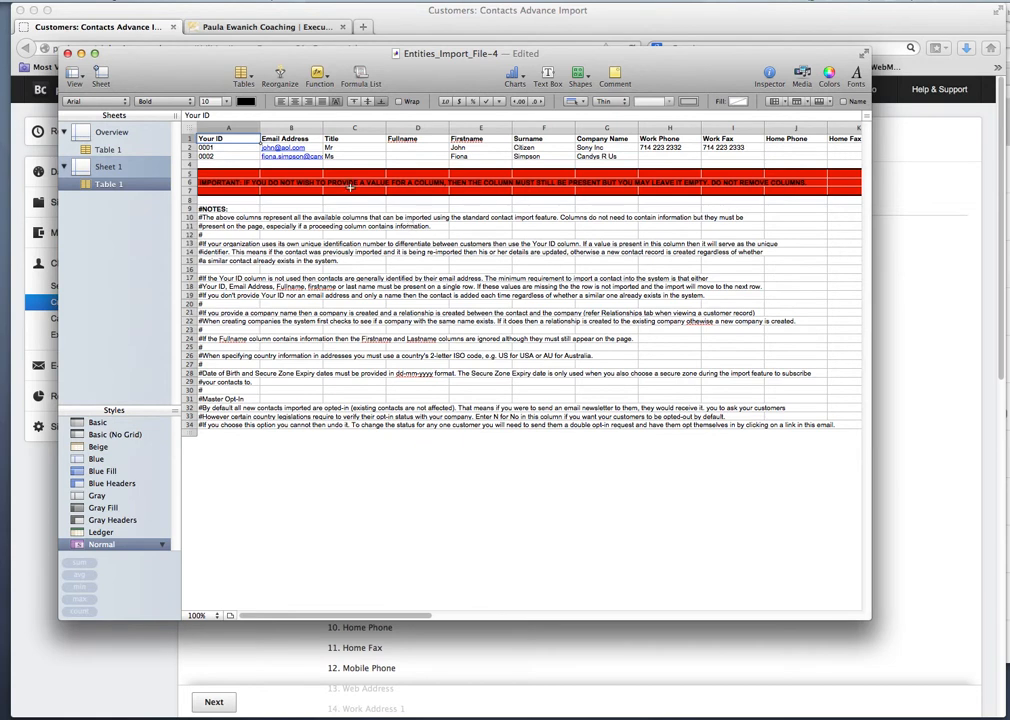
{"action": "mouse_move", "coordinate": [236, 308]}
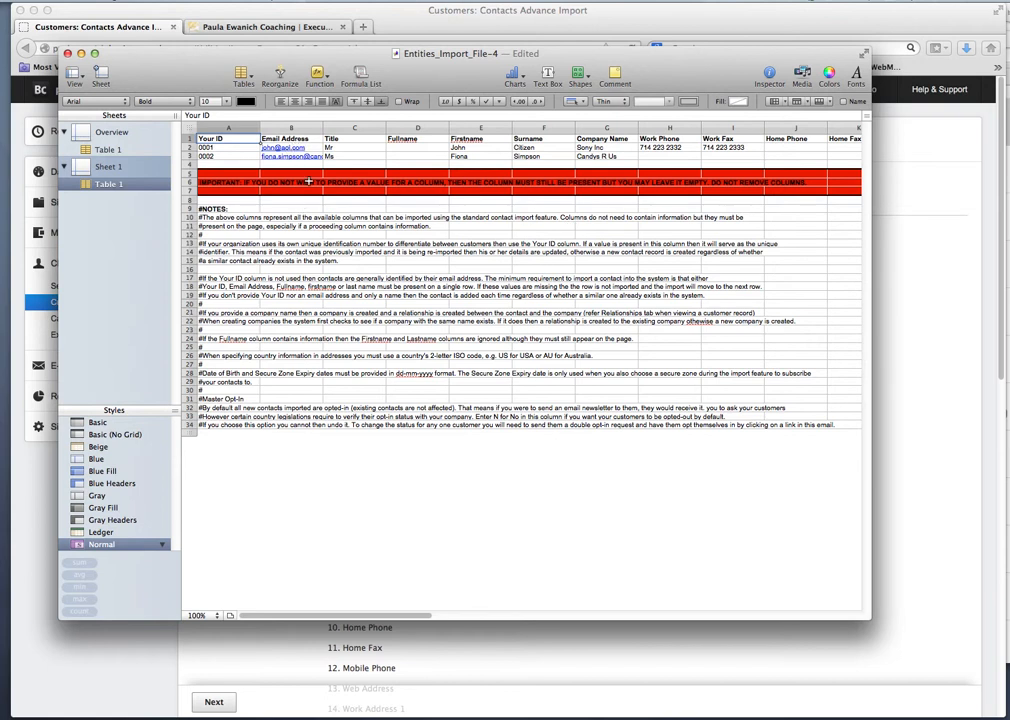
{"action": "mouse_move", "coordinate": [176, 212]}
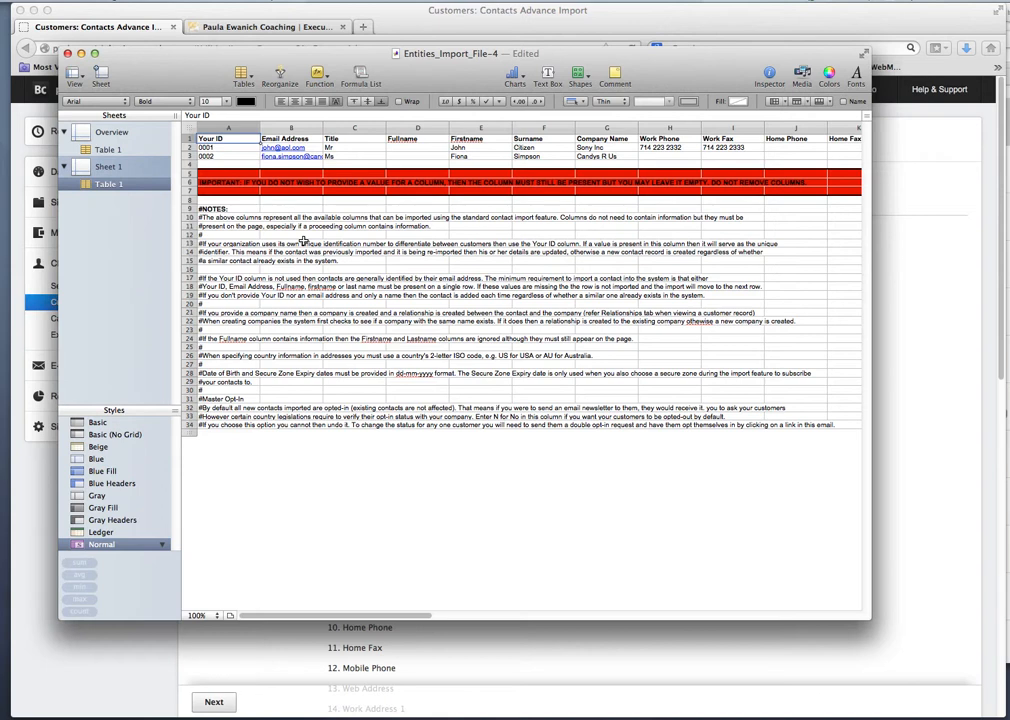
{"action": "mouse_move", "coordinate": [320, 240]}
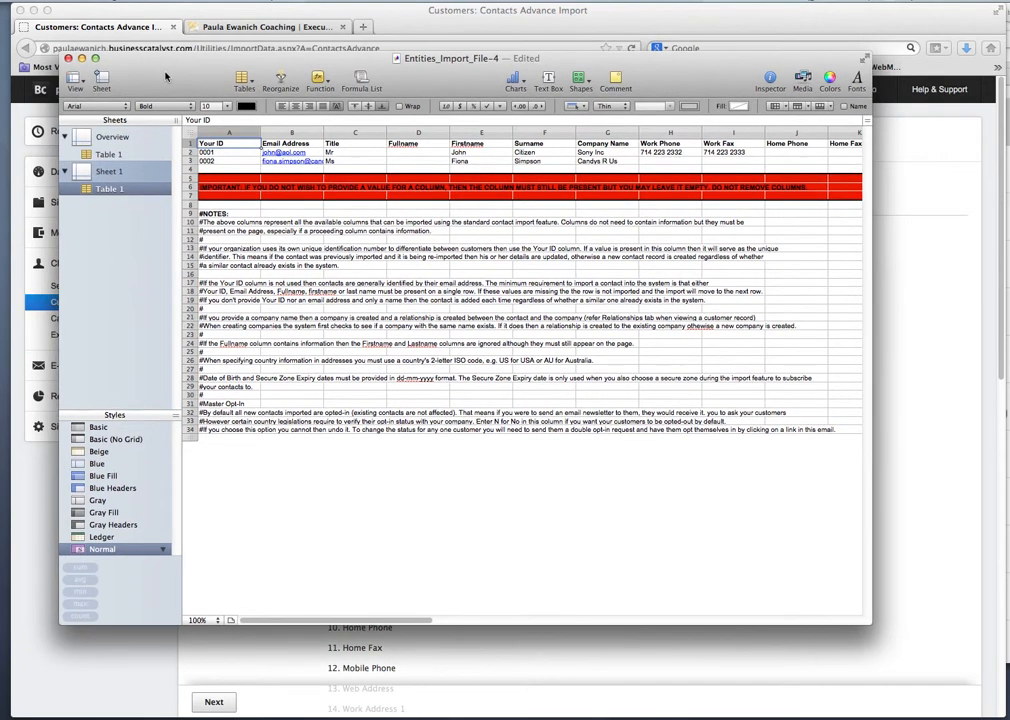
{"action": "mouse_move", "coordinate": [108, 82]}
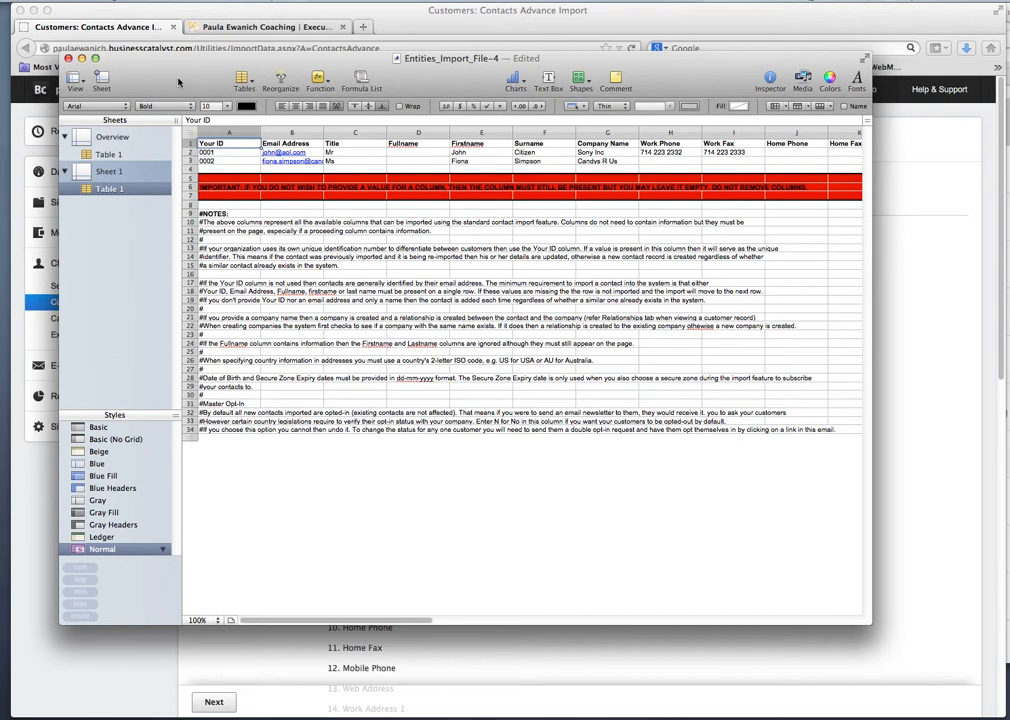
{"action": "left_click", "coordinate": [68, 58]}
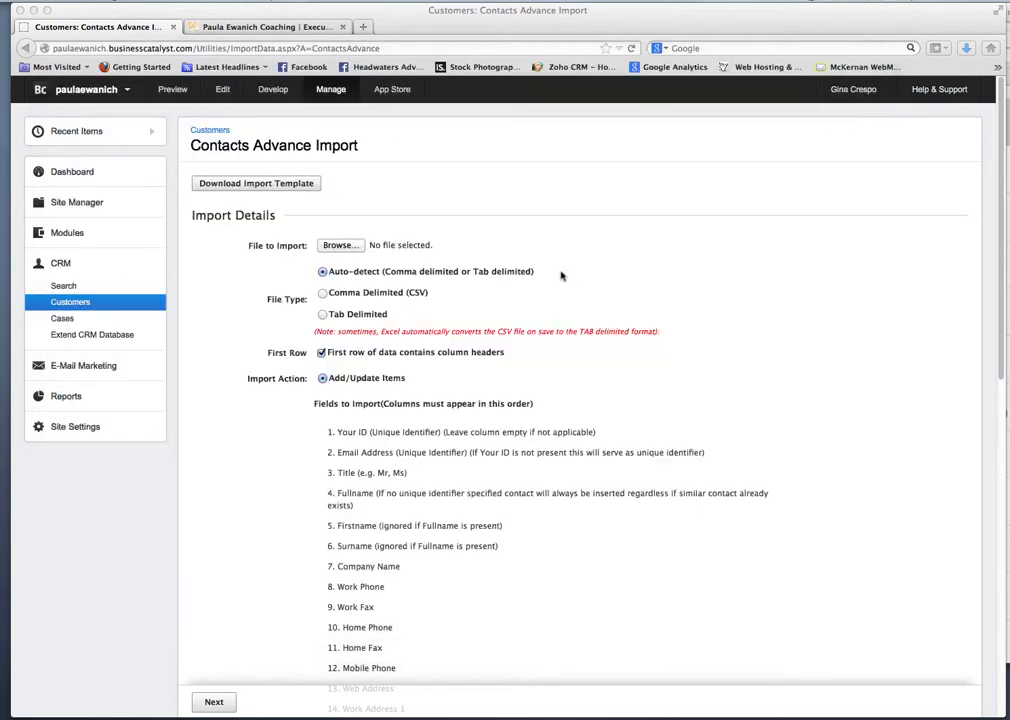
{"action": "mouse_move", "coordinate": [348, 302]}
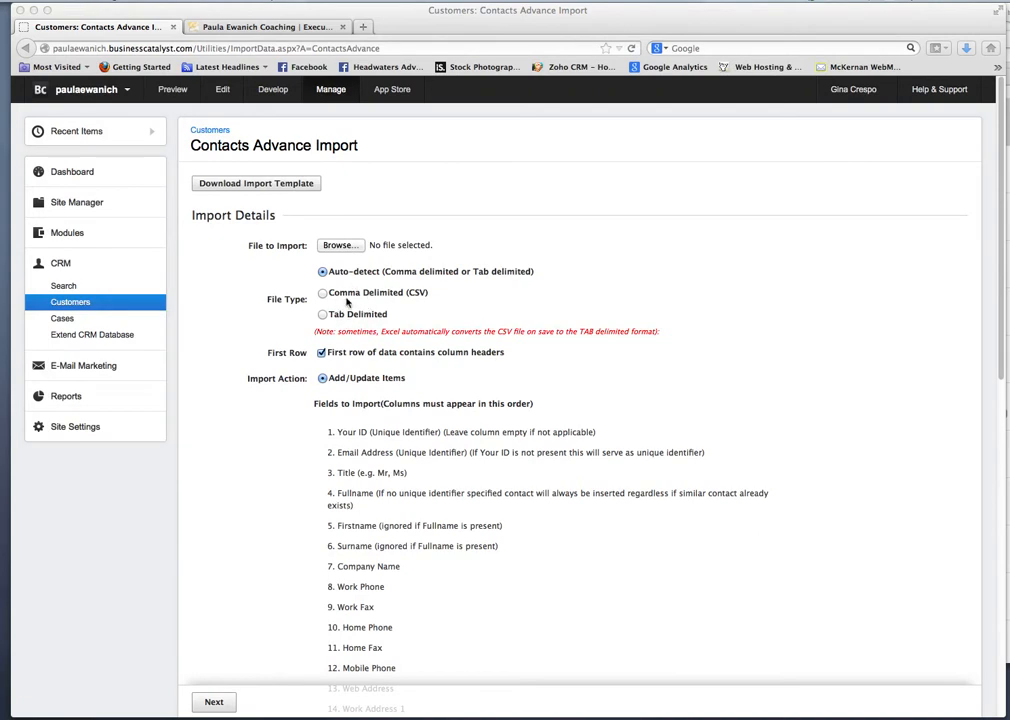
{"action": "mouse_move", "coordinate": [412, 302]}
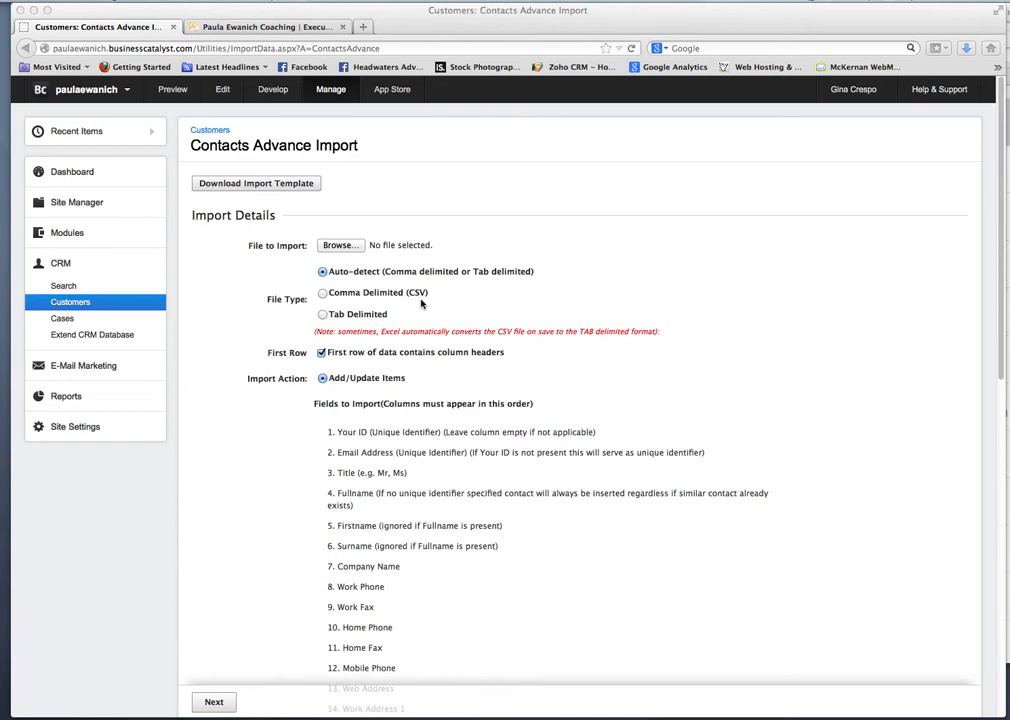
{"action": "mouse_move", "coordinate": [404, 324]}
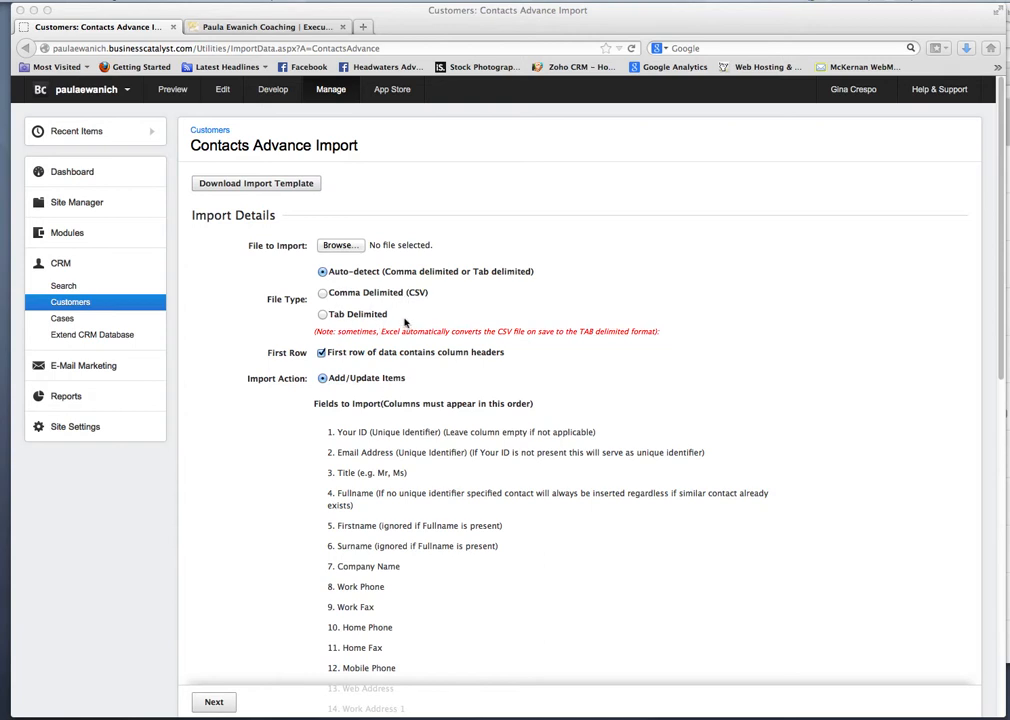
{"action": "mouse_move", "coordinate": [390, 320]}
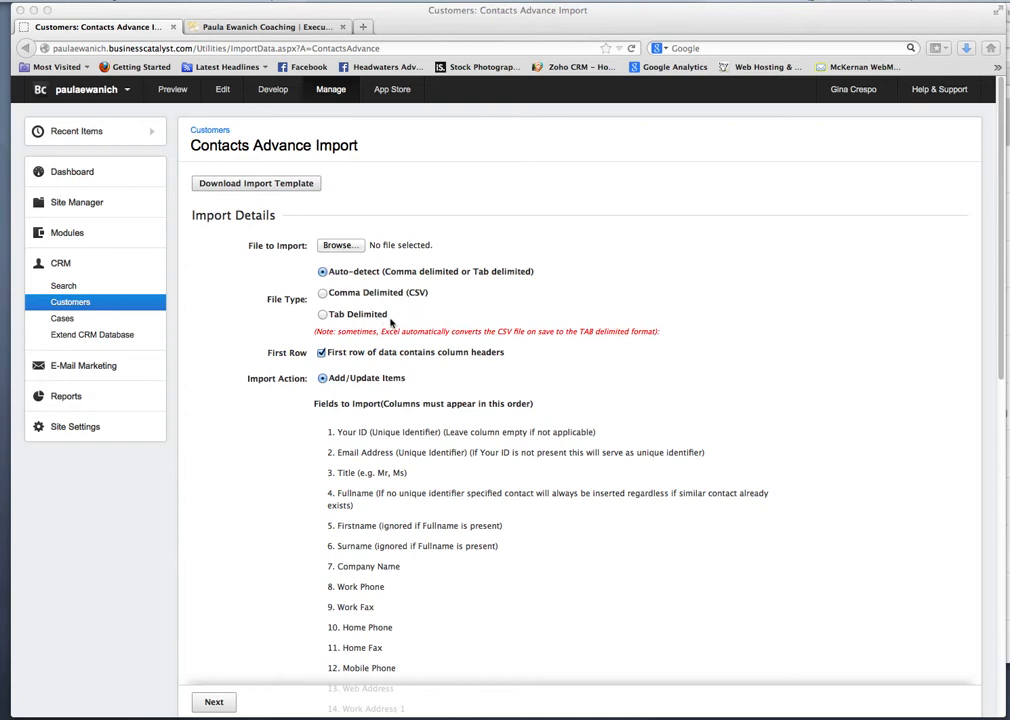
{"action": "mouse_move", "coordinate": [412, 292]}
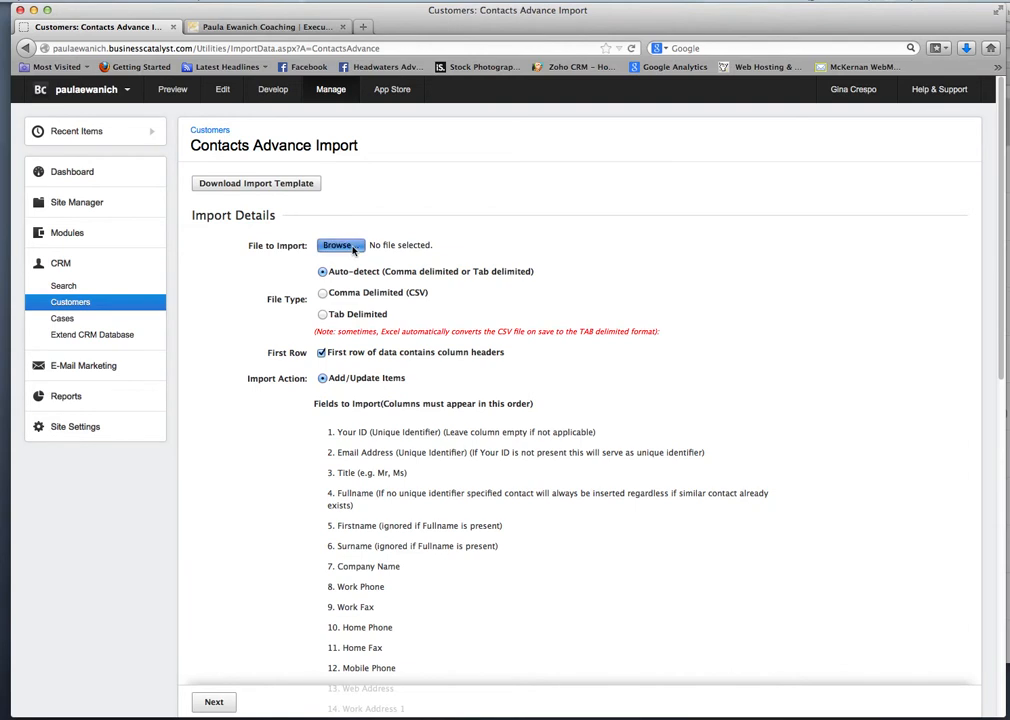
- Attach Sheet 1-Table 1.csv as the contacts import file and review the form below it
{"action": "left_click", "coordinate": [340, 244]}
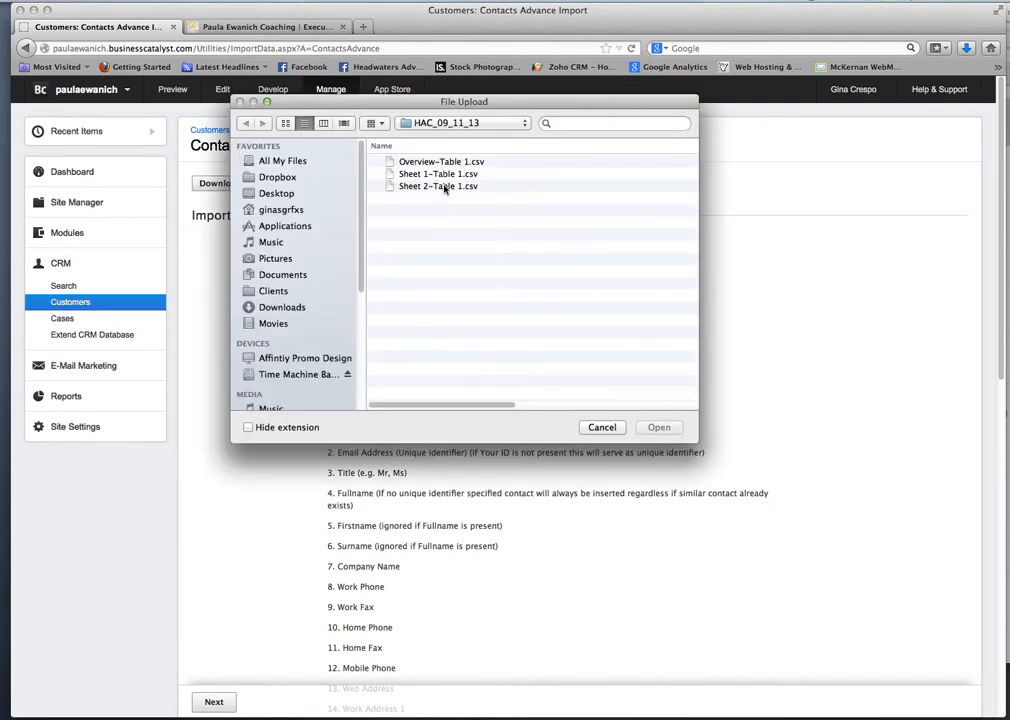
{"action": "left_click", "coordinate": [438, 172]}
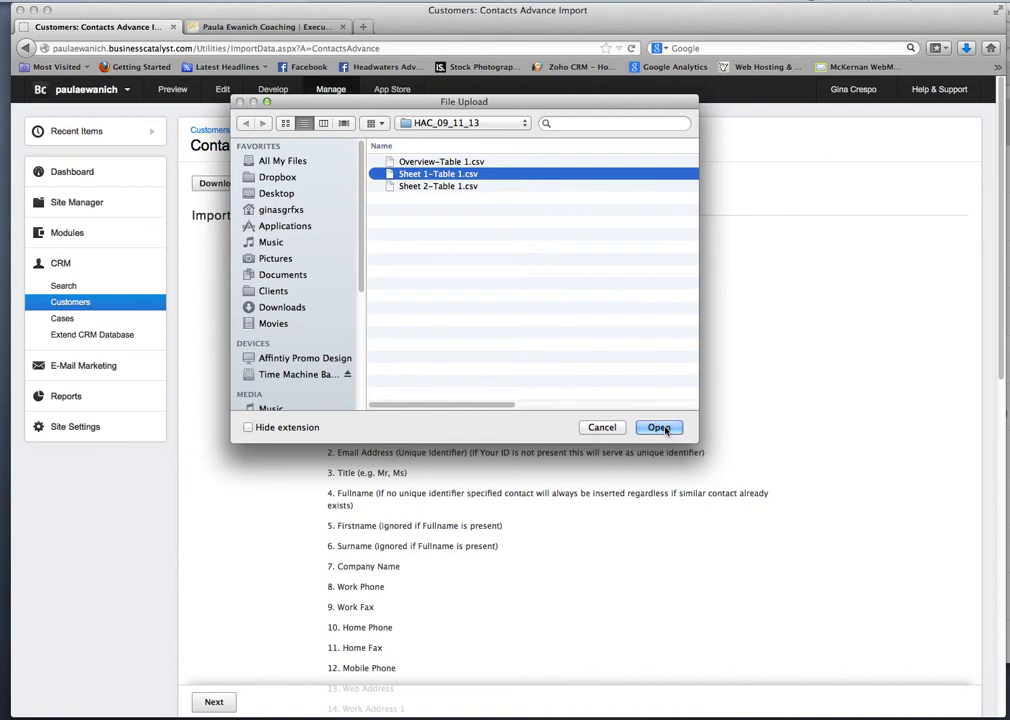
{"action": "left_click", "coordinate": [660, 428]}
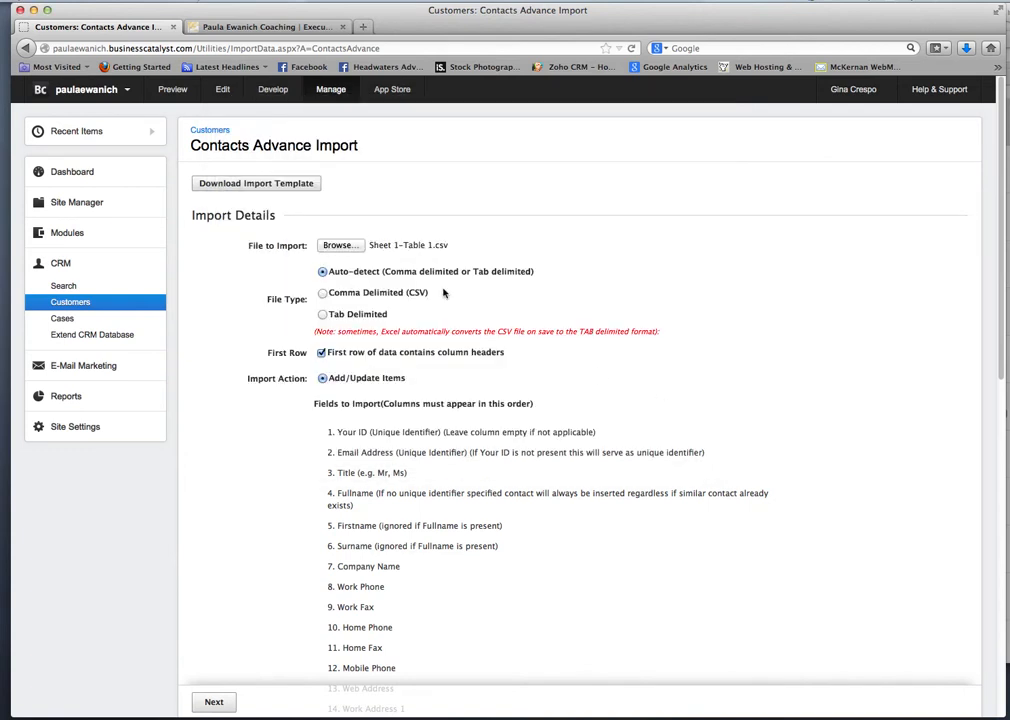
{"action": "mouse_move", "coordinate": [456, 252]}
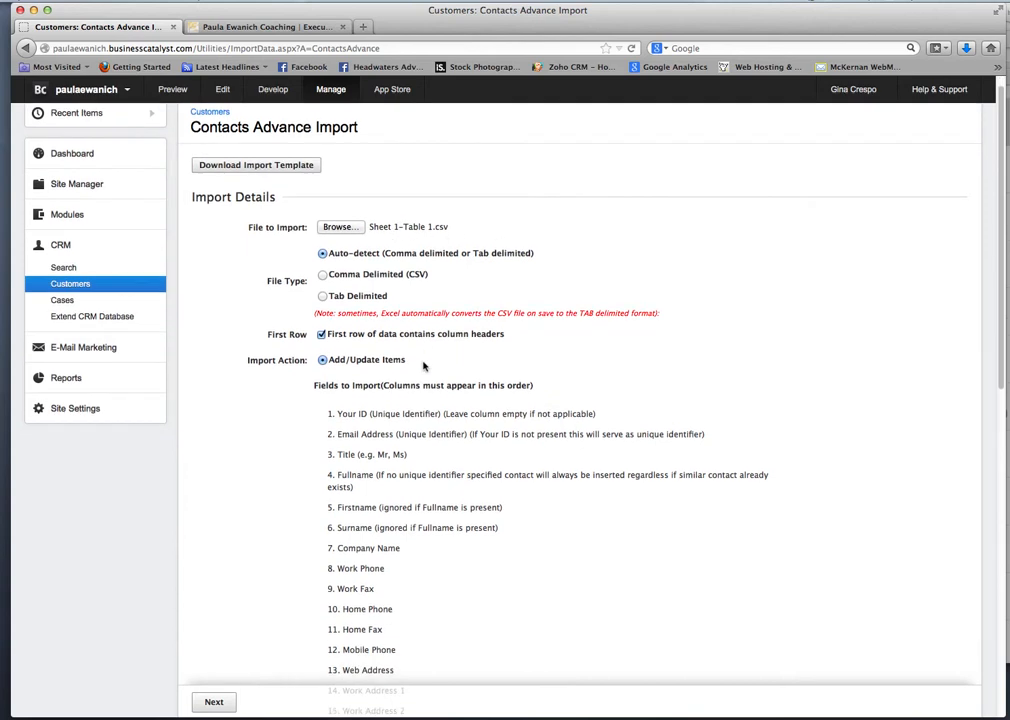
{"action": "scroll", "scroll_direction": "down", "scroll_amount": 3}
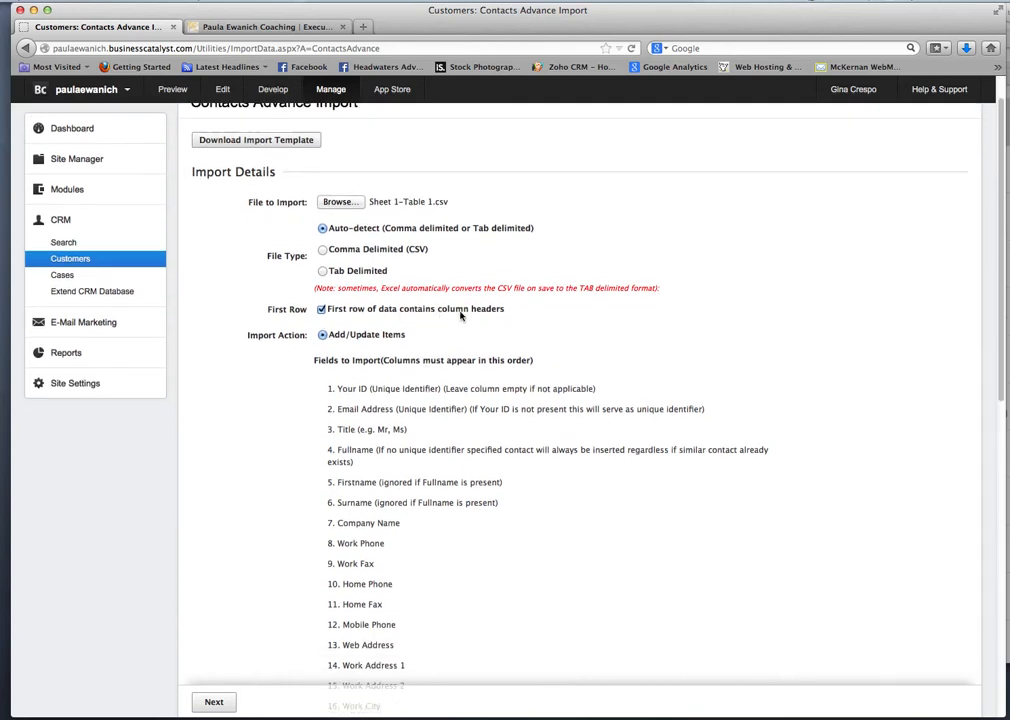
{"action": "scroll", "scroll_direction": "down", "scroll_amount": 3}
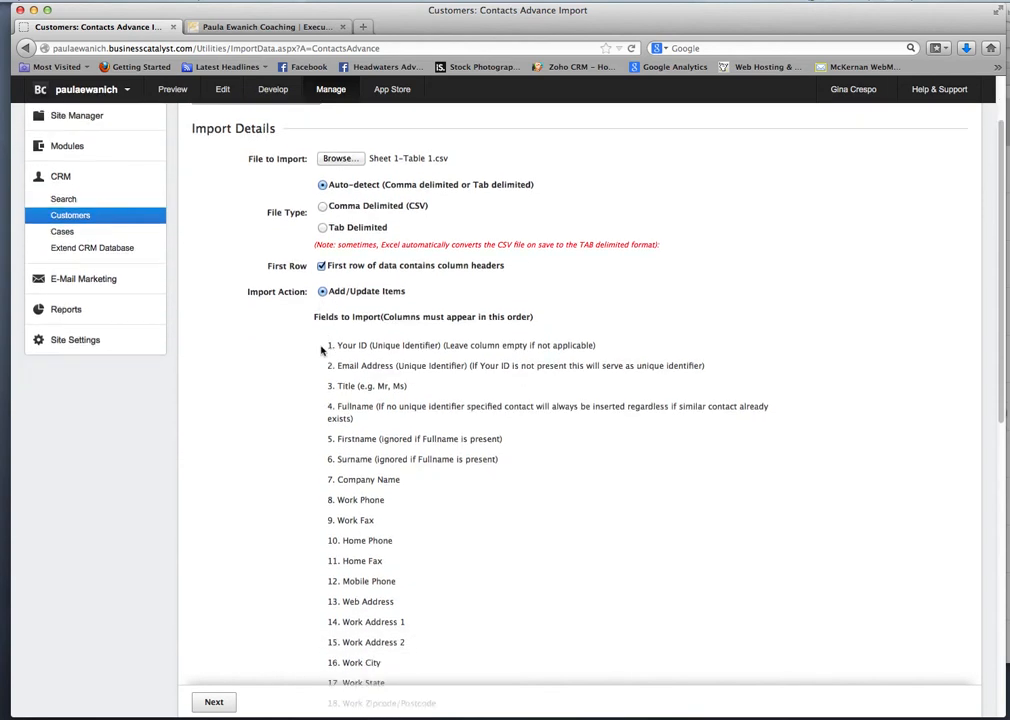
{"action": "scroll", "scroll_direction": "down", "scroll_amount": 3}
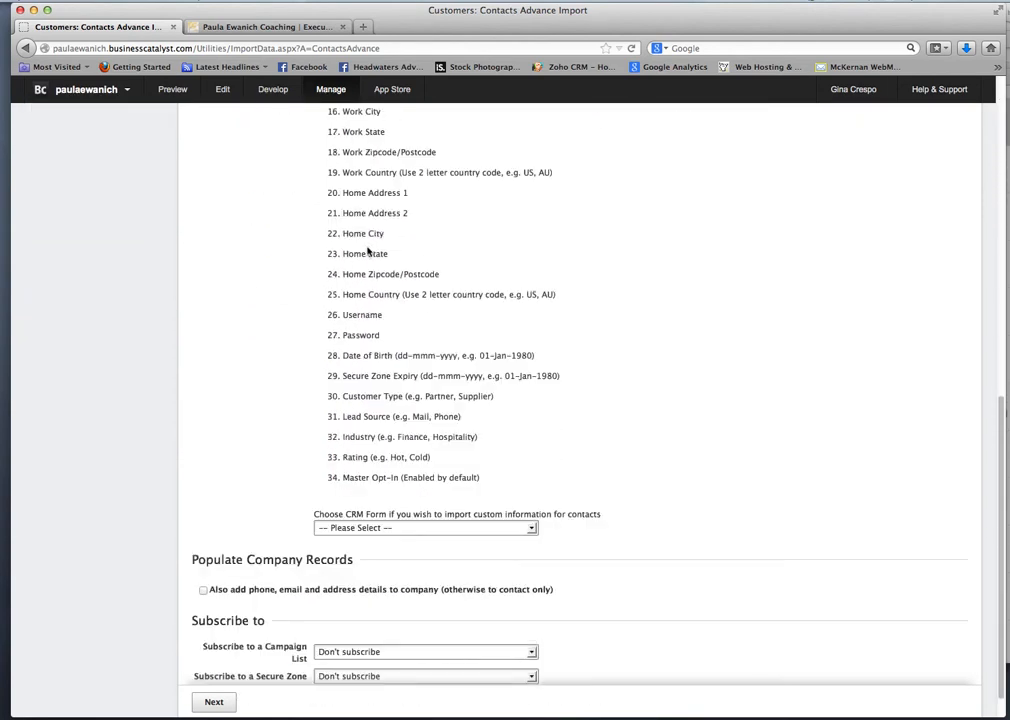
{"action": "mouse_move", "coordinate": [438, 368]}
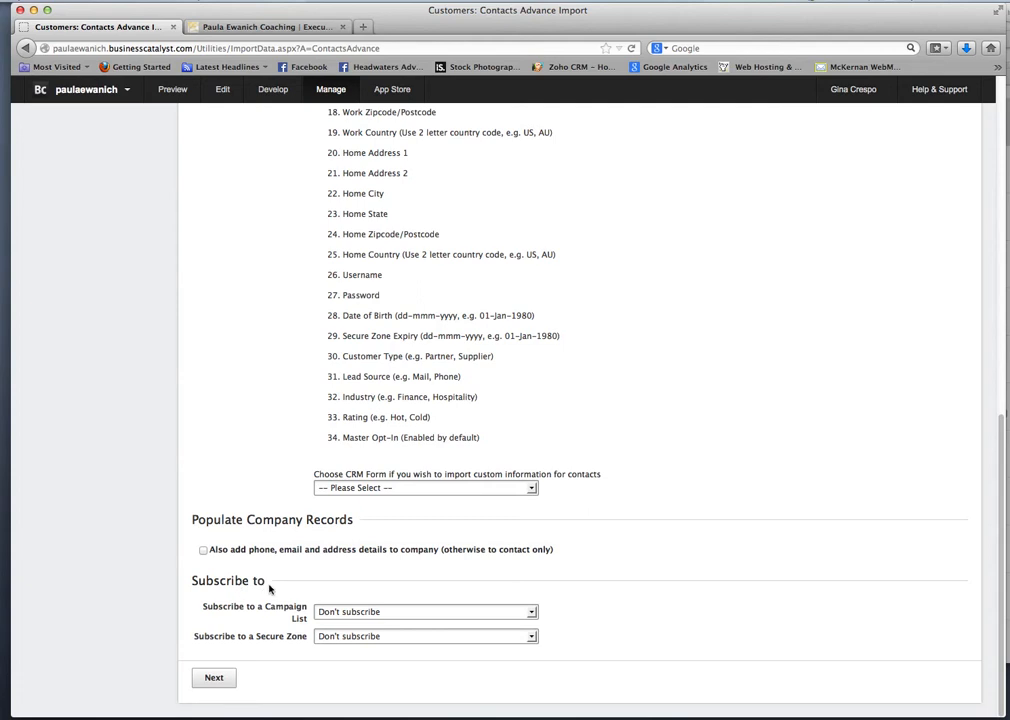
- Subscribe the imported contacts to the Monthly Newsletter campaign list
{"action": "left_click", "coordinate": [424, 612]}
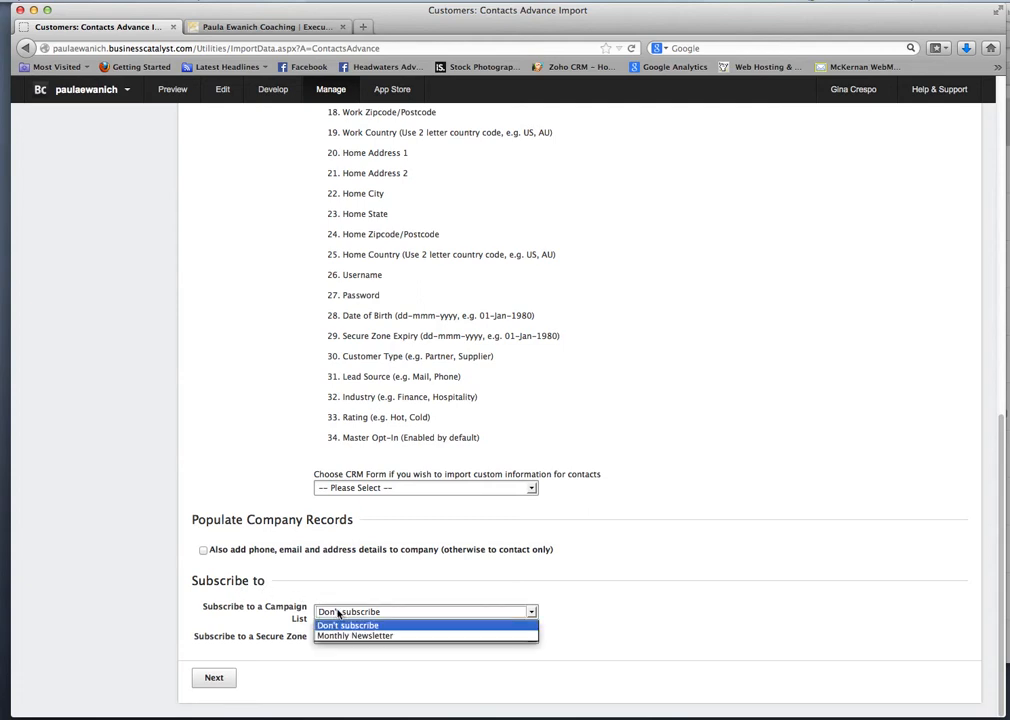
{"action": "left_click", "coordinate": [356, 636]}
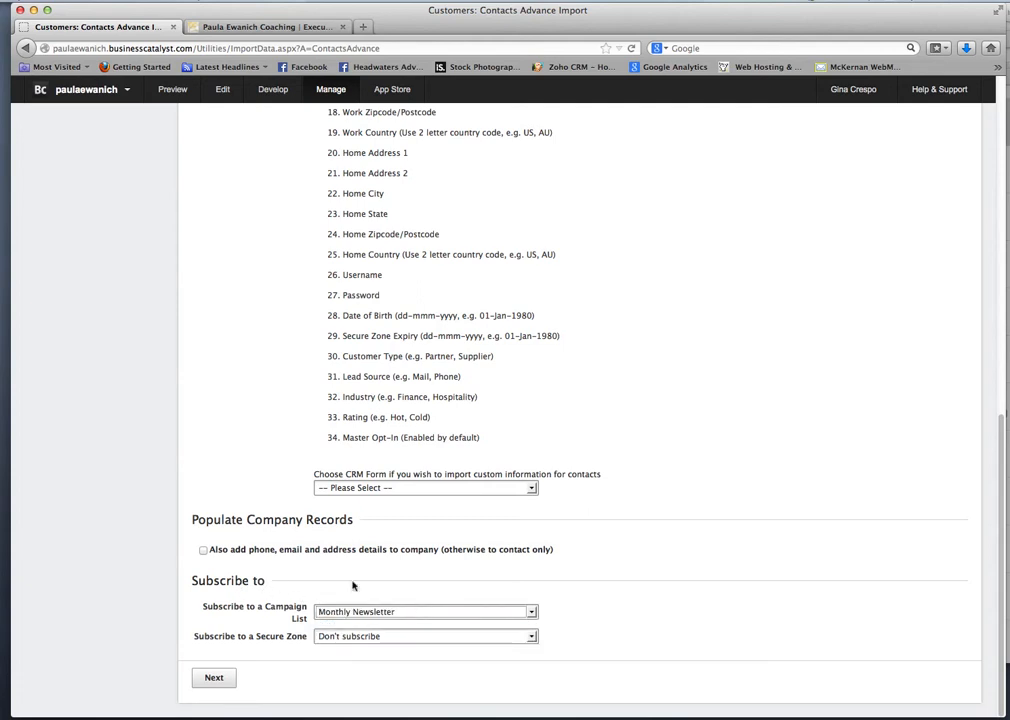
{"action": "mouse_move", "coordinate": [370, 598]}
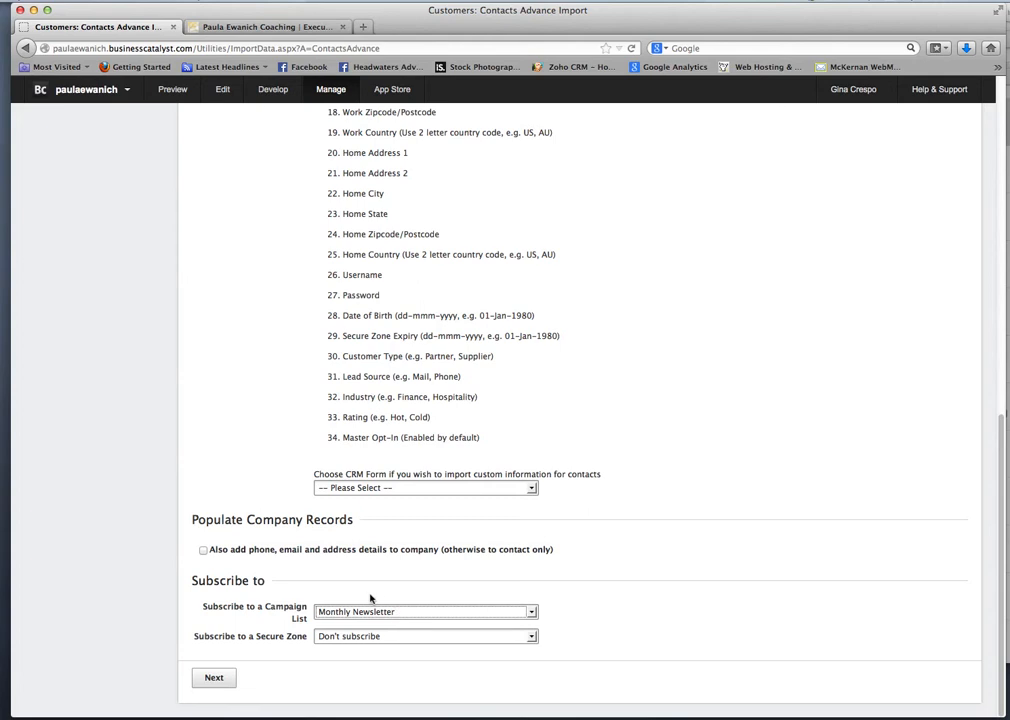
{"action": "mouse_move", "coordinate": [400, 592]}
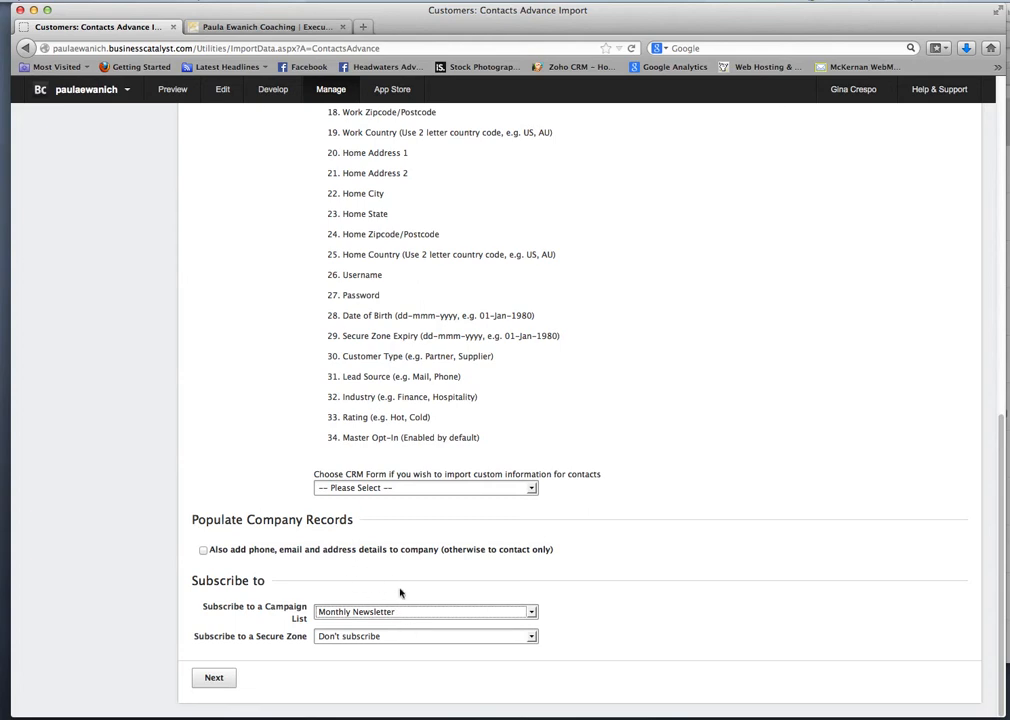
{"action": "mouse_move", "coordinate": [230, 592]}
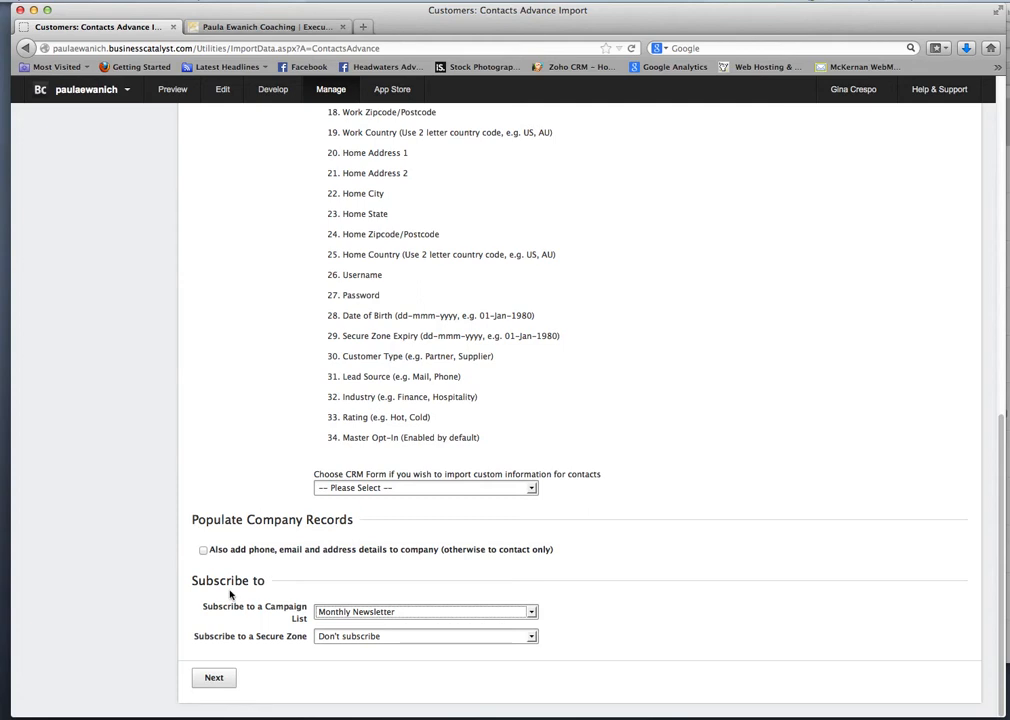
{"action": "mouse_move", "coordinate": [236, 634]}
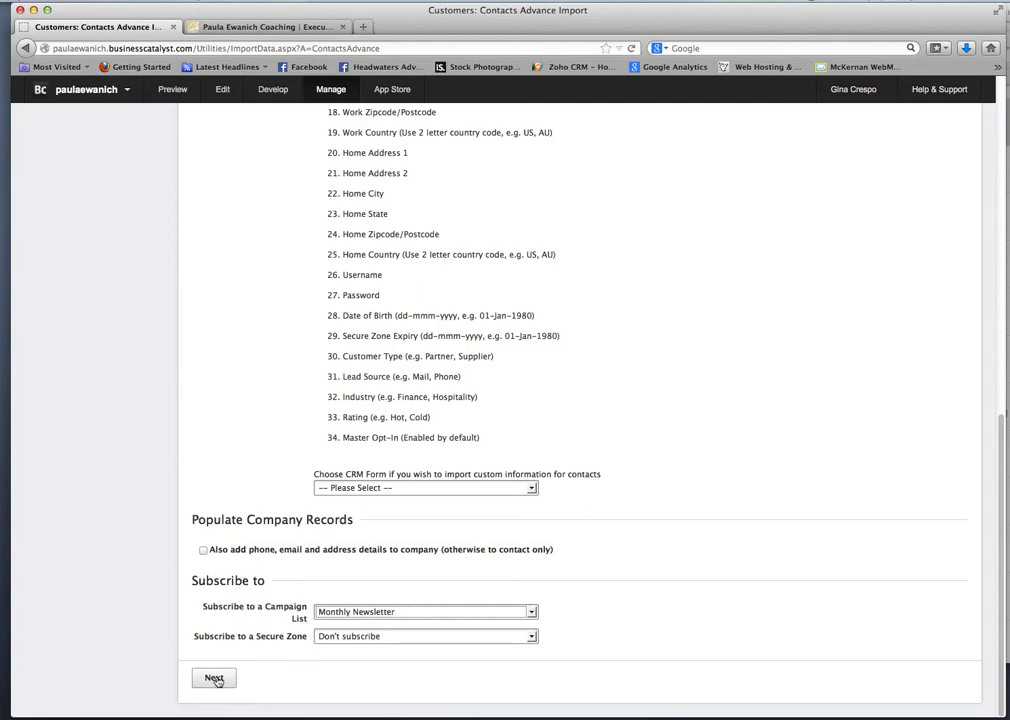
- Submit the contacts import and accept the import template warning
{"action": "left_click", "coordinate": [214, 678]}
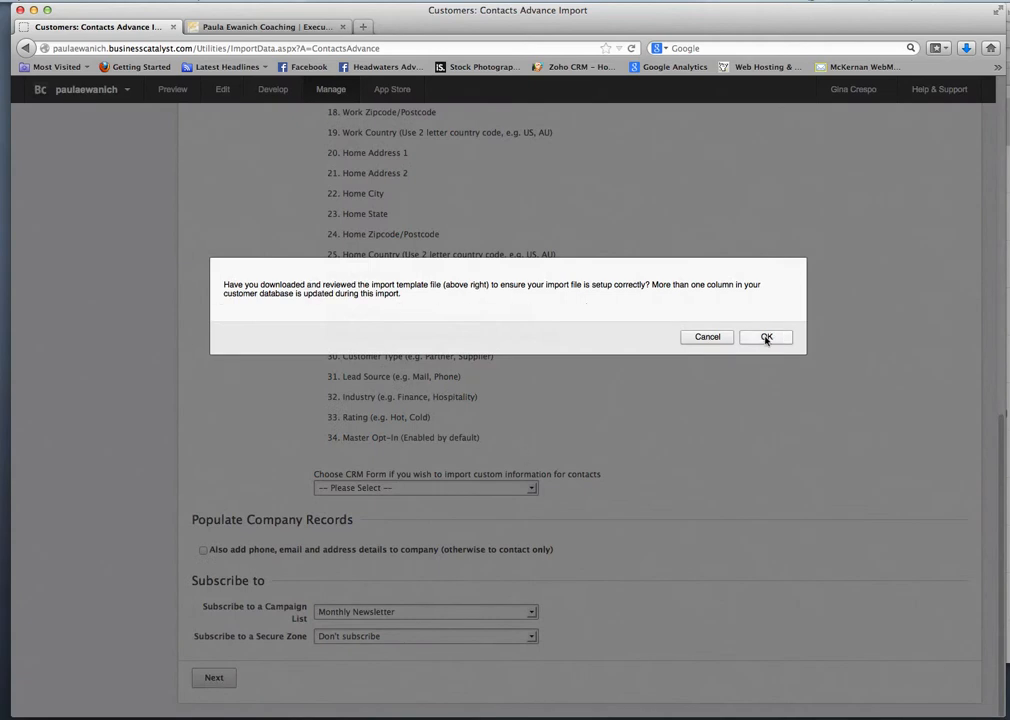
{"action": "left_click", "coordinate": [766, 336]}
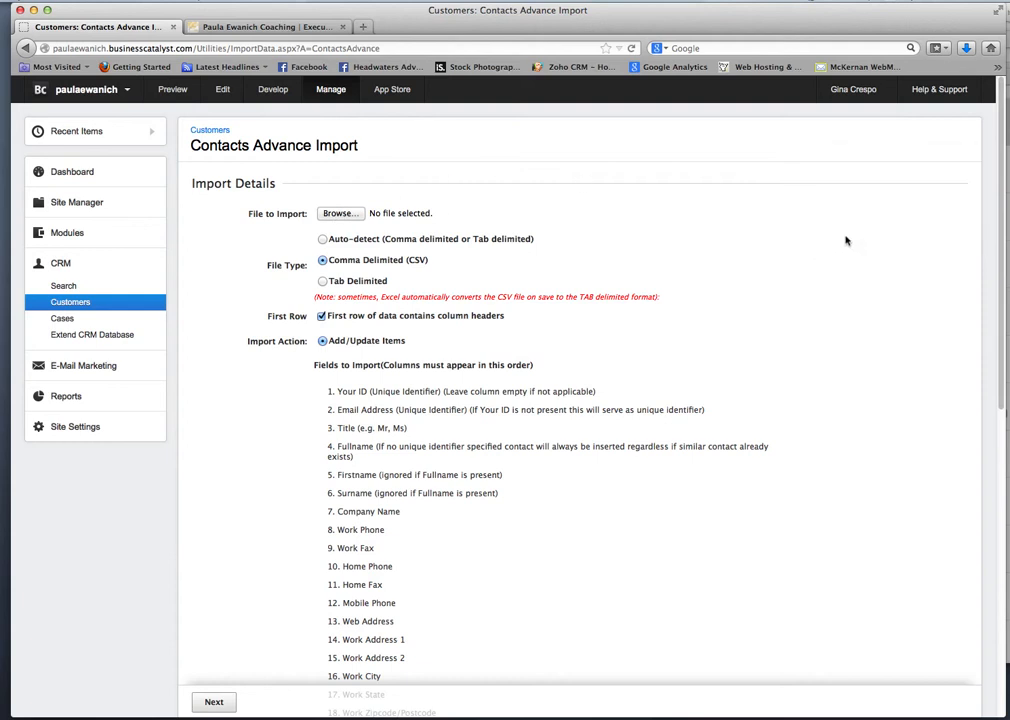
{"action": "mouse_move", "coordinate": [906, 206]}
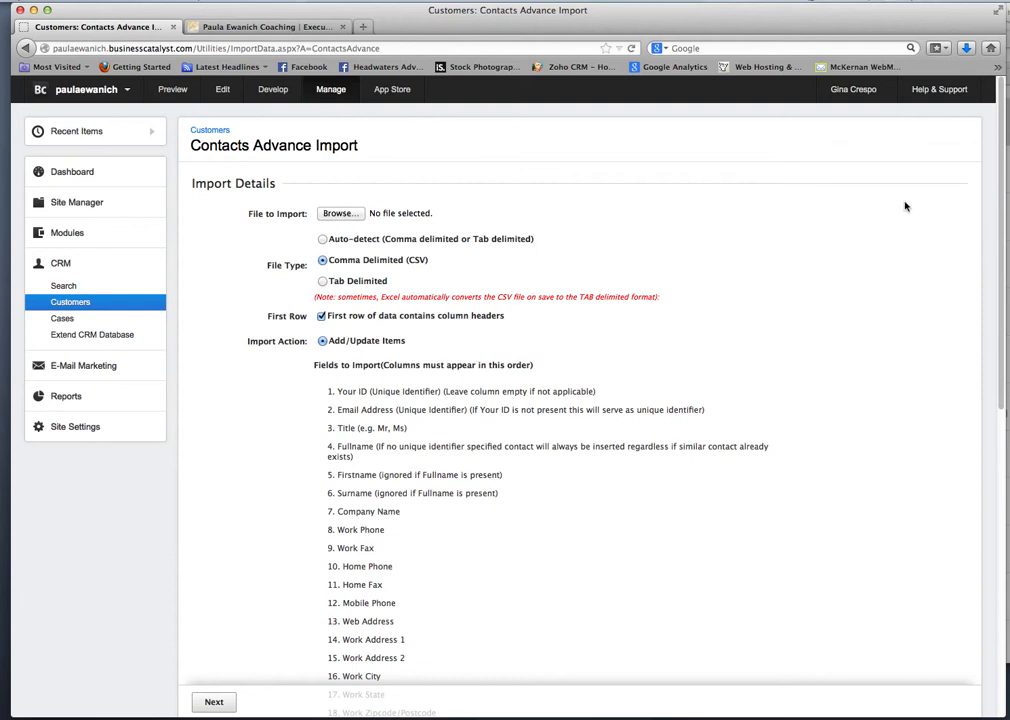
{"action": "mouse_move", "coordinate": [910, 220]}
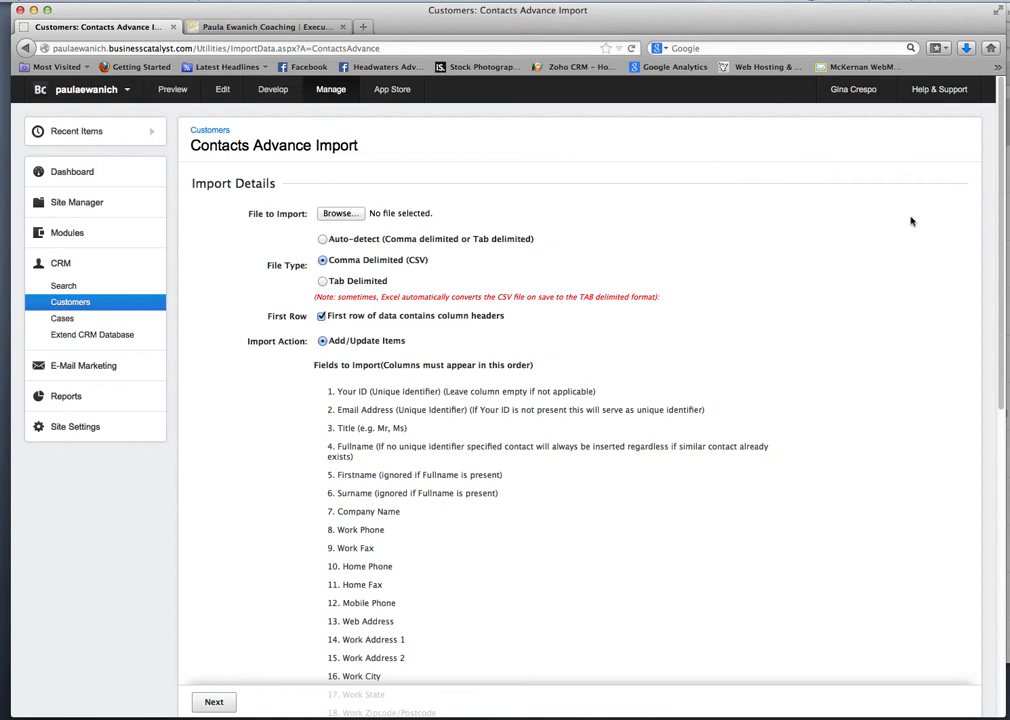
{"action": "mouse_move", "coordinate": [968, 264]}
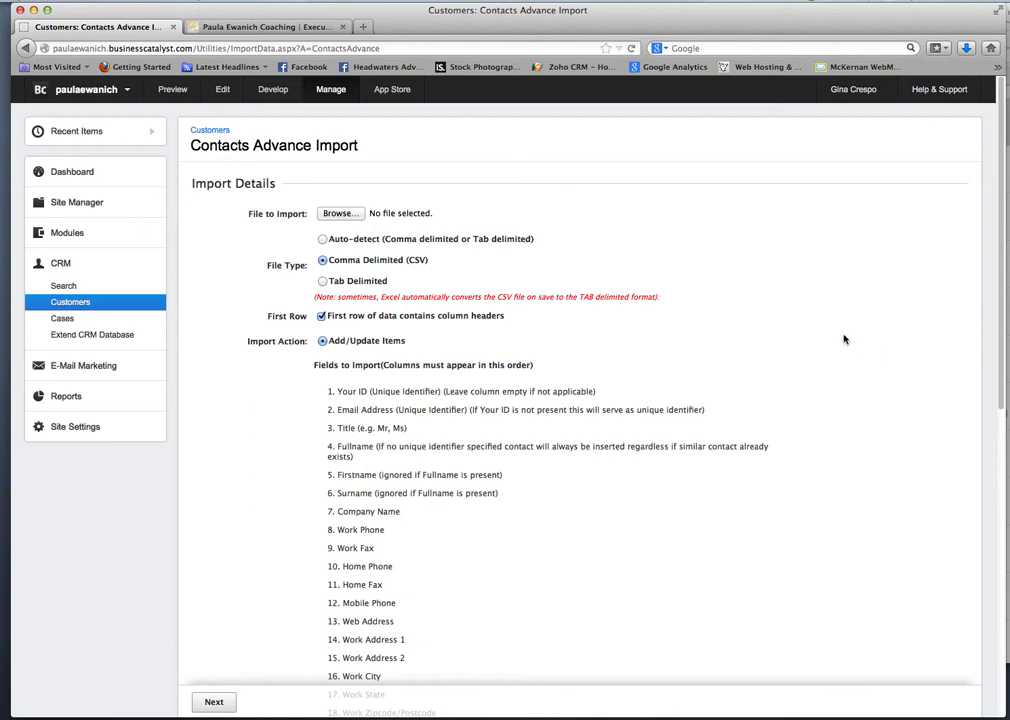
{"action": "mouse_move", "coordinate": [830, 336]}
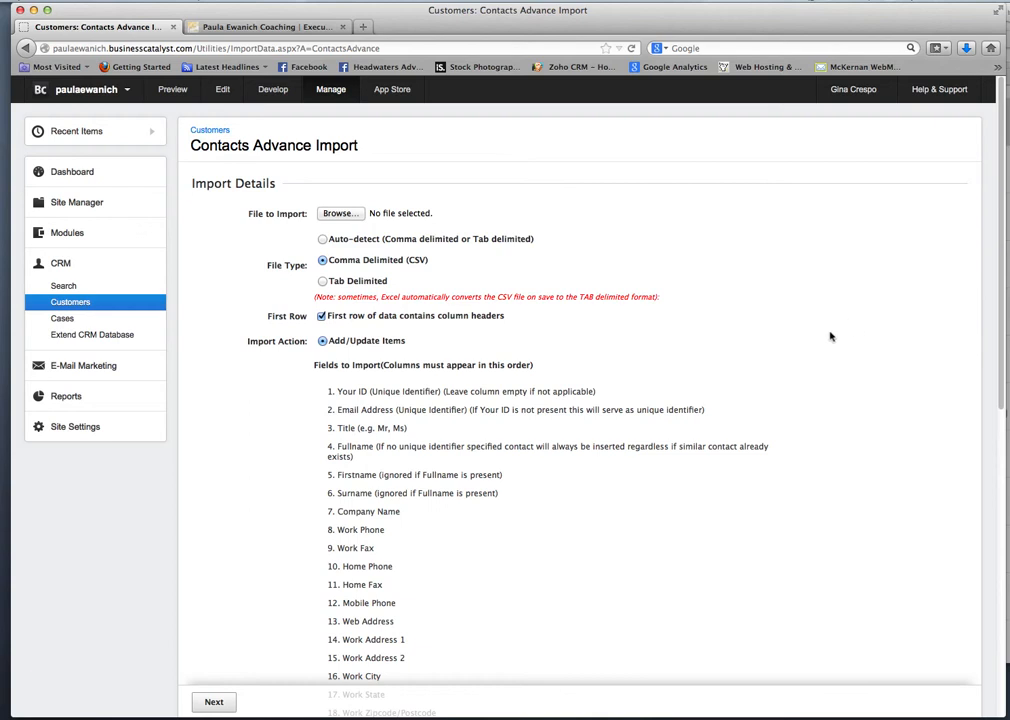
{"action": "mouse_move", "coordinate": [852, 378]}
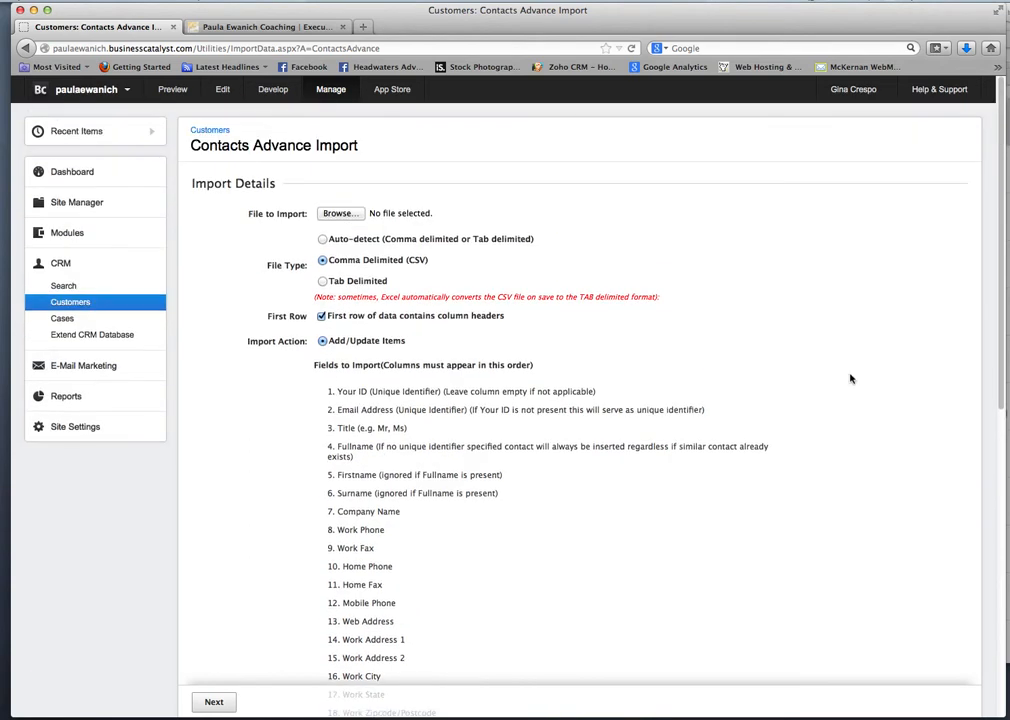
{"action": "mouse_move", "coordinate": [796, 404]}
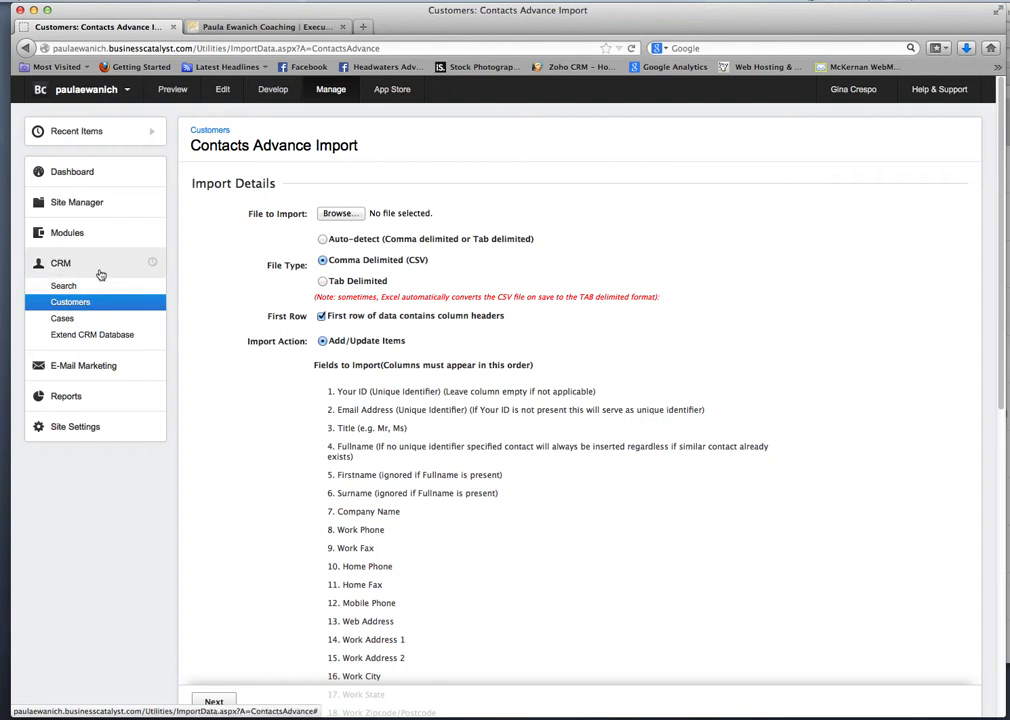
- Go to E-Mail Marketing's Mailing Lists and open the Monthly Newsletter list details
{"action": "left_click", "coordinate": [60, 264]}
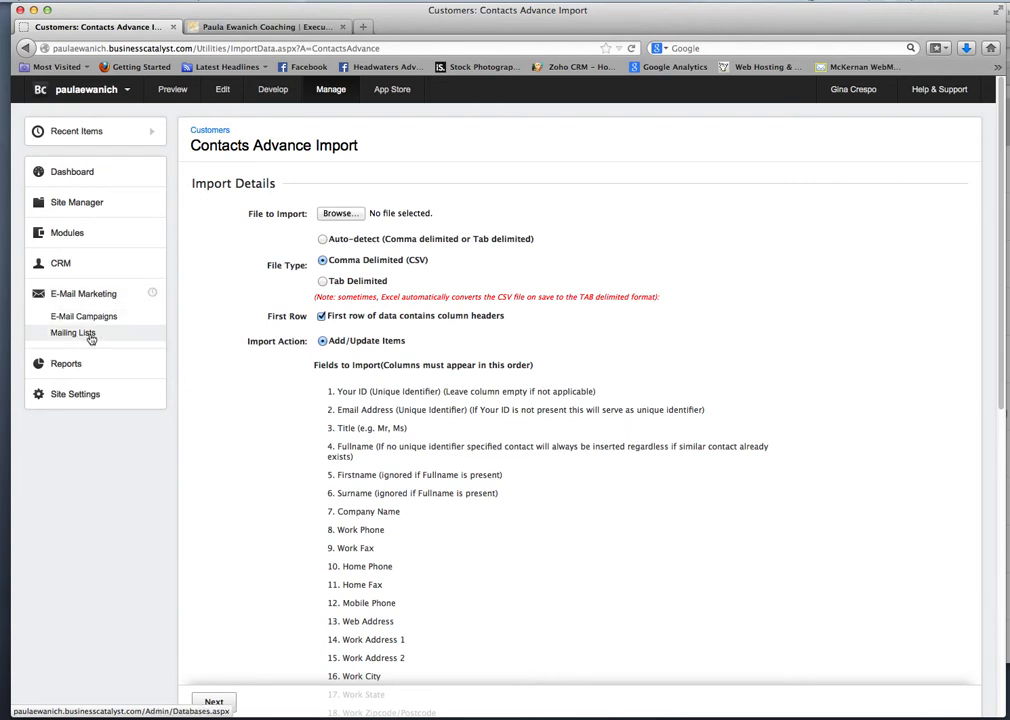
{"action": "left_click", "coordinate": [72, 332]}
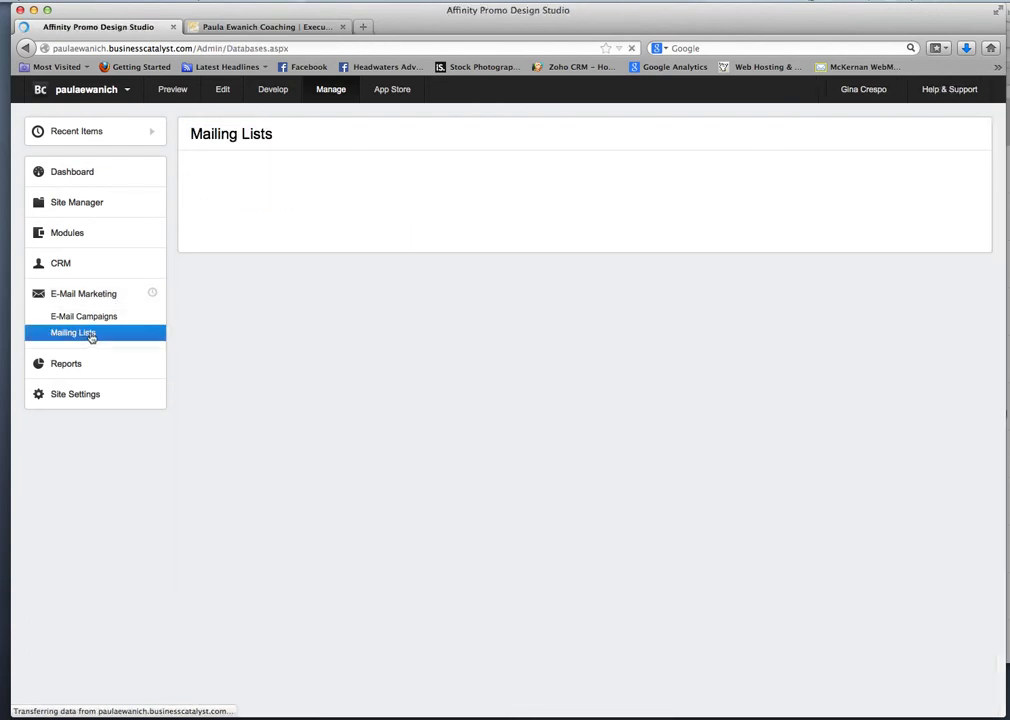
{"action": "left_click", "coordinate": [72, 332]}
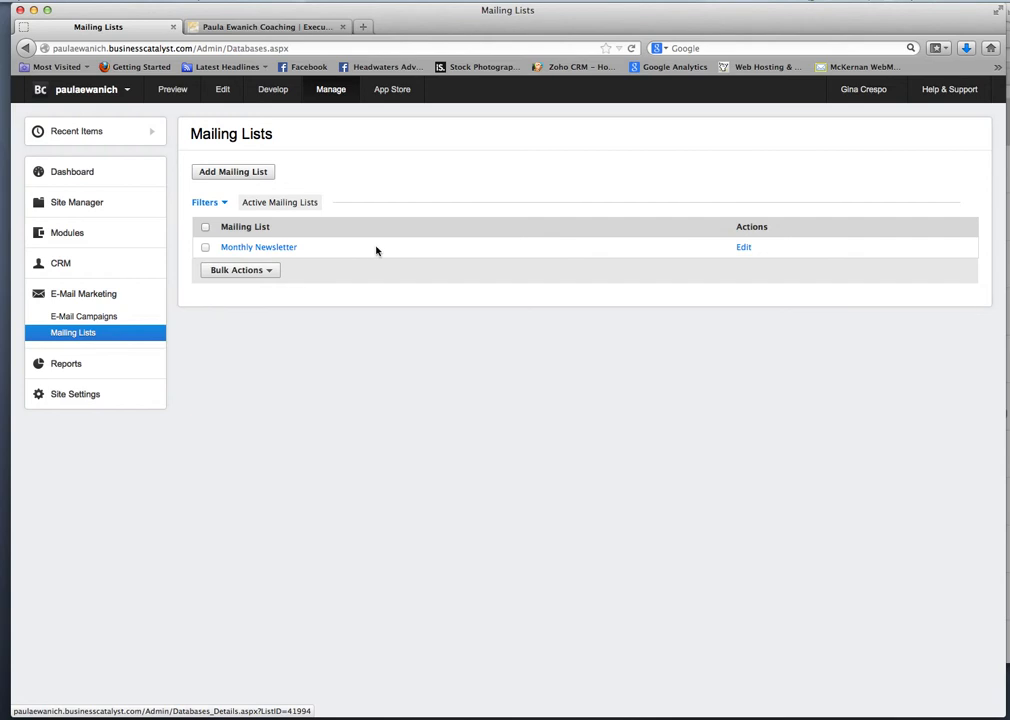
{"action": "left_click", "coordinate": [258, 248]}
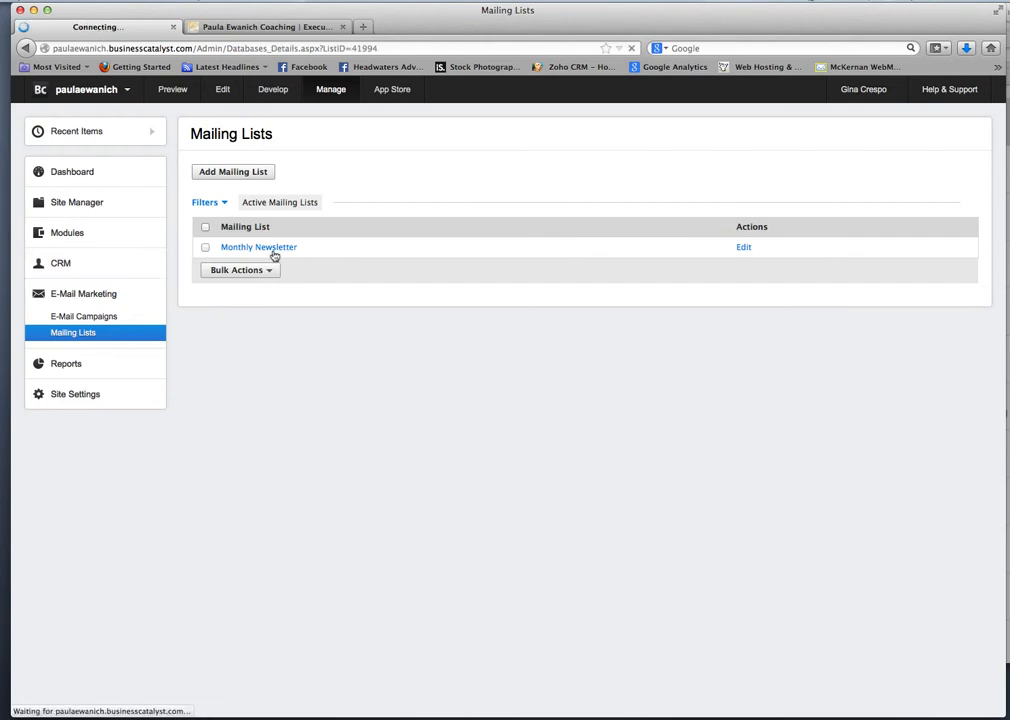
{"action": "left_click", "coordinate": [258, 248]}
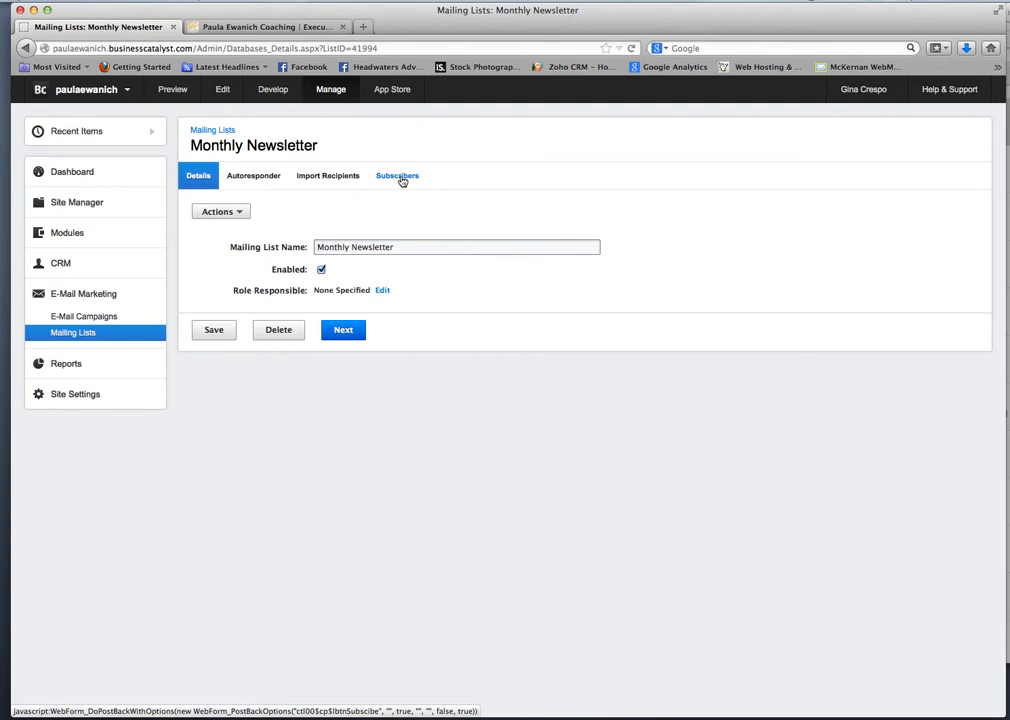
- View the Monthly Newsletter's Subscribers tab, which reports no subscribers found
{"action": "left_click", "coordinate": [396, 176]}
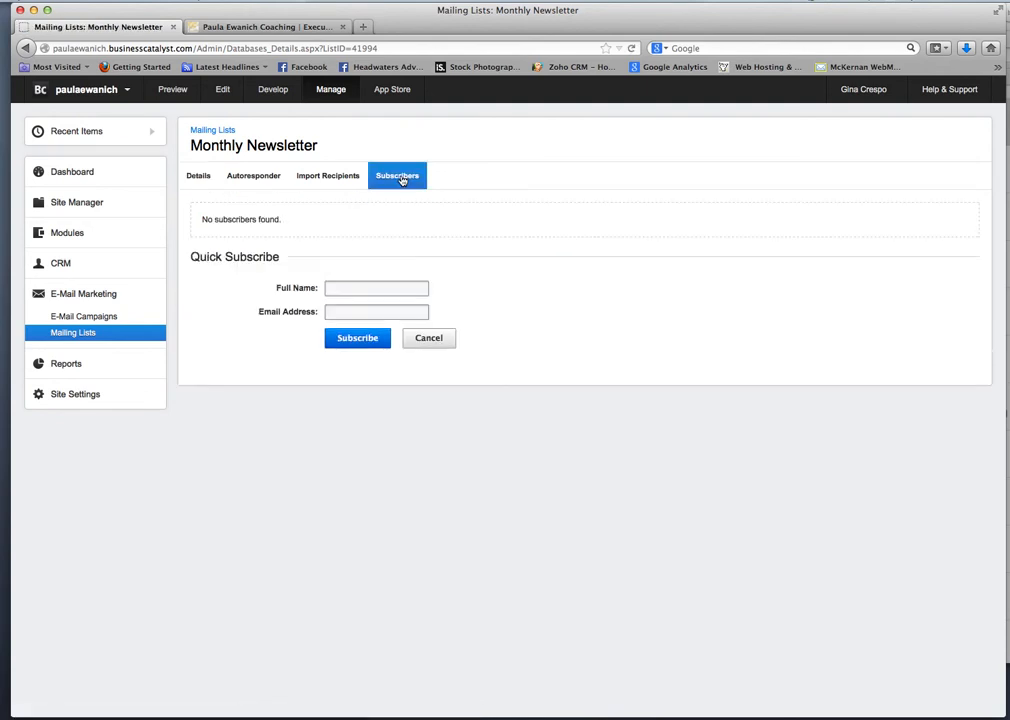
{"action": "mouse_move", "coordinate": [574, 248]}
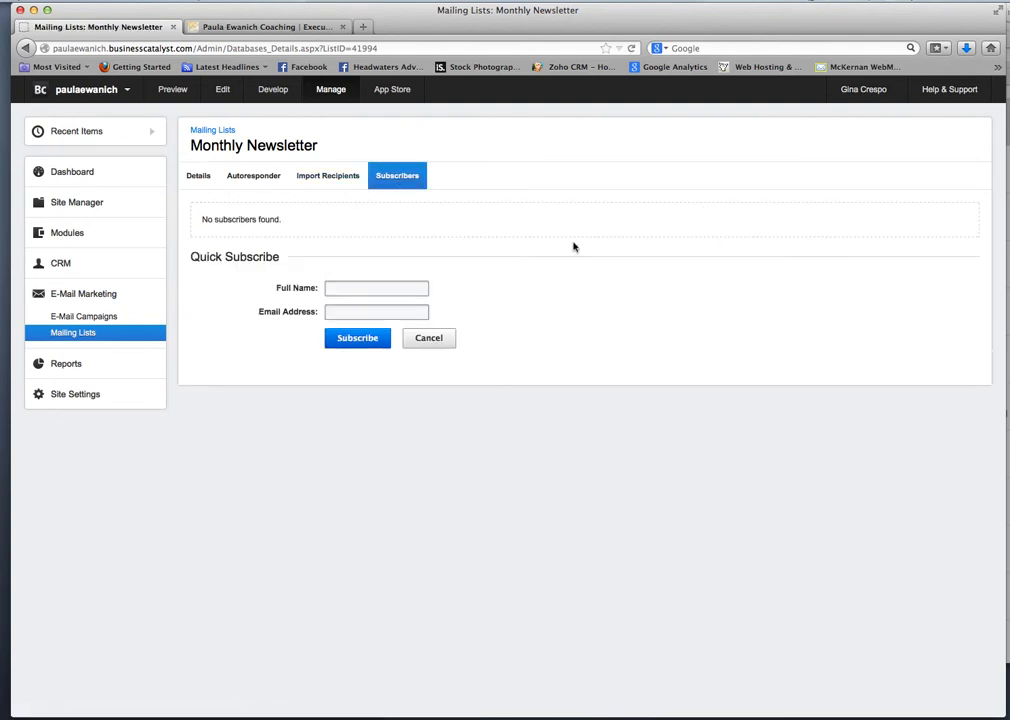
{"action": "mouse_move", "coordinate": [696, 242]}
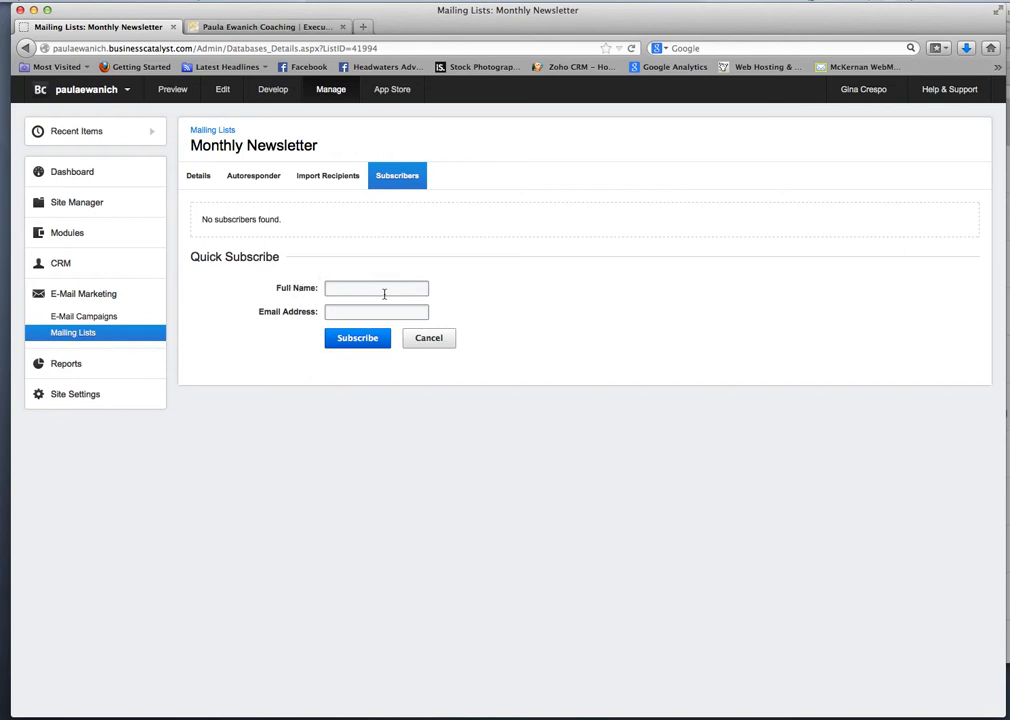
{"action": "mouse_move", "coordinate": [244, 276]}
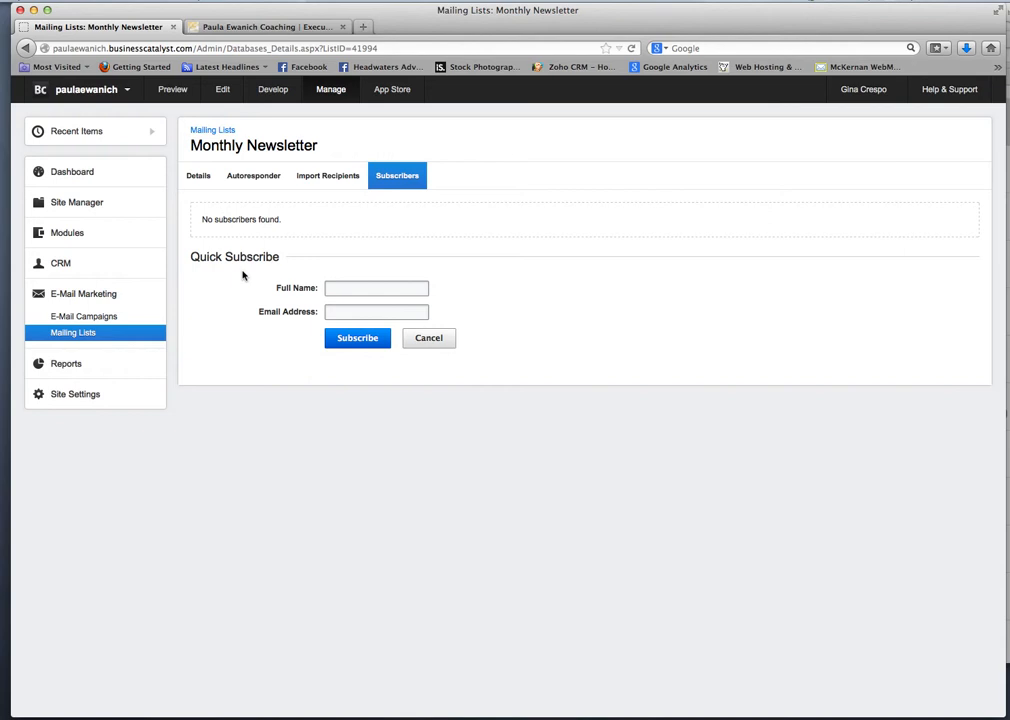
{"action": "mouse_move", "coordinate": [304, 312]}
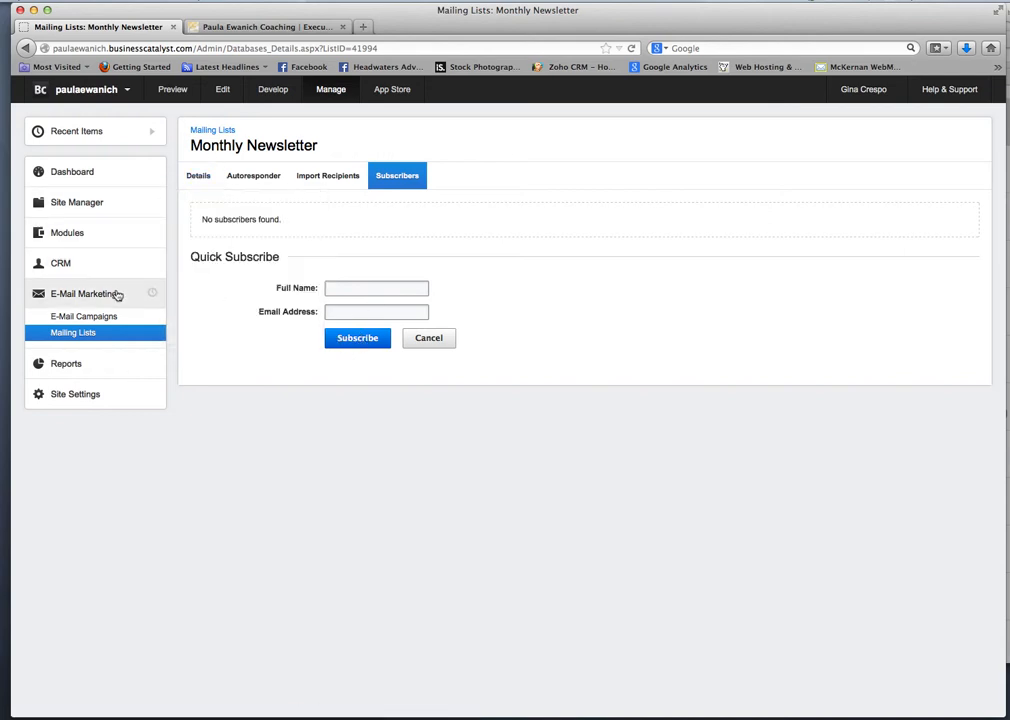
- Go to E-Mail Campaigns and bring up the April Newsletter - Intro of Web Site draft
{"action": "left_click", "coordinate": [84, 316]}
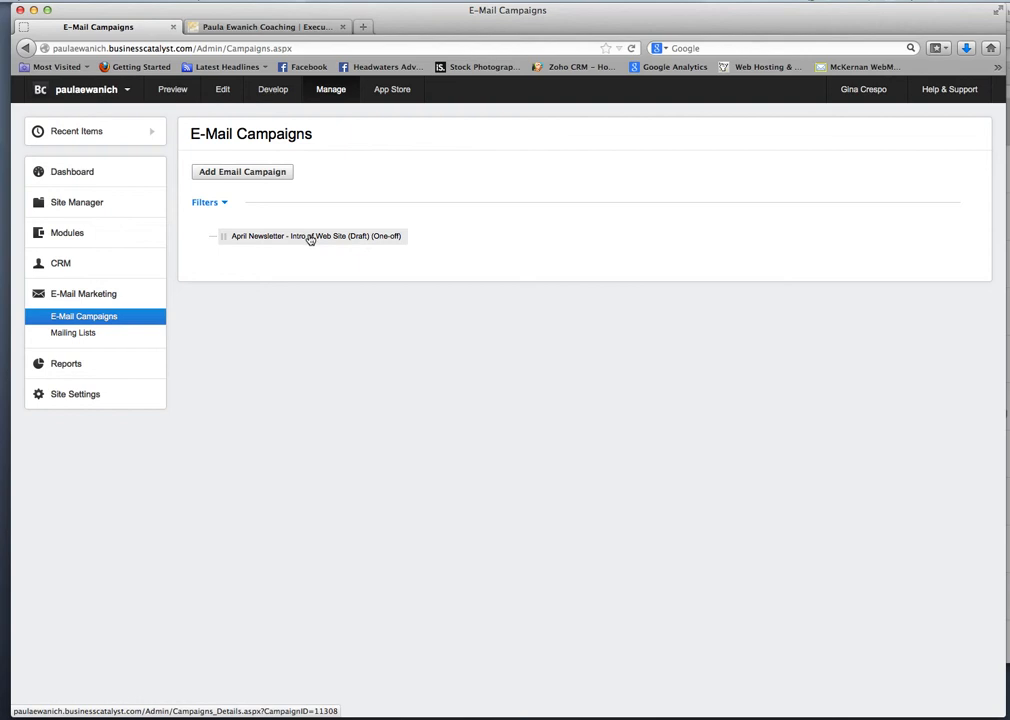
{"action": "left_click", "coordinate": [316, 236]}
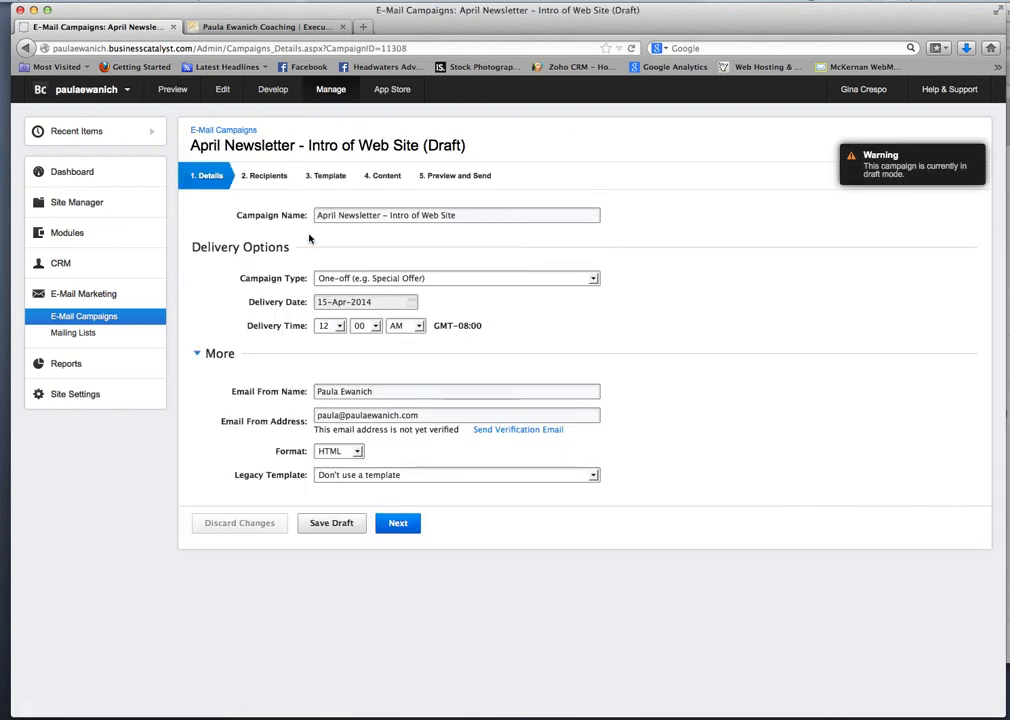
{"action": "mouse_move", "coordinate": [300, 228]}
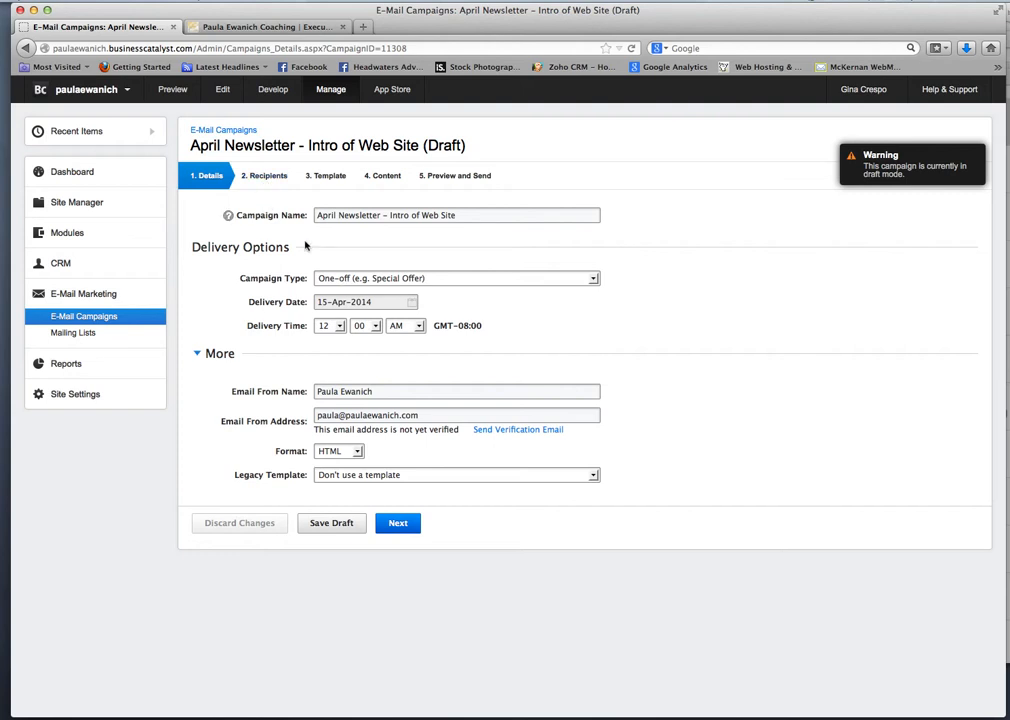
{"action": "mouse_move", "coordinate": [264, 176]}
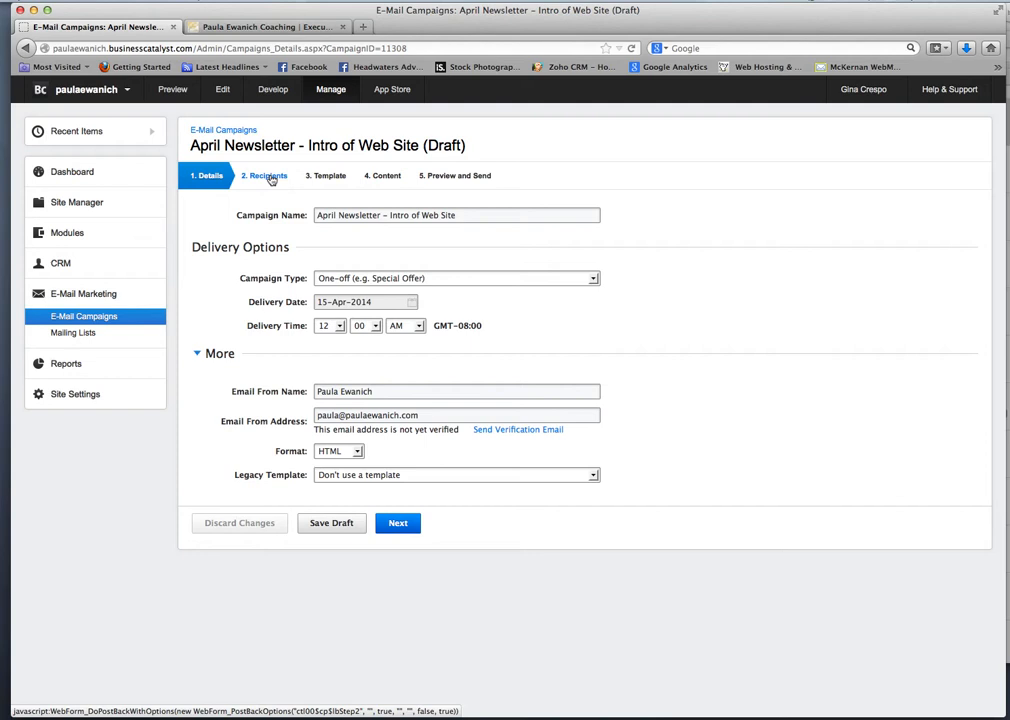
- On the Recipients step, remove and re-add Monthly Newsletter in Send To, then continue with Next
{"action": "left_click", "coordinate": [264, 176]}
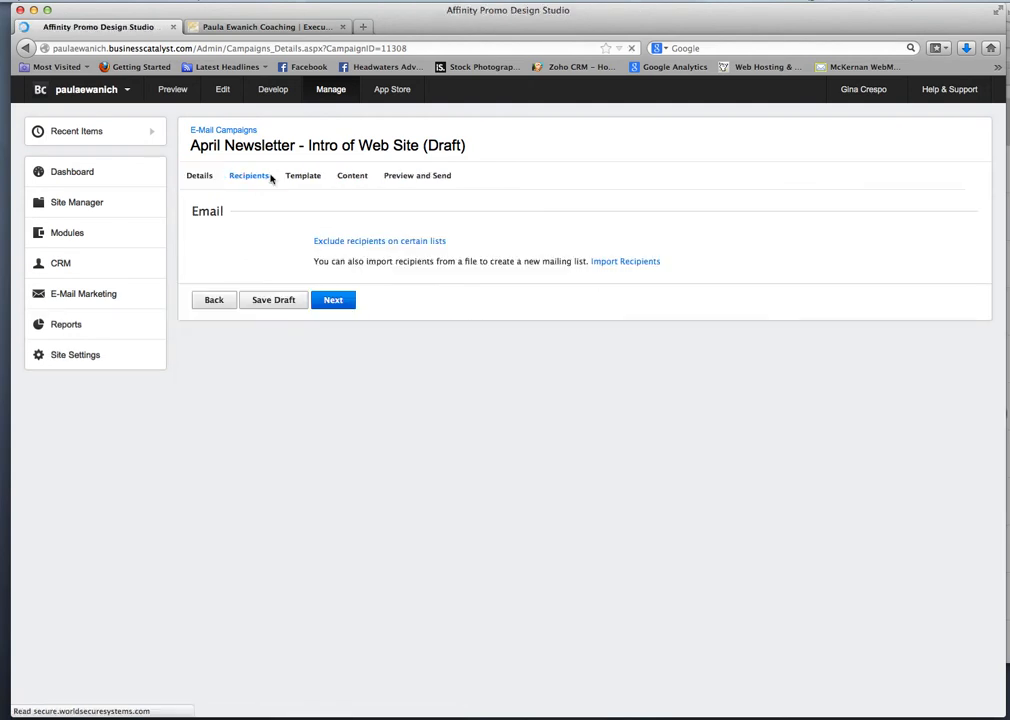
{"action": "left_click", "coordinate": [248, 176]}
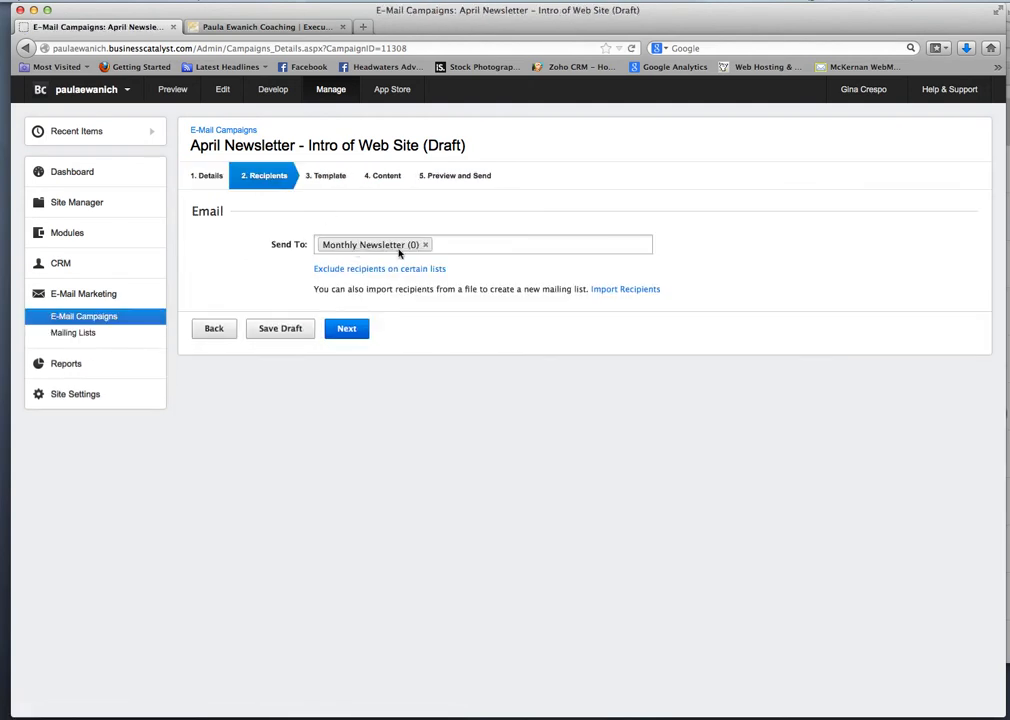
{"action": "left_click", "coordinate": [424, 244]}
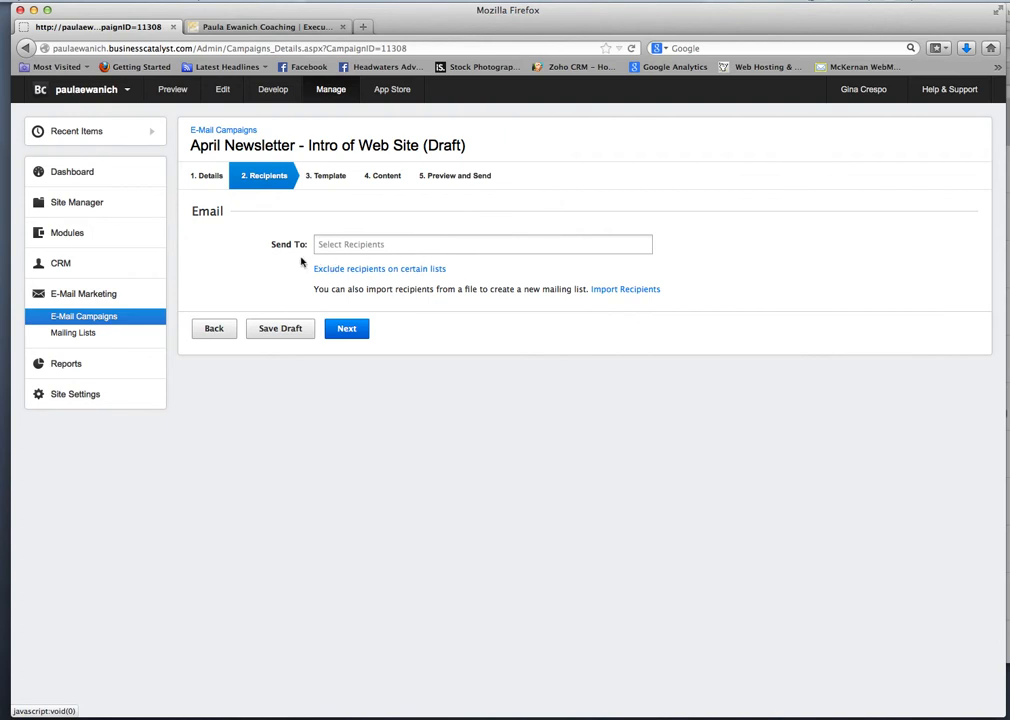
{"action": "left_click", "coordinate": [482, 244]}
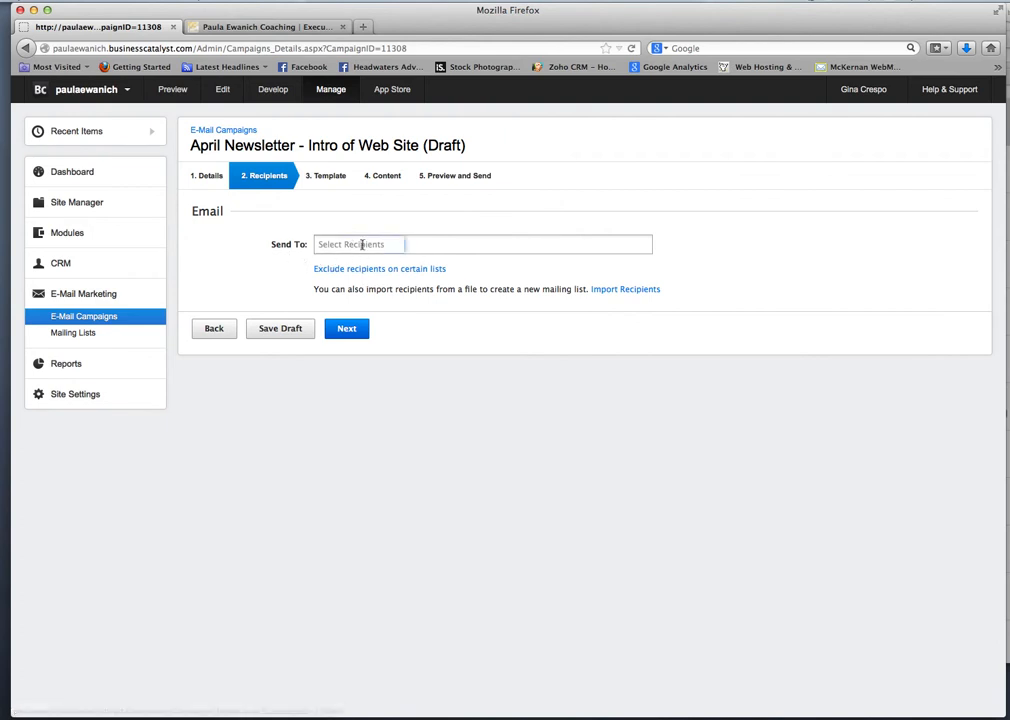
{"action": "left_click", "coordinate": [480, 244]}
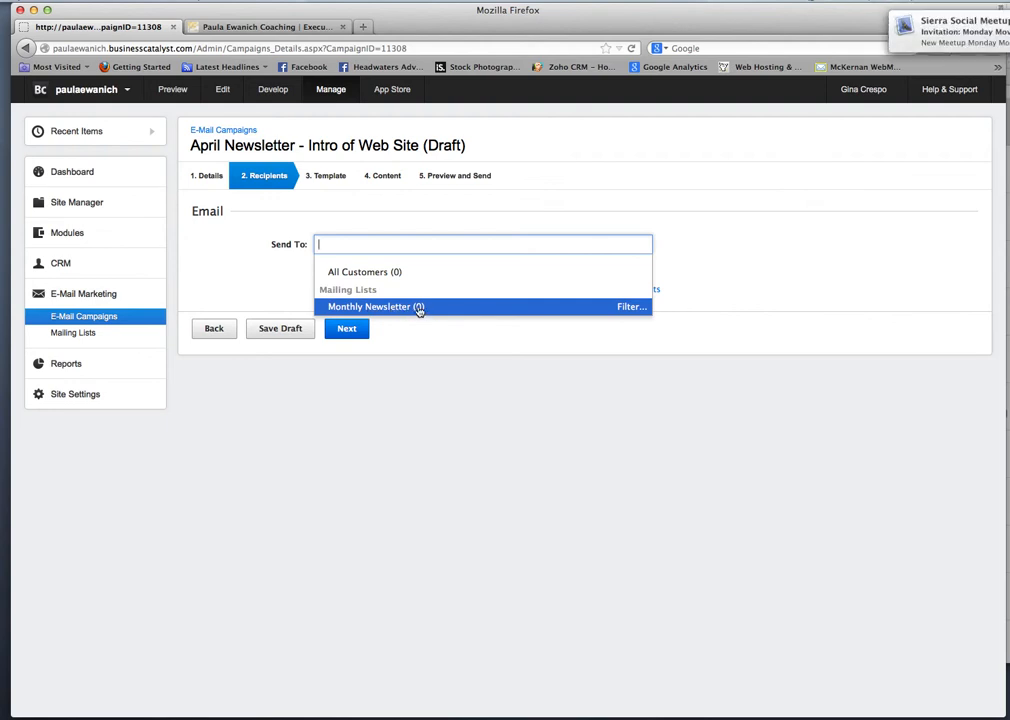
{"action": "left_click", "coordinate": [376, 308]}
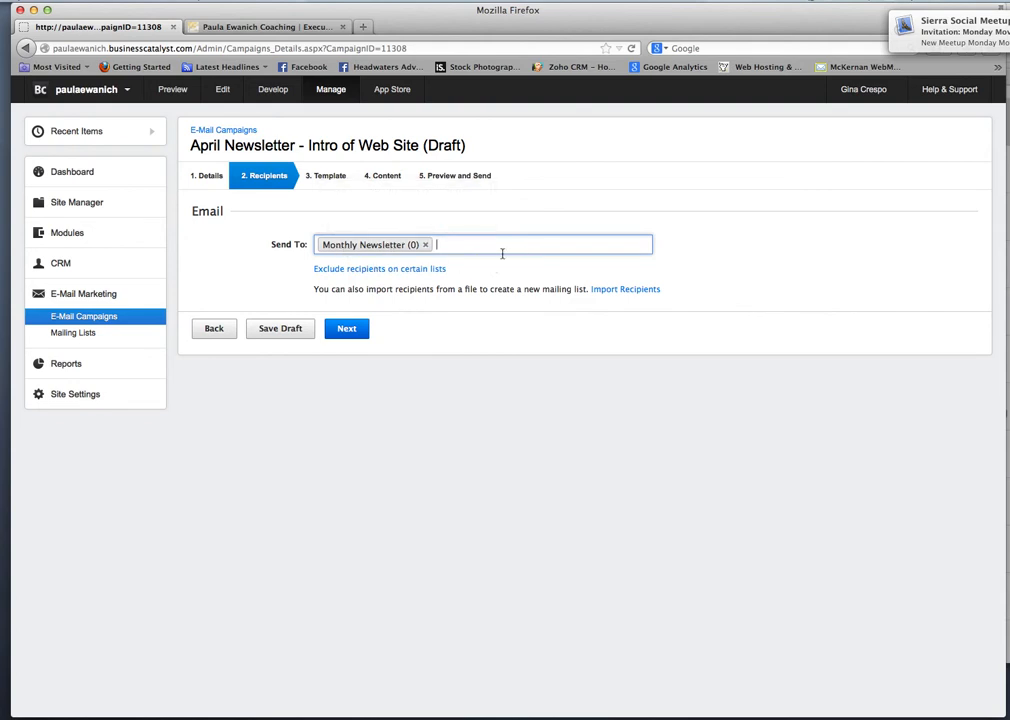
{"action": "left_click", "coordinate": [346, 328]}
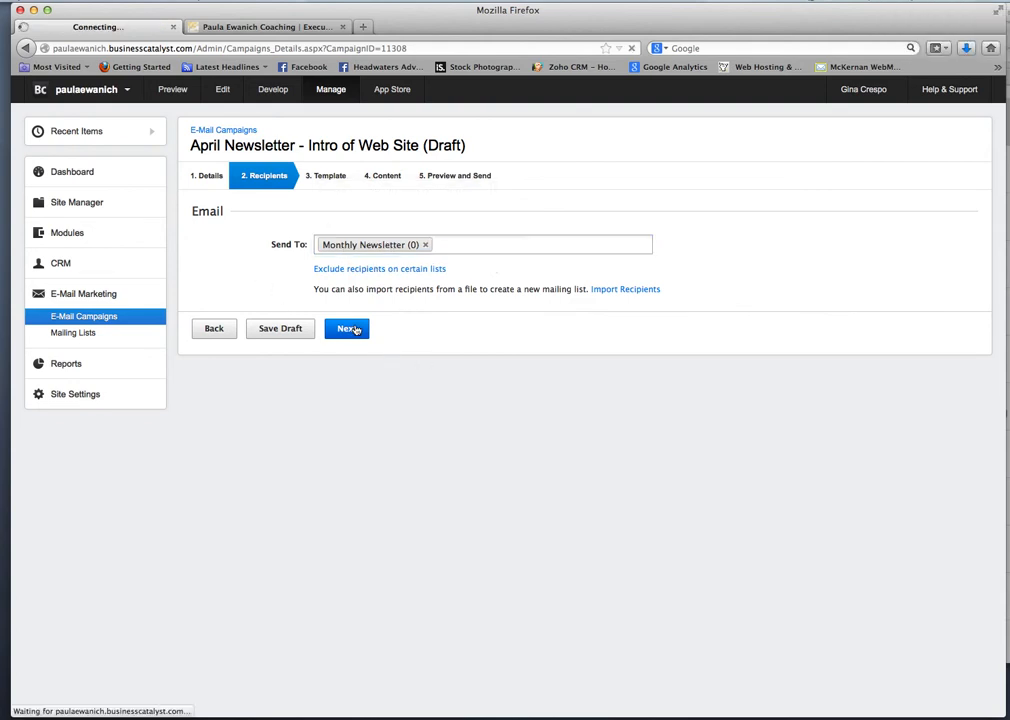
- Save the draft with Next, pass through Content and reach the Preview and Send step
{"action": "left_click", "coordinate": [348, 328]}
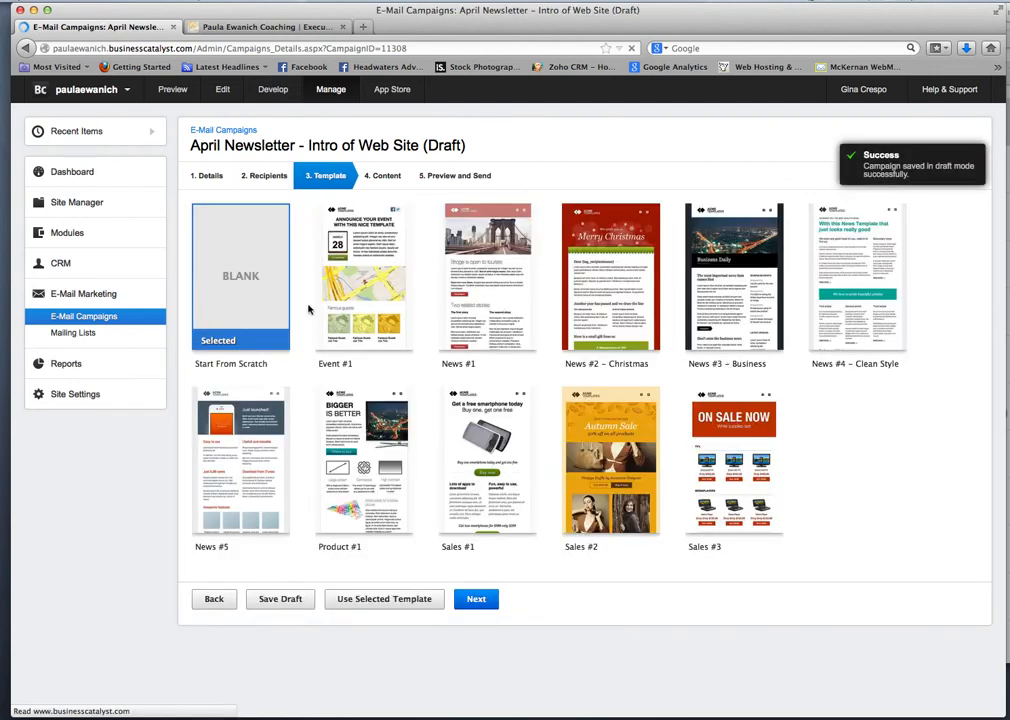
{"action": "left_click", "coordinate": [384, 176]}
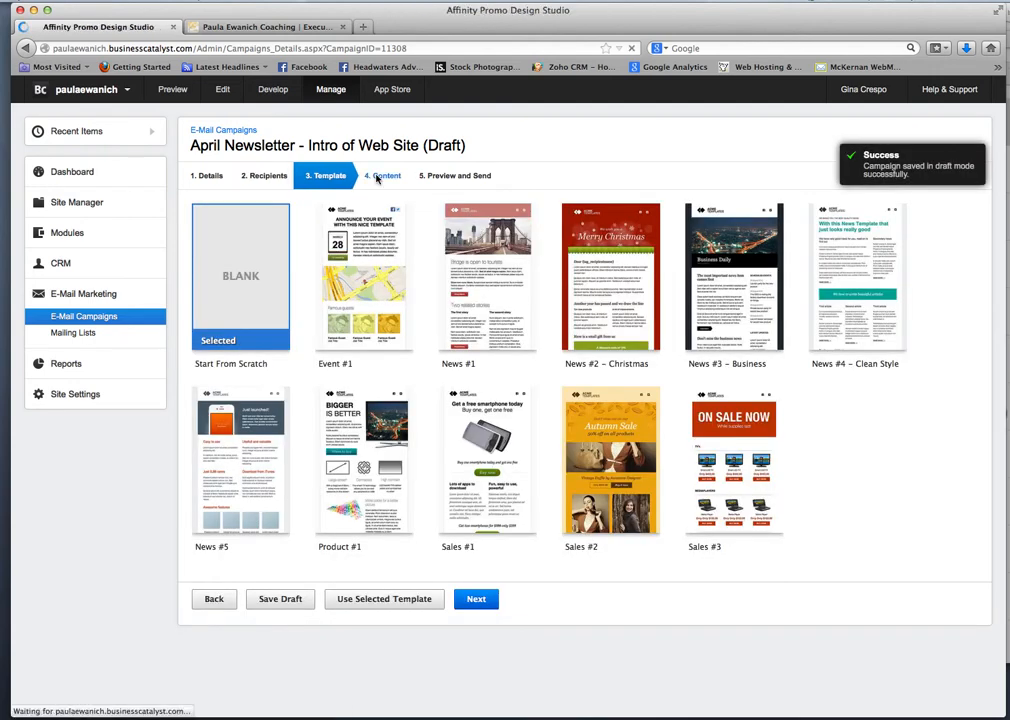
{"action": "left_click", "coordinate": [386, 176]}
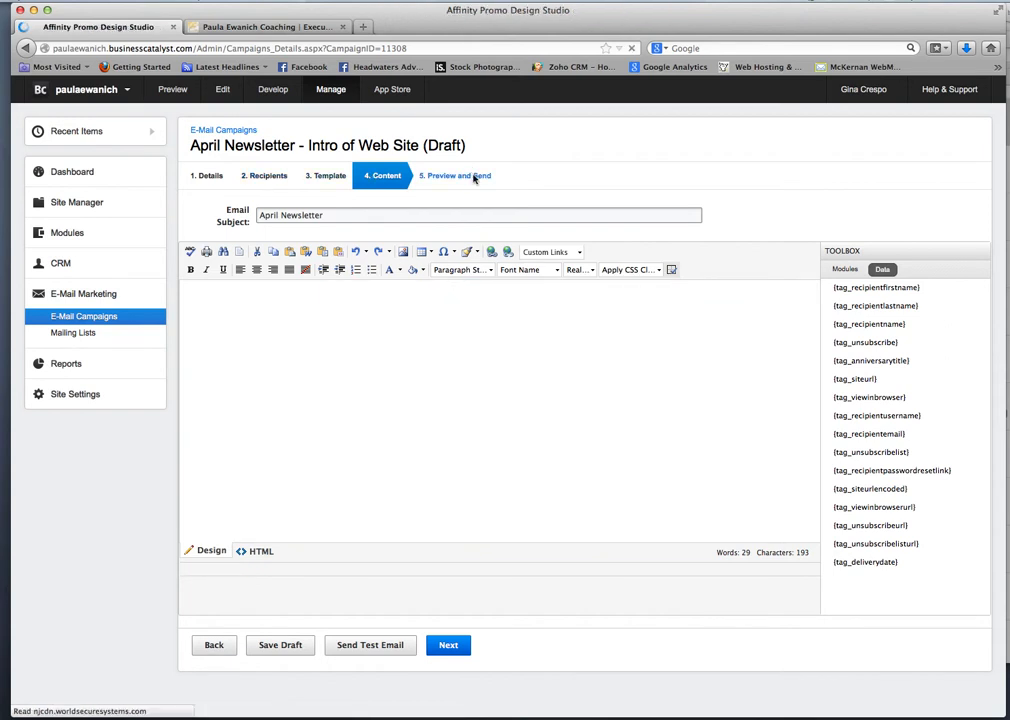
{"action": "left_click", "coordinate": [454, 176]}
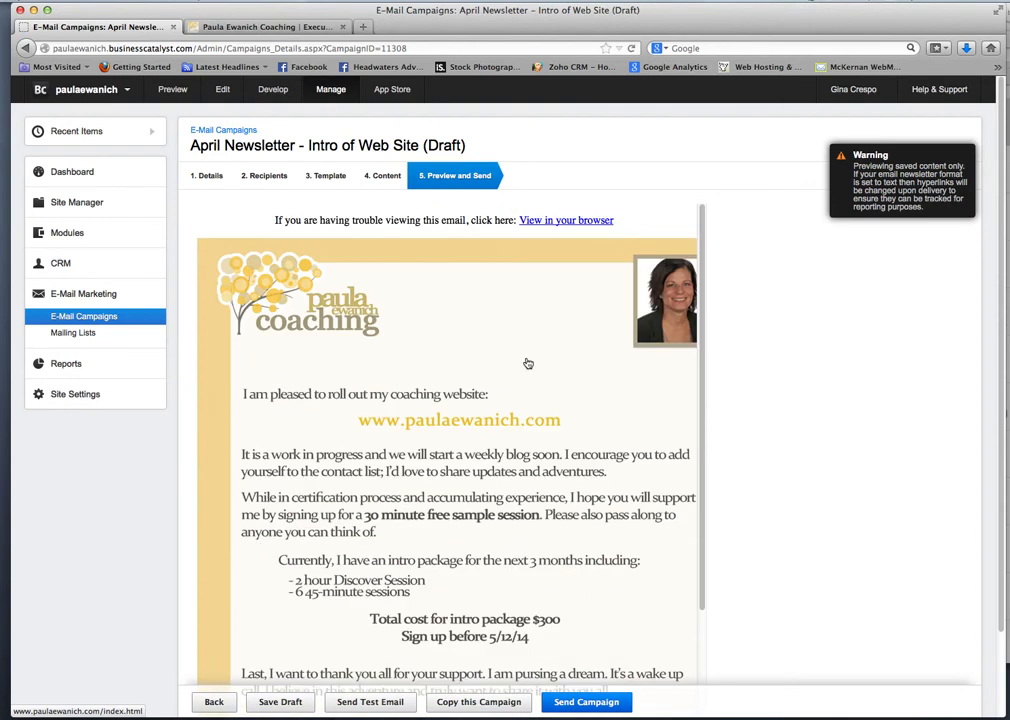
{"action": "mouse_move", "coordinate": [614, 260]}
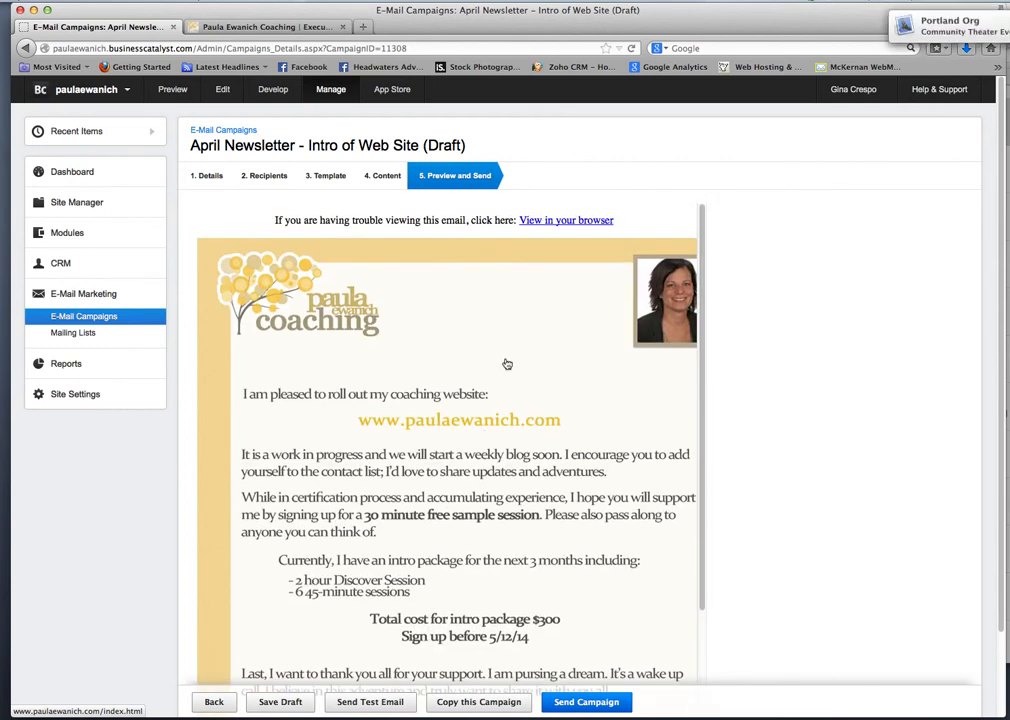
{"action": "mouse_move", "coordinate": [378, 628]}
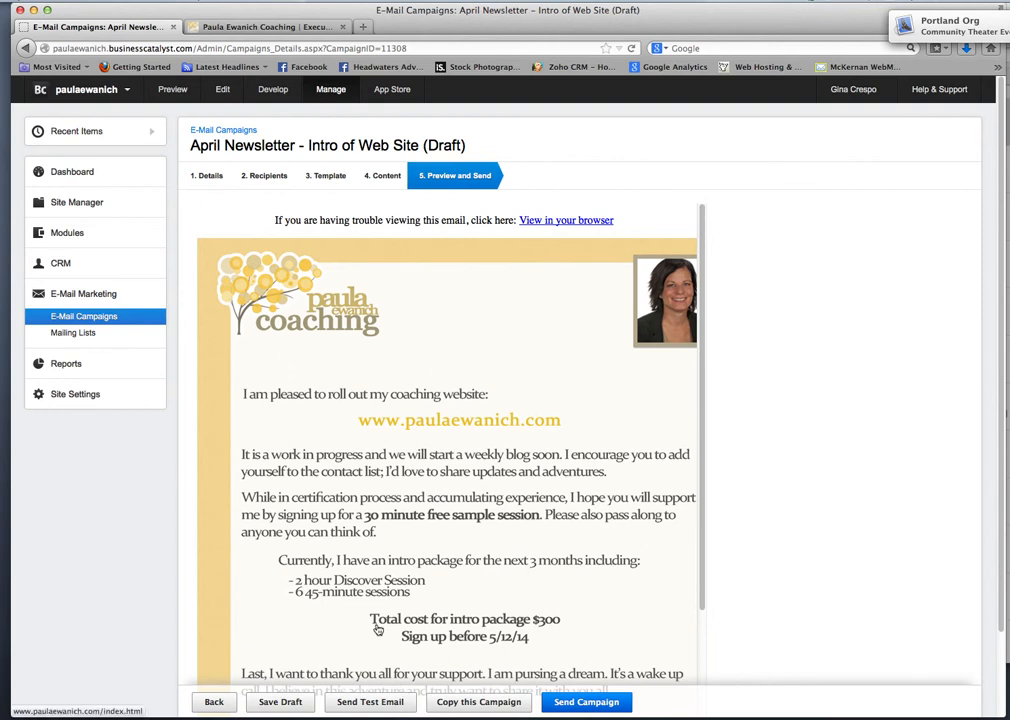
{"action": "mouse_move", "coordinate": [408, 644]}
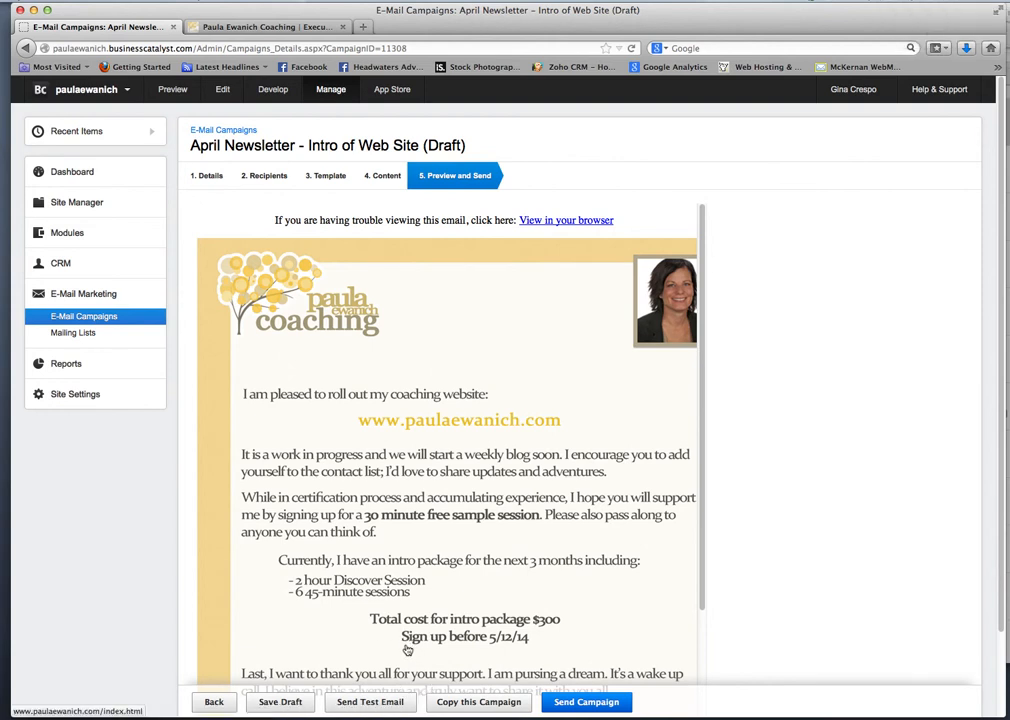
{"action": "mouse_move", "coordinate": [468, 464]}
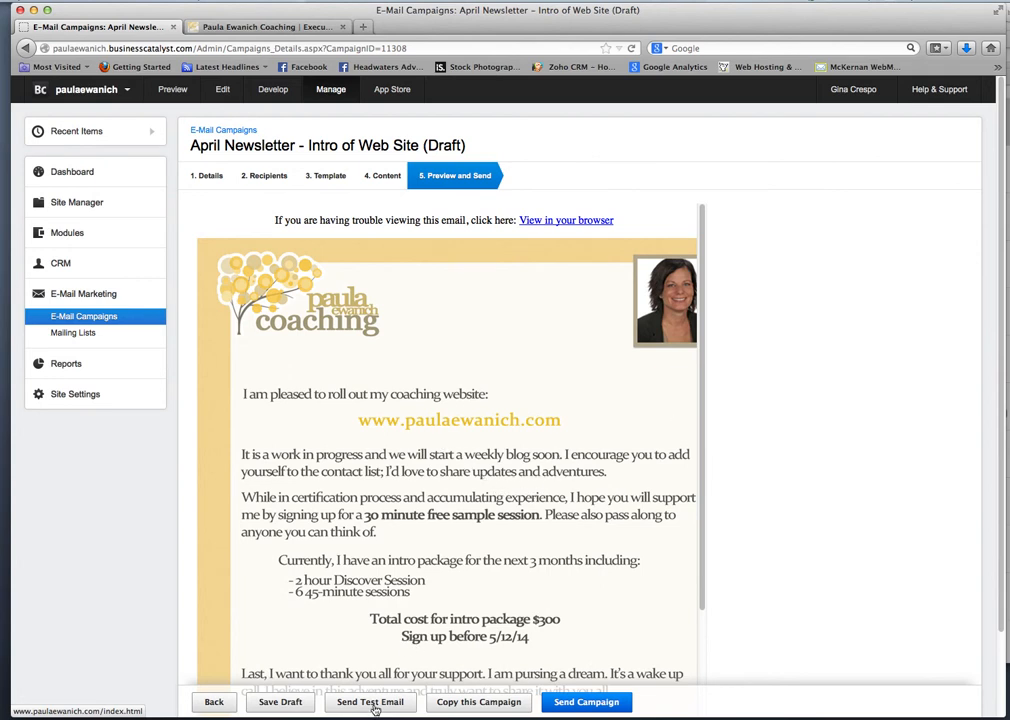
- Start sending a test copy of the previewed April Newsletter email
{"action": "left_click", "coordinate": [370, 700]}
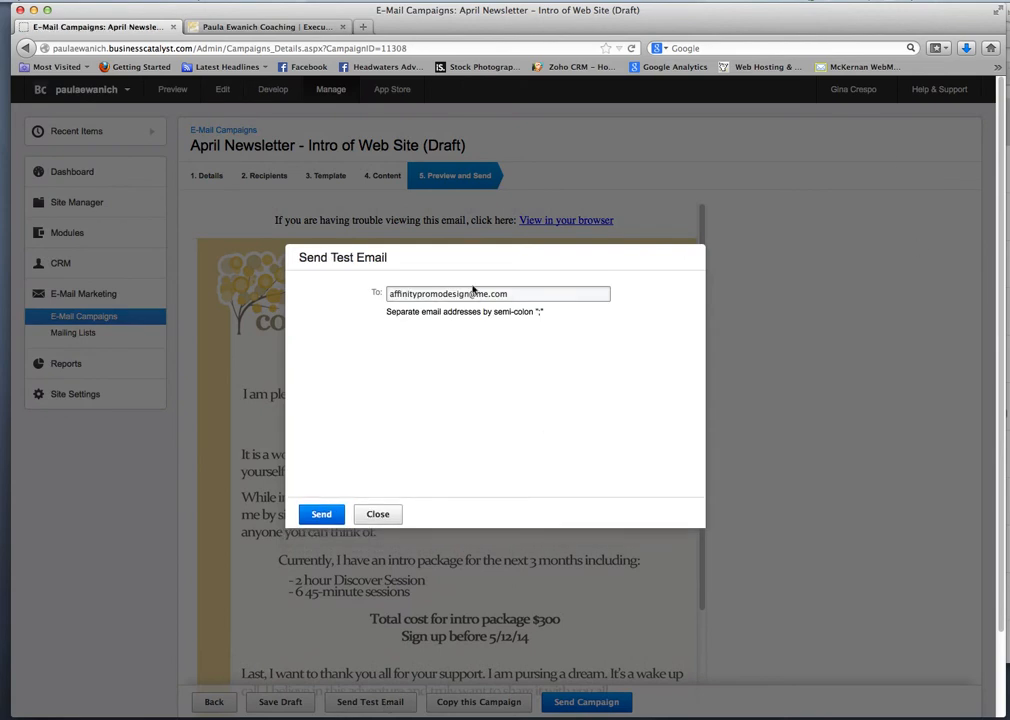
- Enter the test recipient address and close the Send Test Email dialog
{"action": "type", "text": "@"}
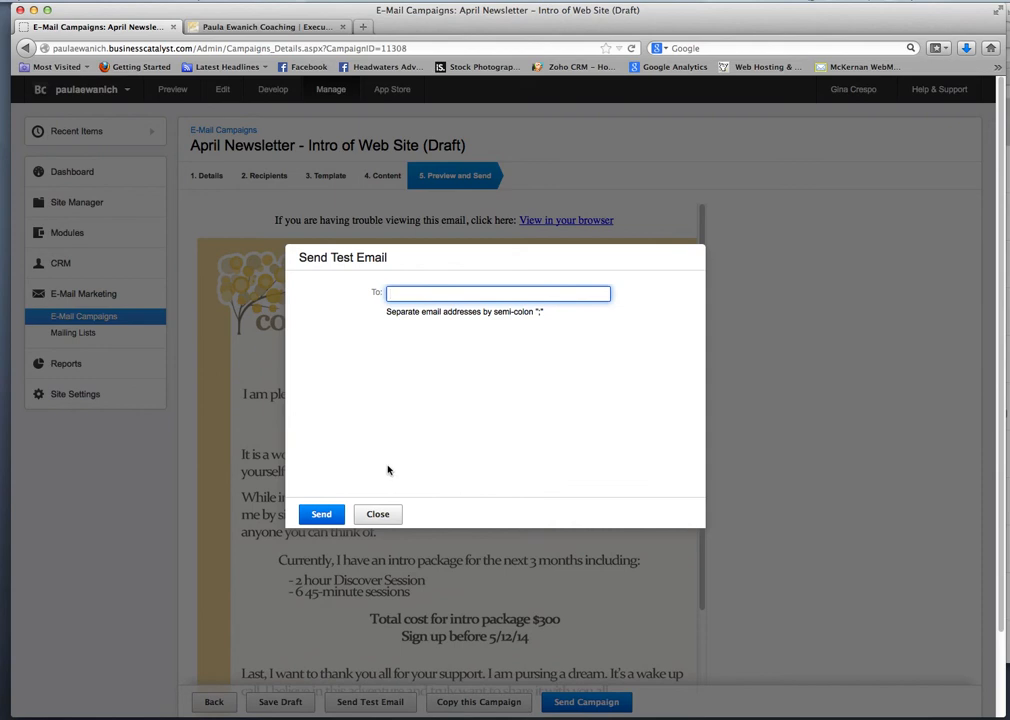
{"action": "left_click", "coordinate": [376, 514]}
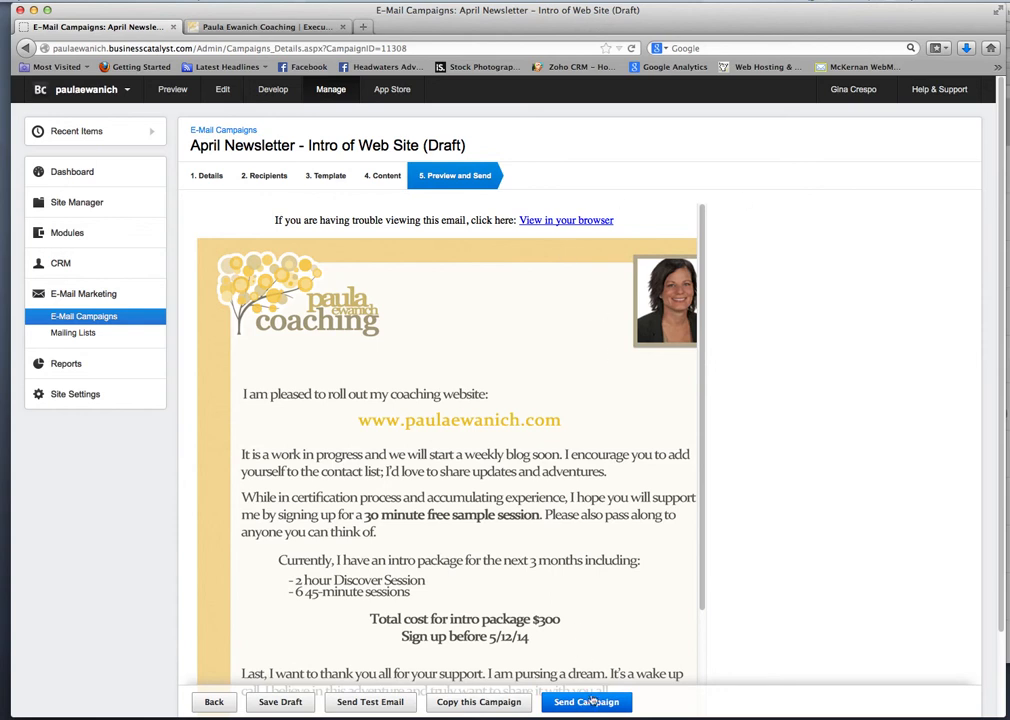
{"action": "left_click", "coordinate": [586, 700]}
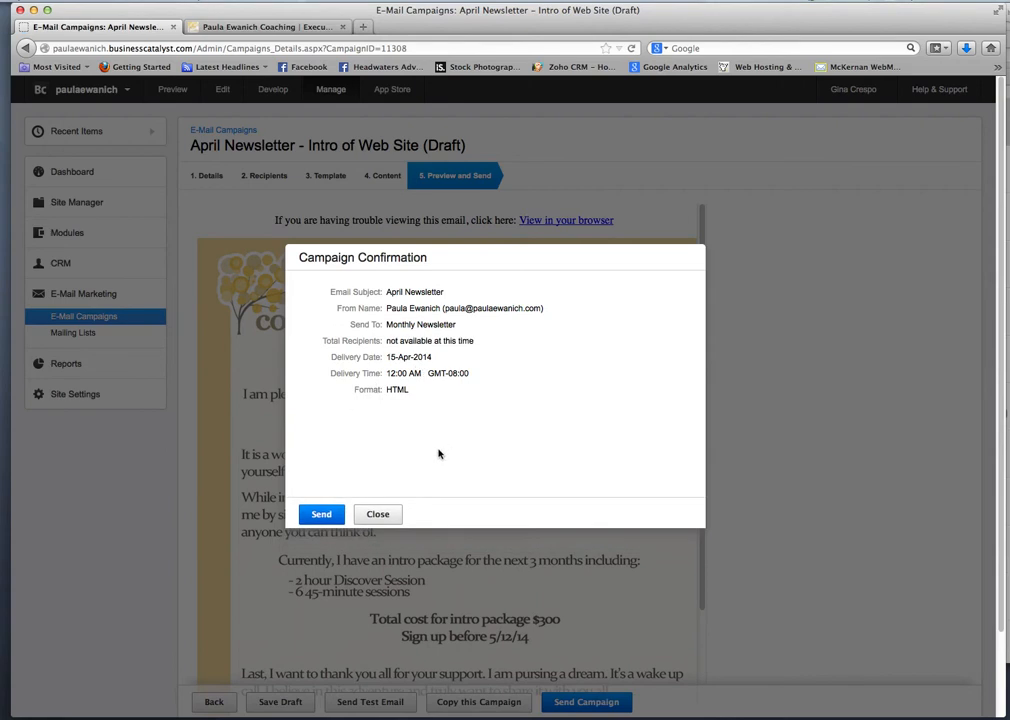
{"action": "mouse_move", "coordinate": [448, 470]}
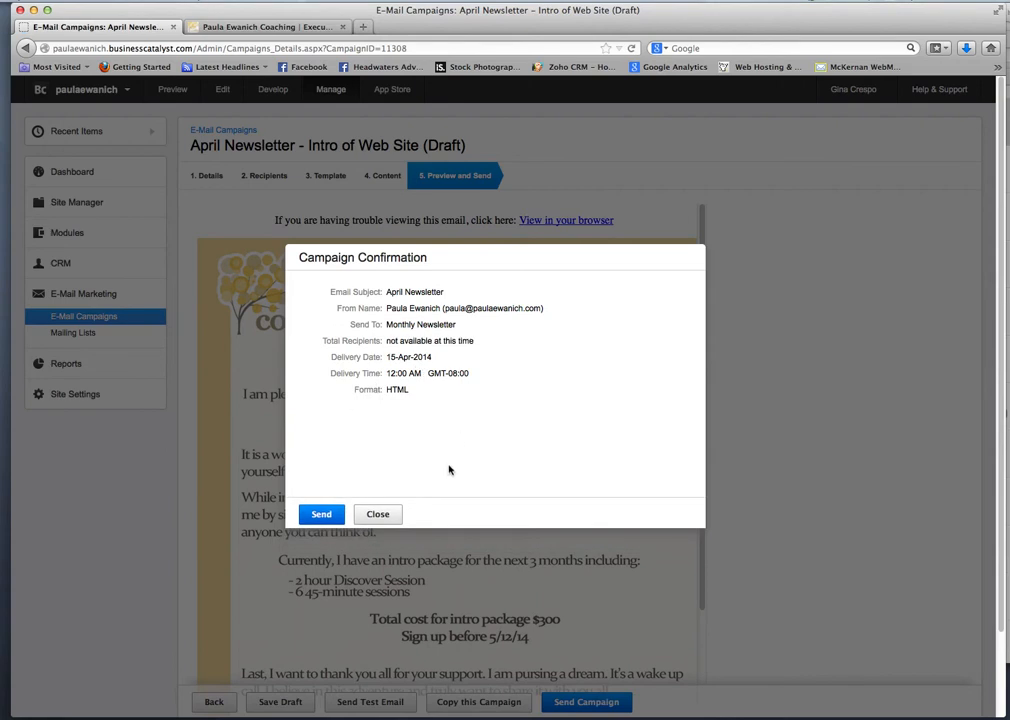
{"action": "mouse_move", "coordinate": [408, 512]}
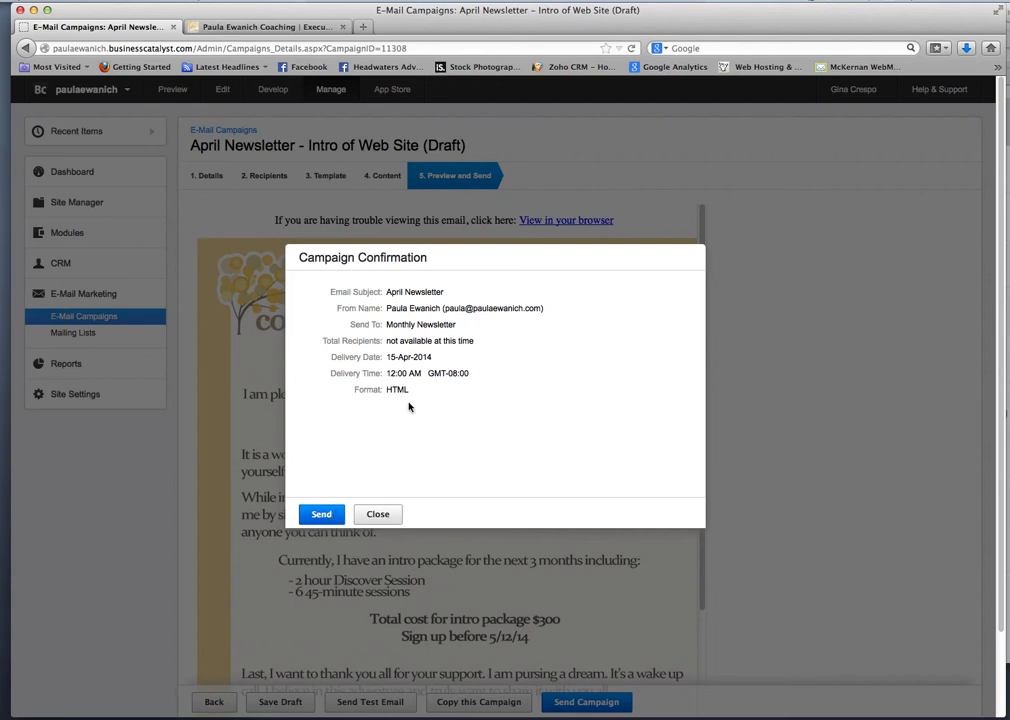
{"action": "left_click", "coordinate": [376, 514]}
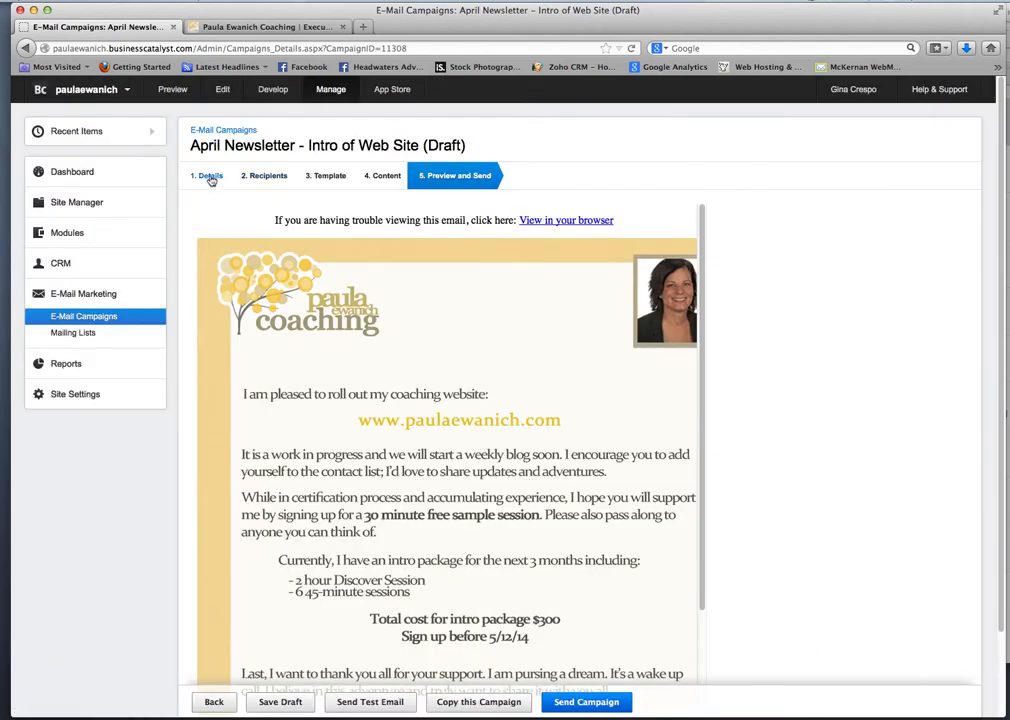
- Back on Details, review the campaign types and keep it a one-off campaign
{"action": "left_click", "coordinate": [208, 176]}
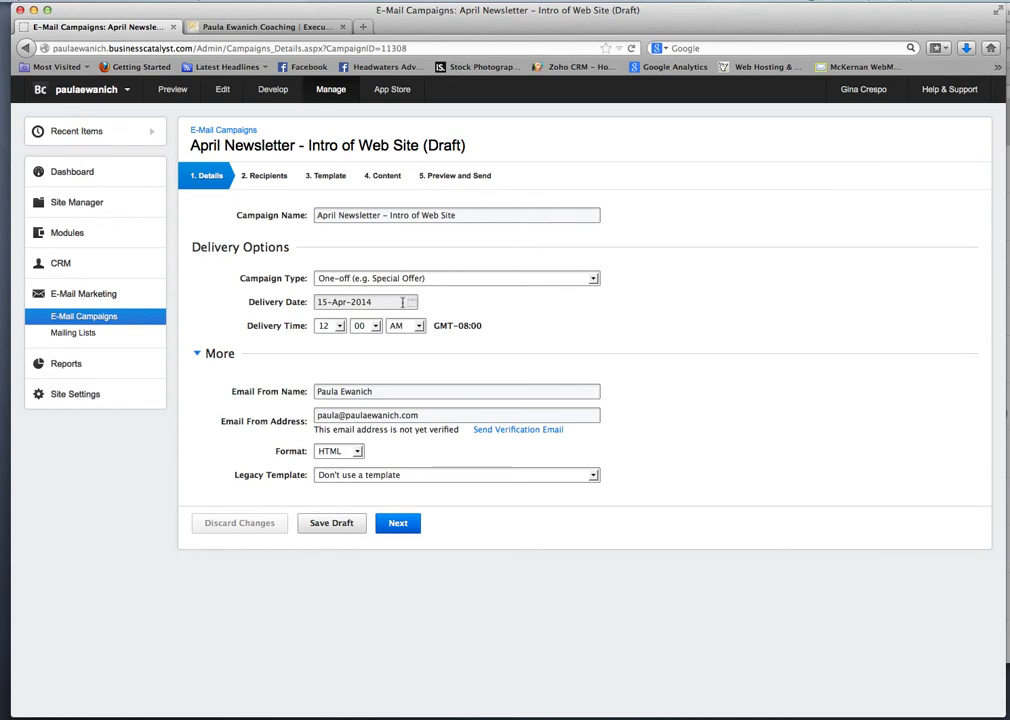
{"action": "left_click", "coordinate": [456, 278]}
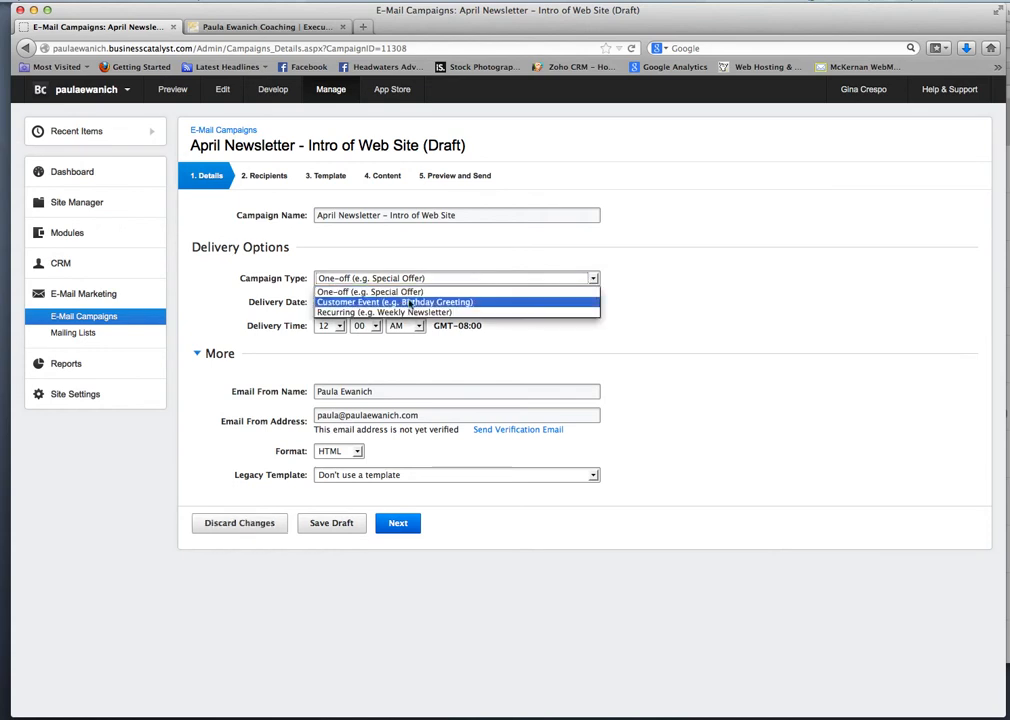
{"action": "left_click", "coordinate": [364, 302]}
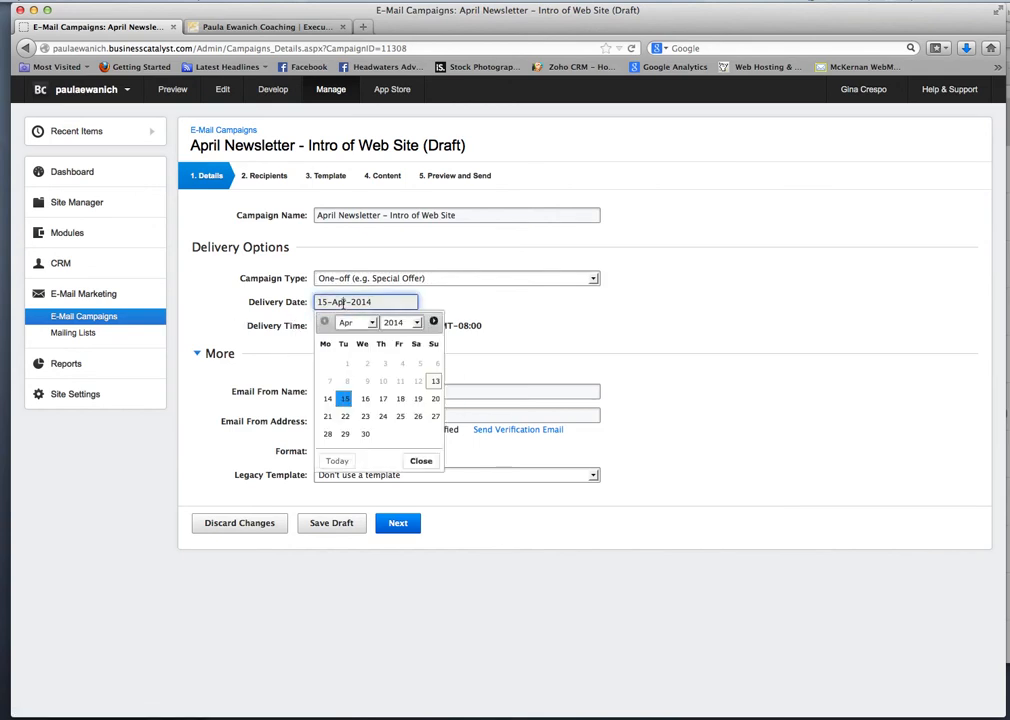
{"action": "left_click", "coordinate": [420, 460]}
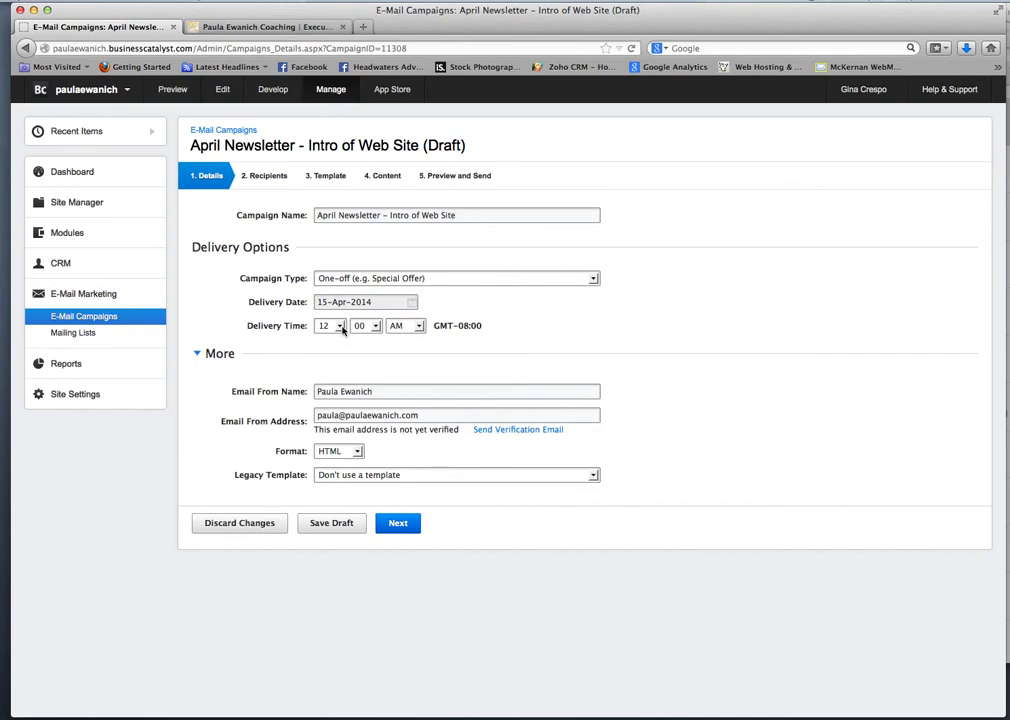
{"action": "mouse_move", "coordinate": [356, 332]}
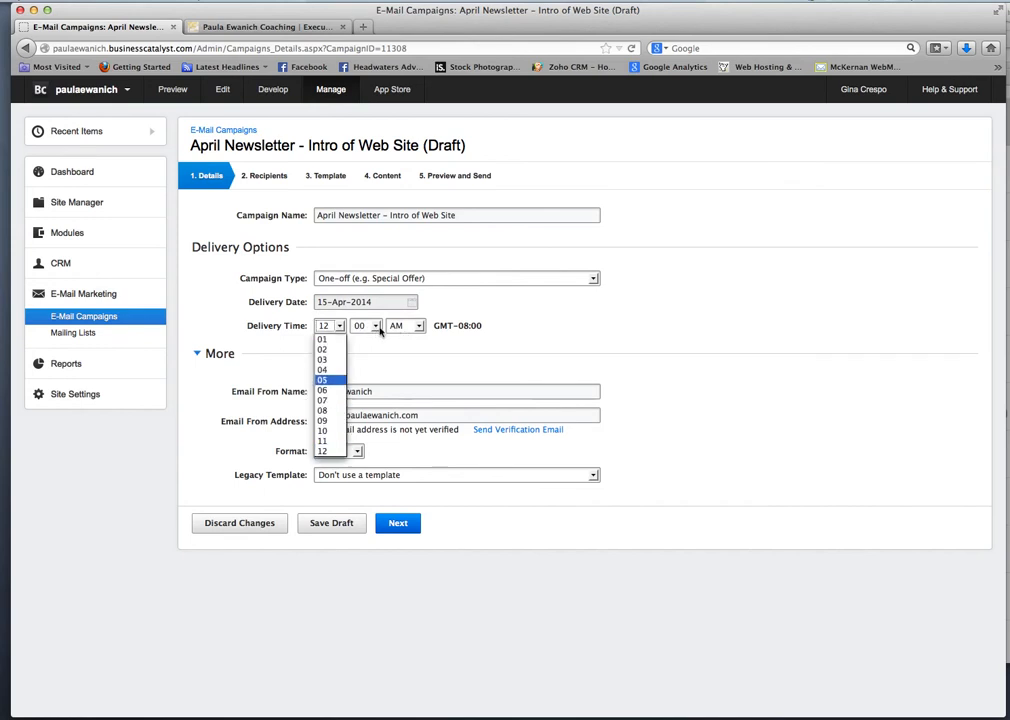
- Keep the AM delivery time and set the delivery date to 19-Apr-2014
{"action": "left_click", "coordinate": [418, 324]}
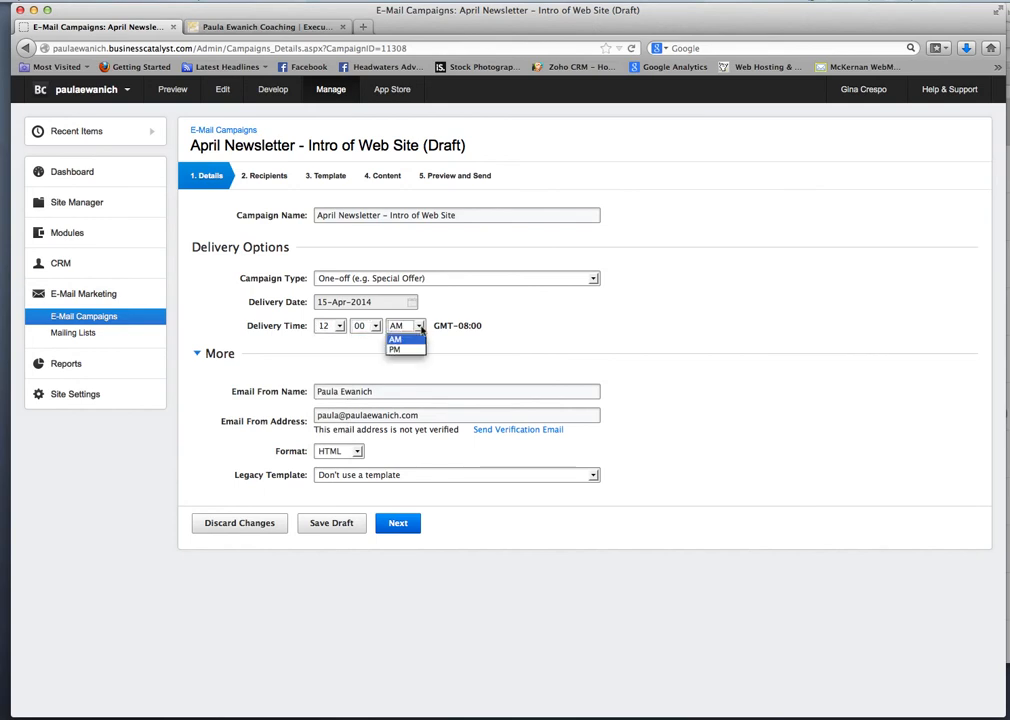
{"action": "left_click", "coordinate": [396, 340]}
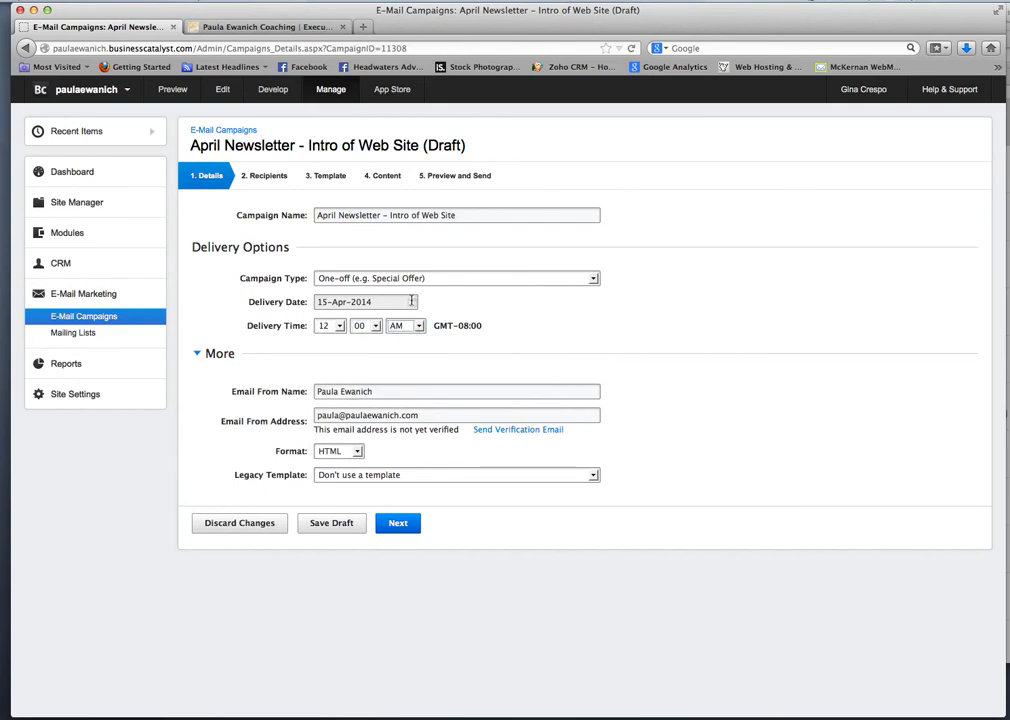
{"action": "left_click", "coordinate": [364, 300]}
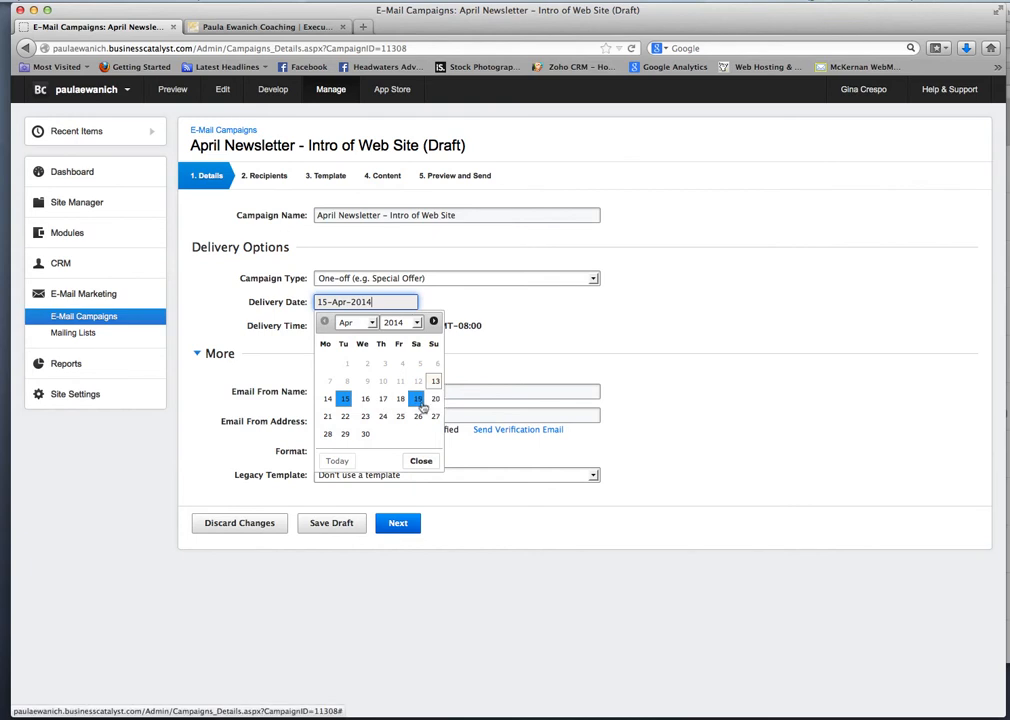
{"action": "left_click", "coordinate": [420, 398]}
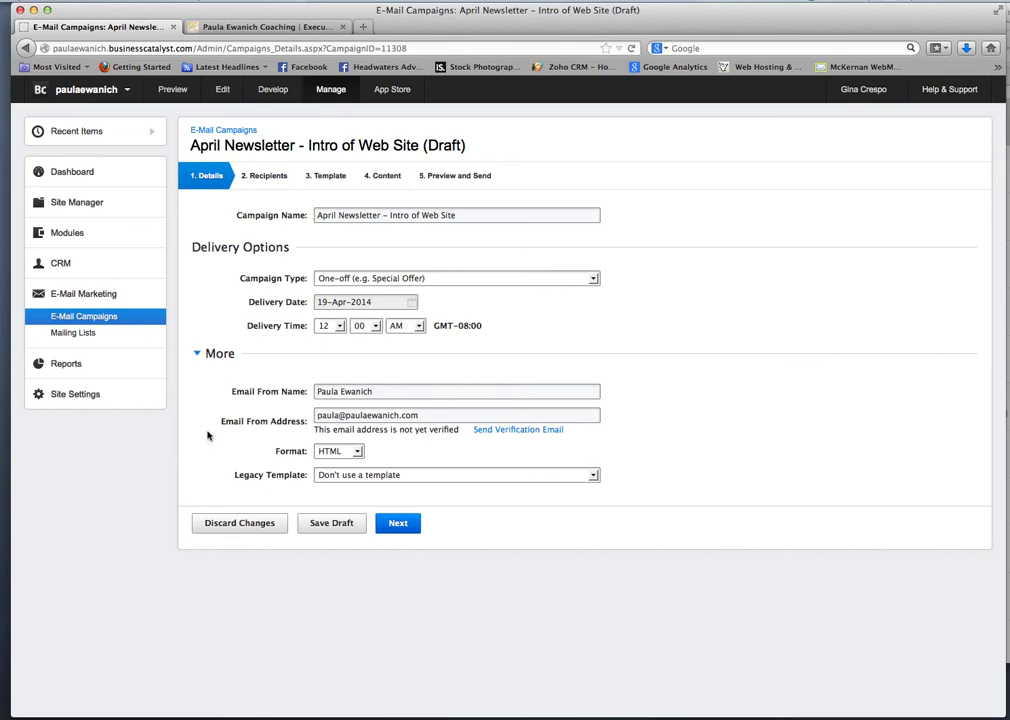
{"action": "mouse_move", "coordinate": [312, 364]}
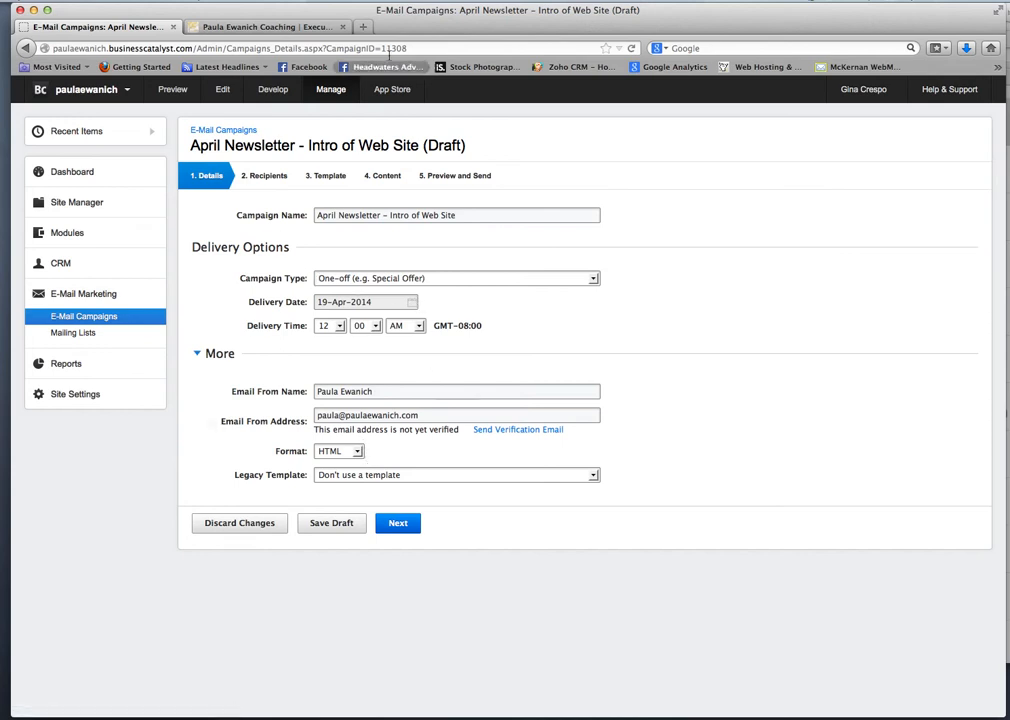
{"action": "mouse_move", "coordinate": [460, 176]}
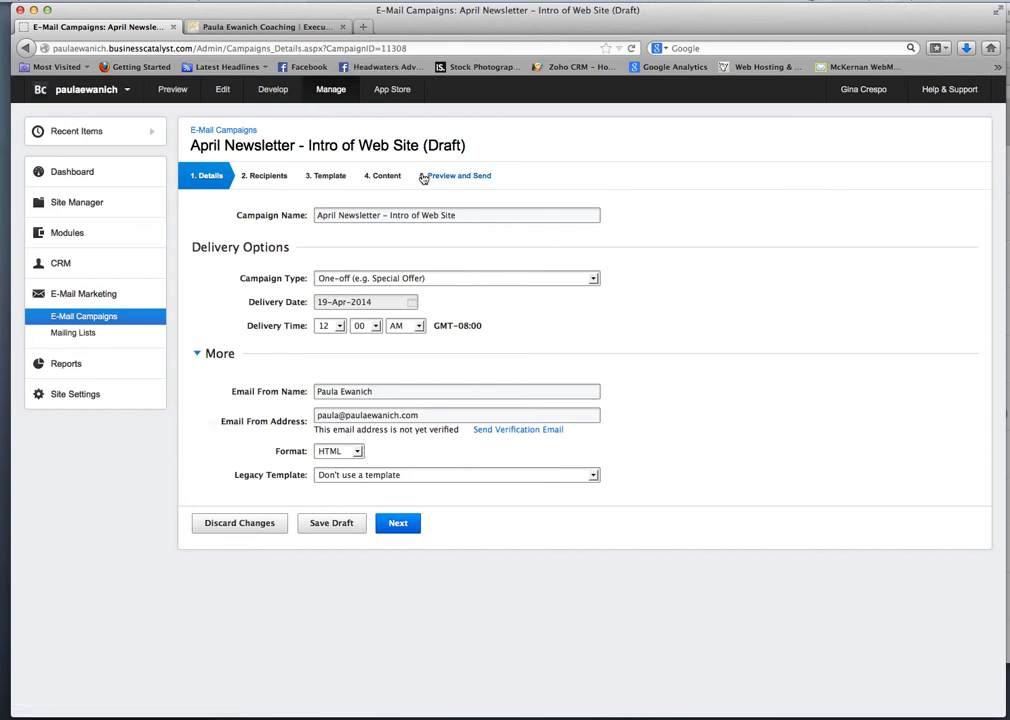
- Return to Preview and Send, review the Send Campaign confirmation showing 19-Apr-2014, and close it
{"action": "left_click", "coordinate": [458, 176]}
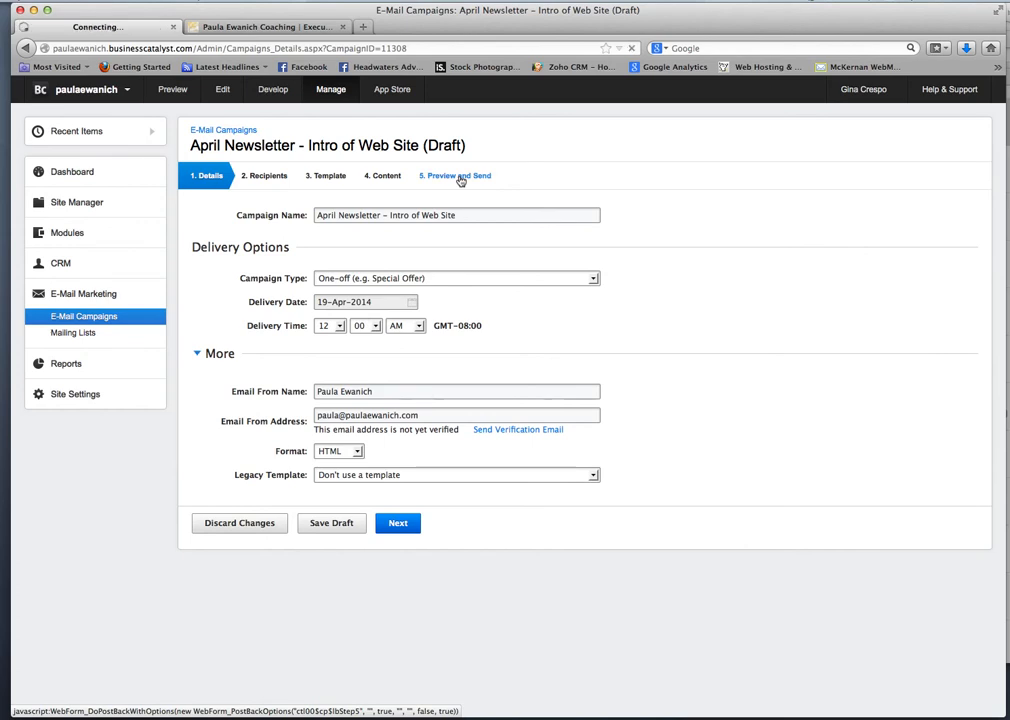
{"action": "left_click", "coordinate": [456, 176]}
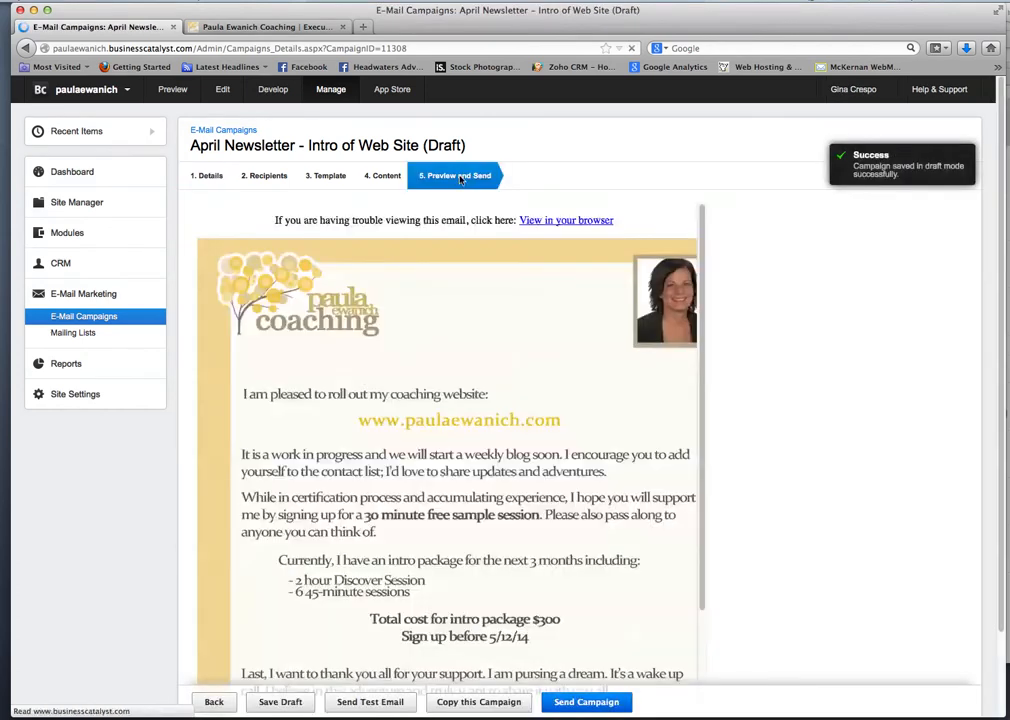
{"action": "left_click", "coordinate": [454, 176]}
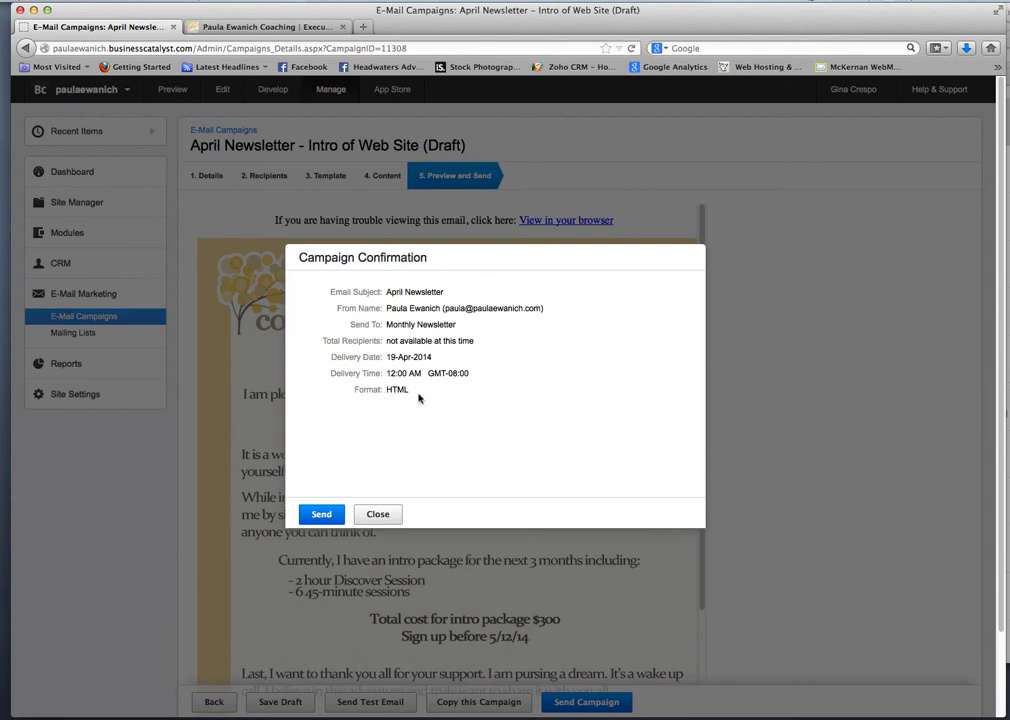
{"action": "mouse_move", "coordinate": [456, 452]}
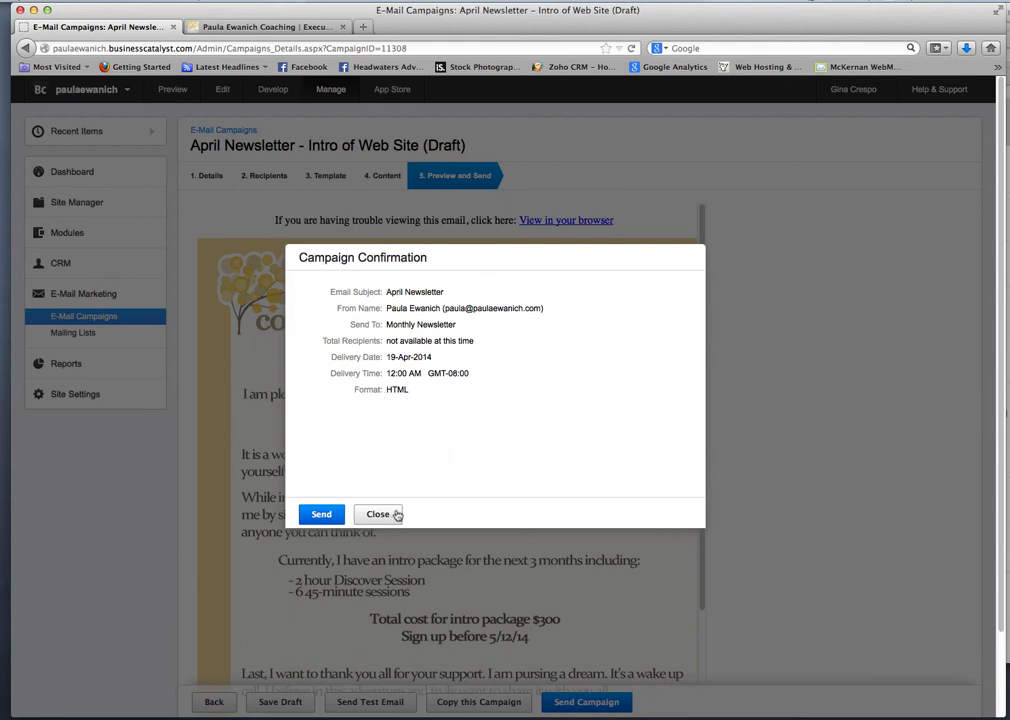
{"action": "left_click", "coordinate": [378, 514]}
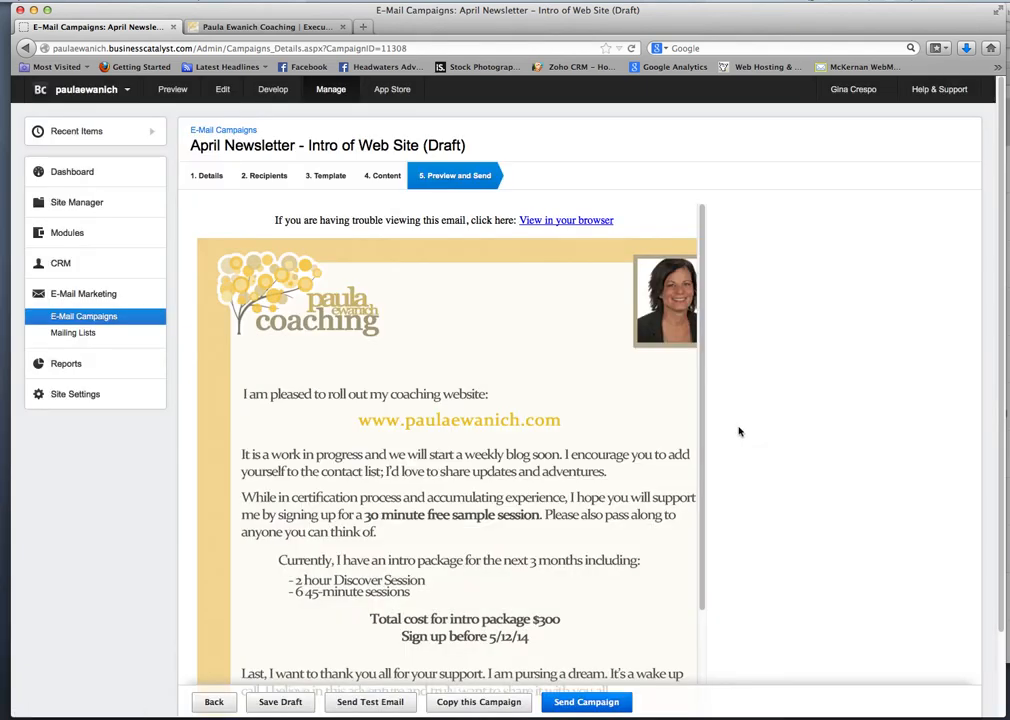
{"action": "mouse_move", "coordinate": [660, 244]}
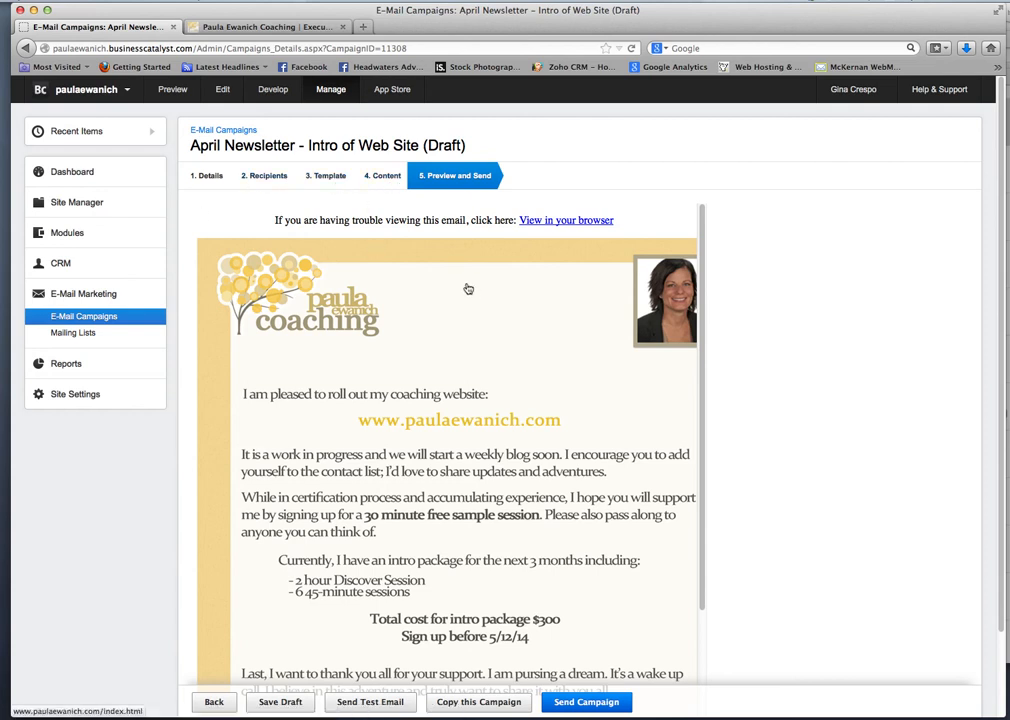
{"action": "mouse_move", "coordinate": [702, 320]}
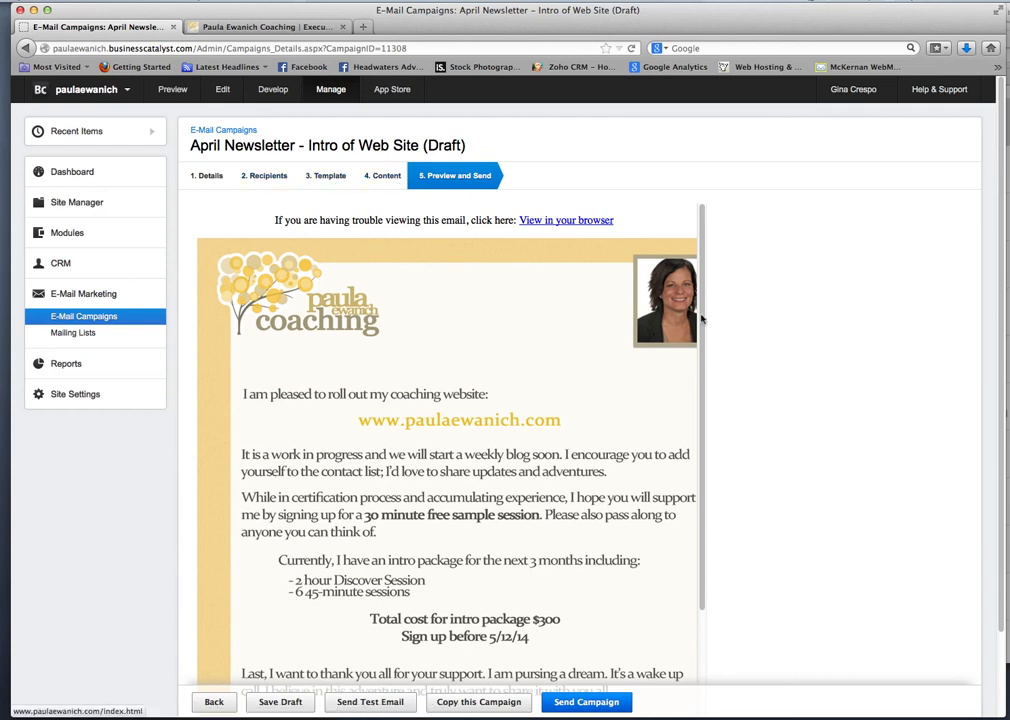
{"action": "mouse_move", "coordinate": [722, 322]}
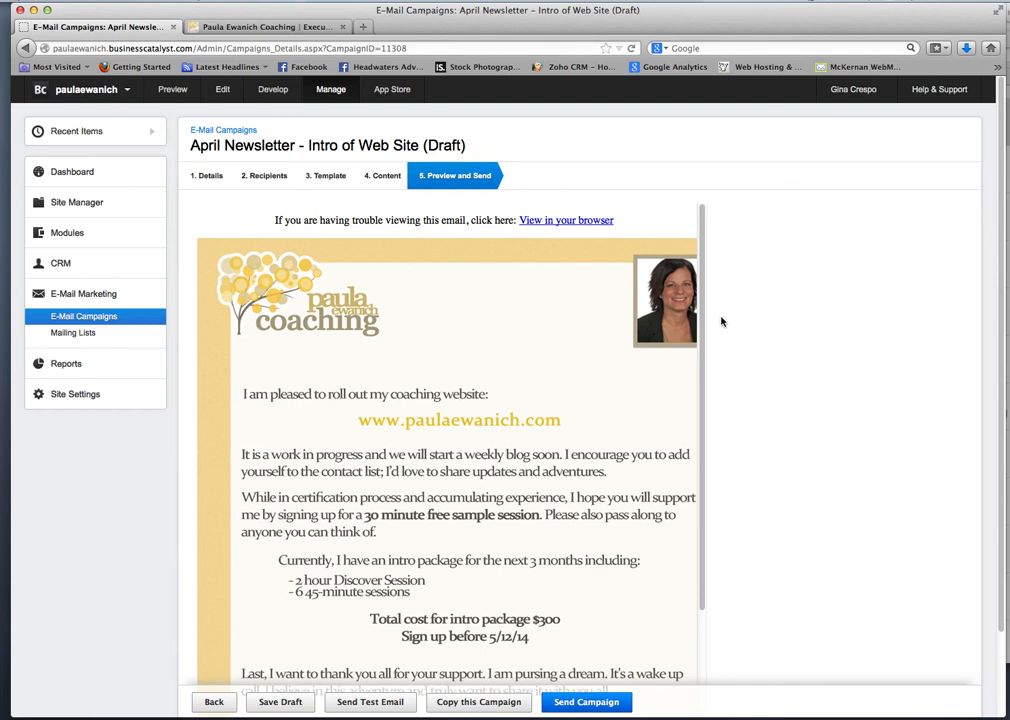
{"action": "mouse_move", "coordinate": [792, 604]}
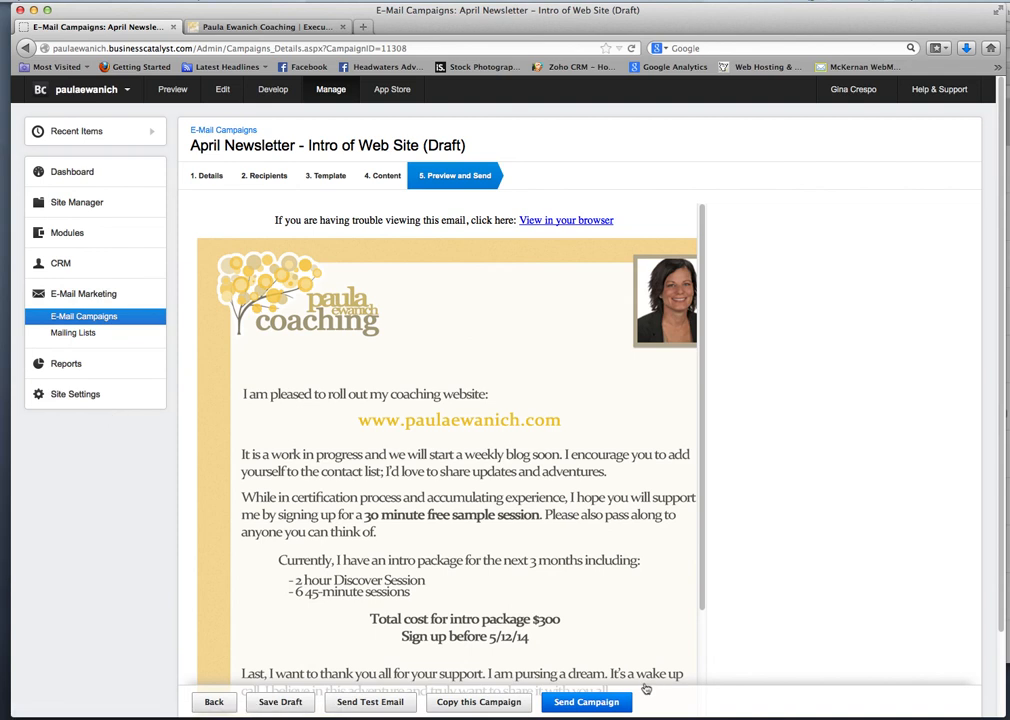
{"action": "mouse_move", "coordinate": [888, 596]}
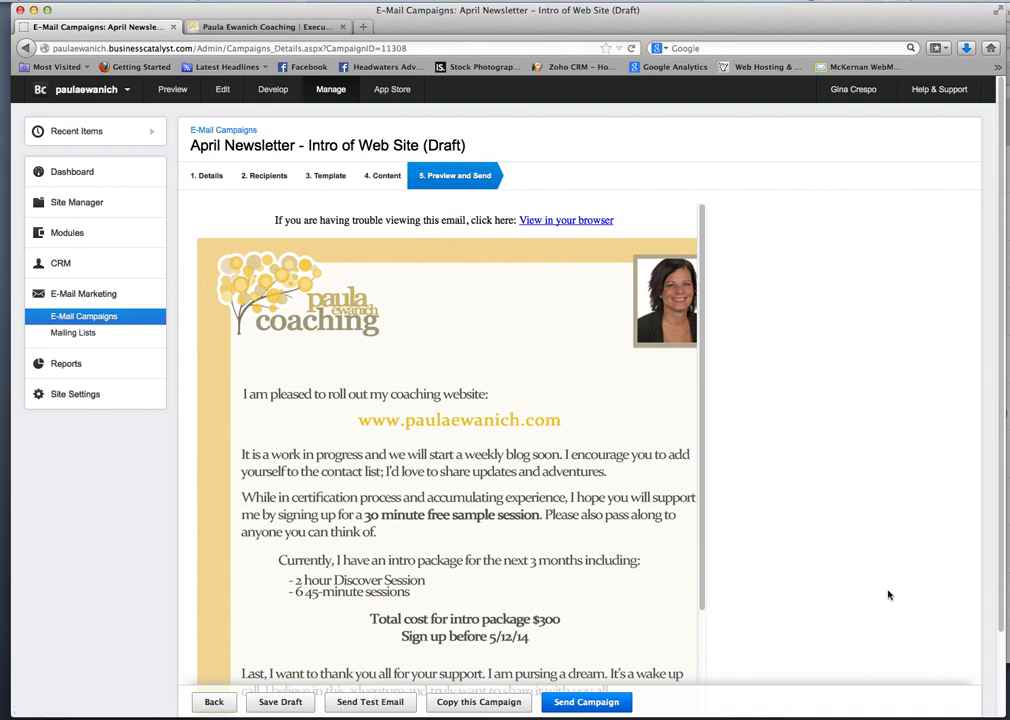